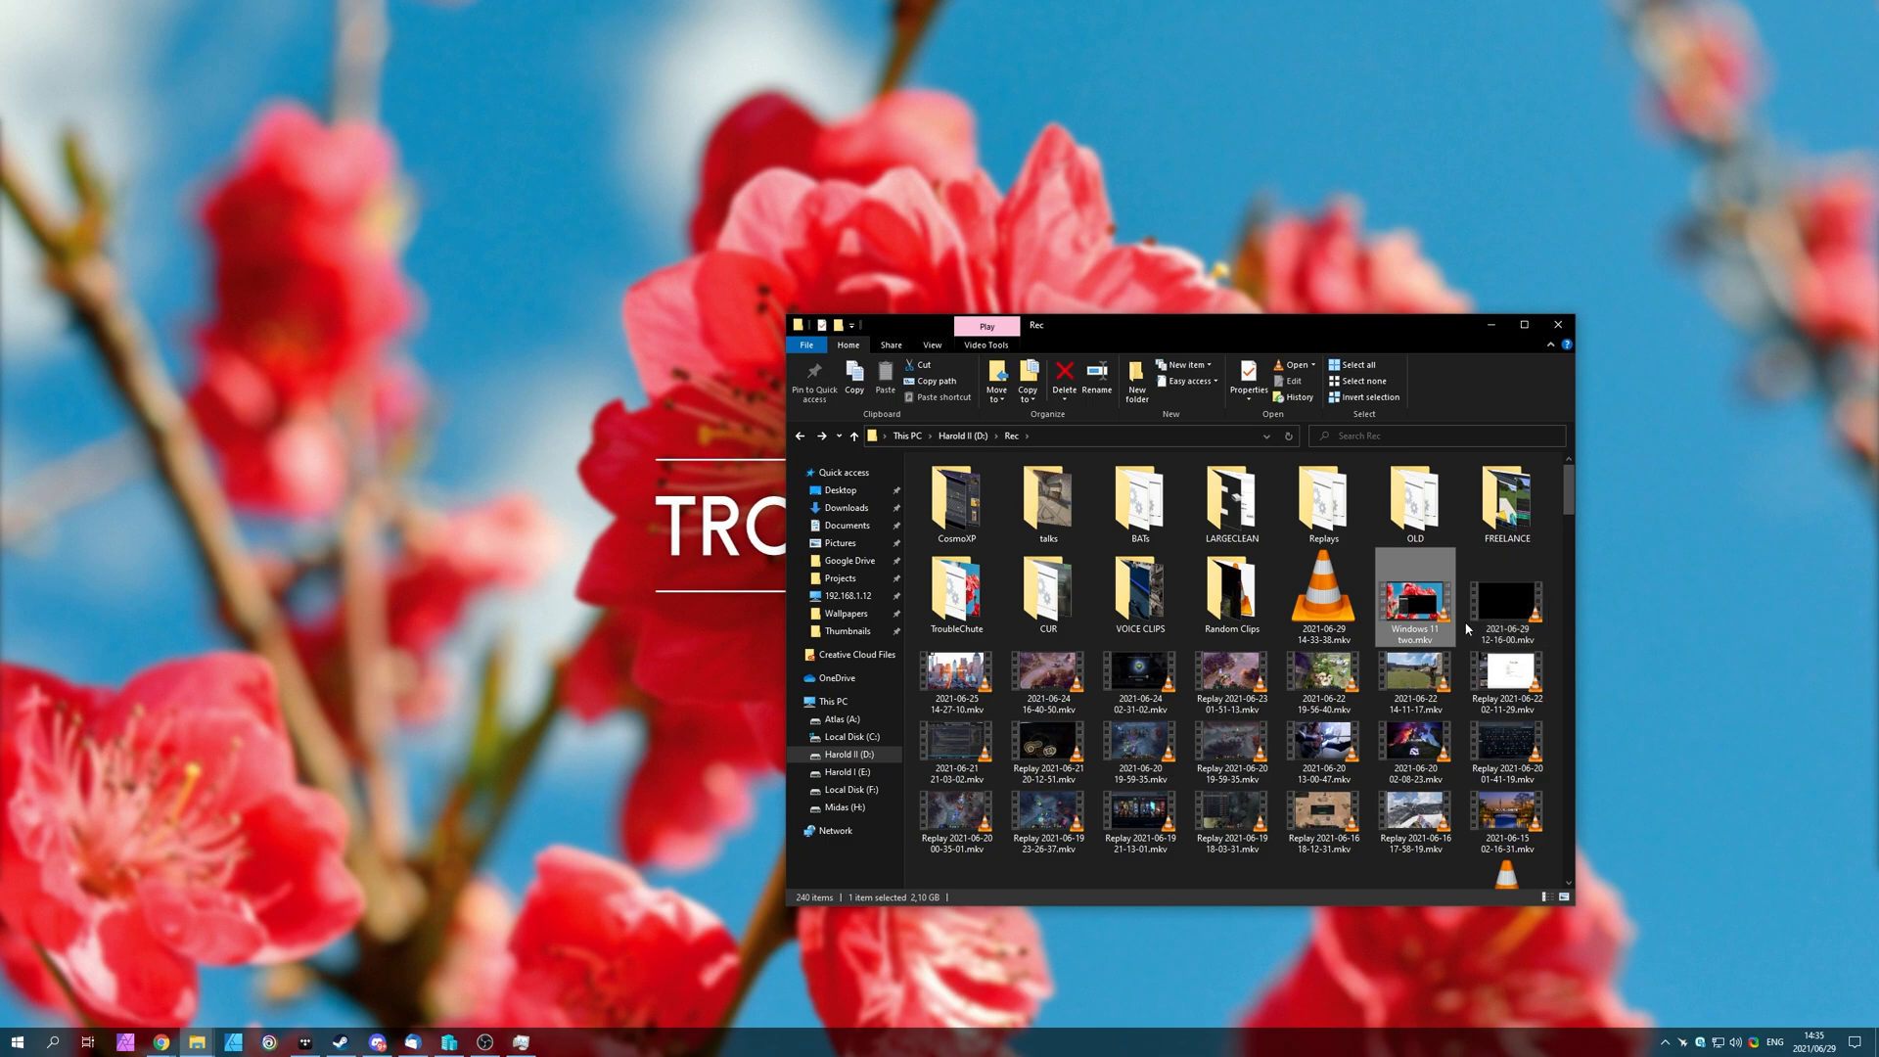
- Launch the Windows 11 test recording so the Windows 10 desktop shows full screen
left_click(1555, 325)
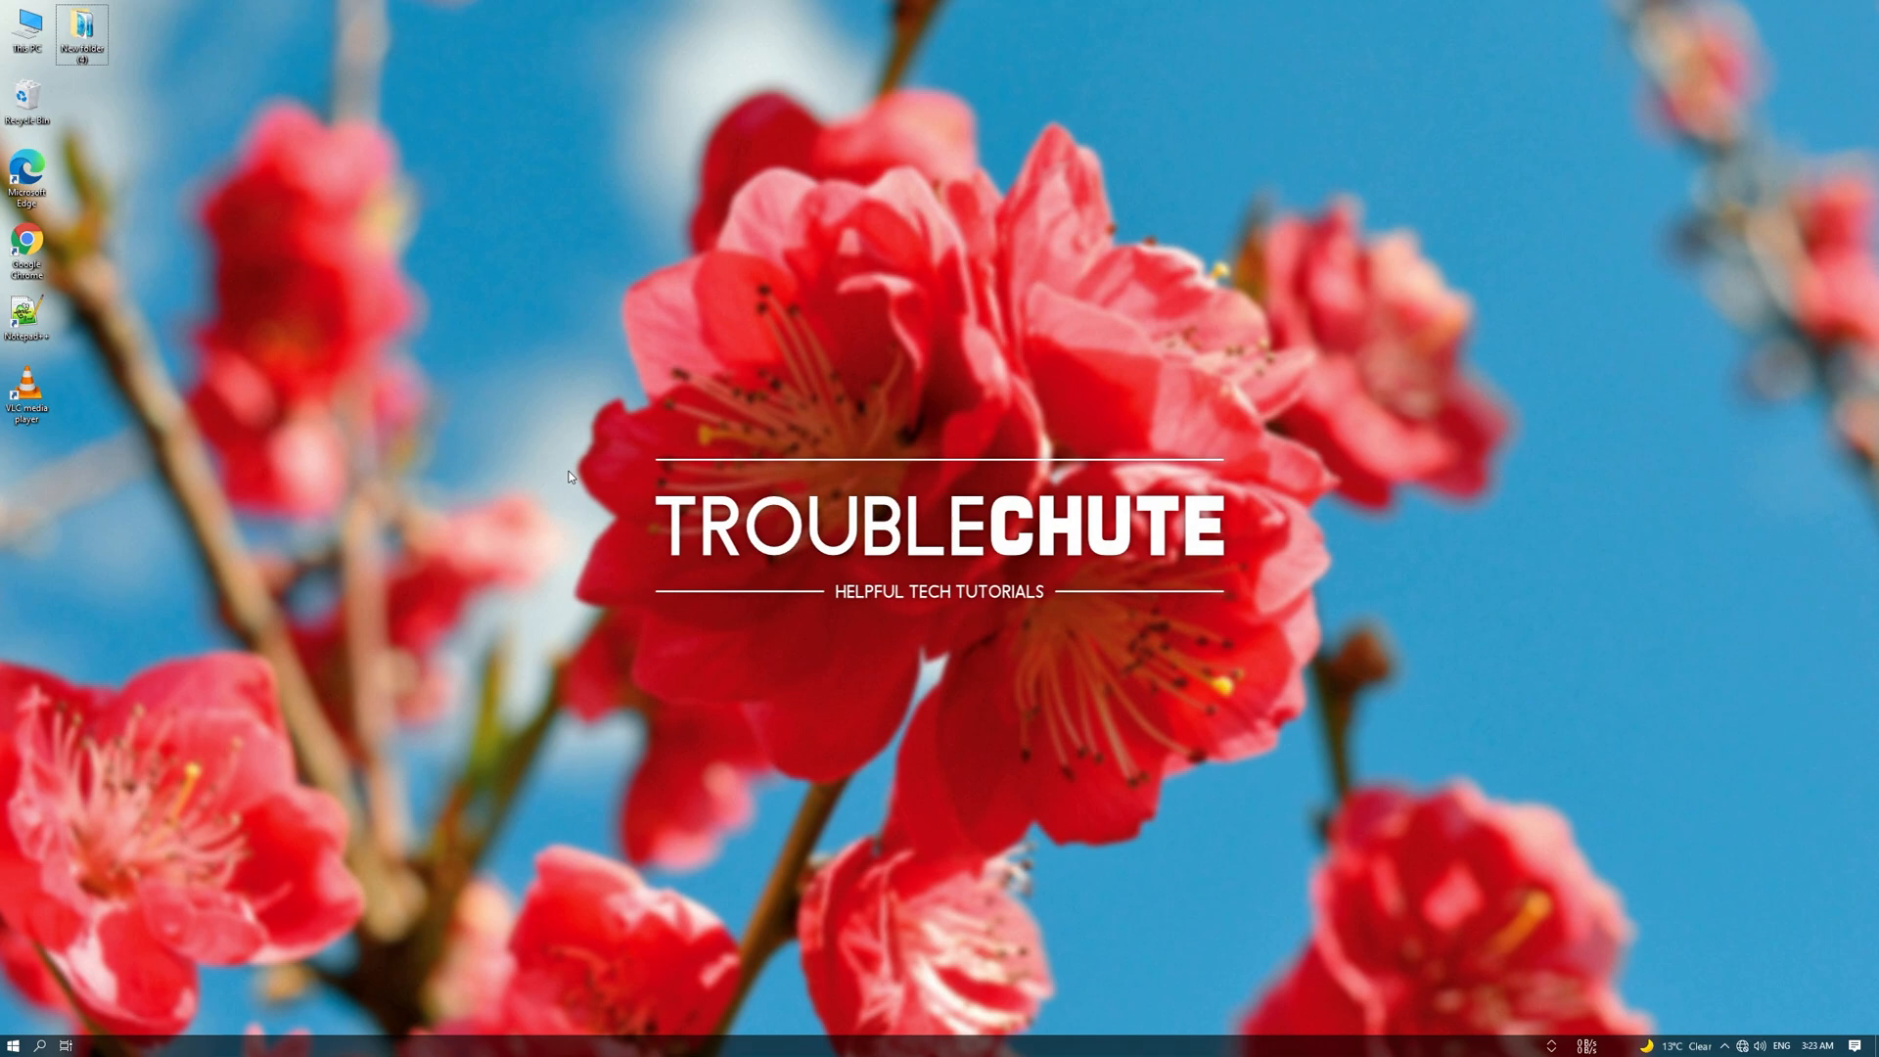
mouse_move(606, 491)
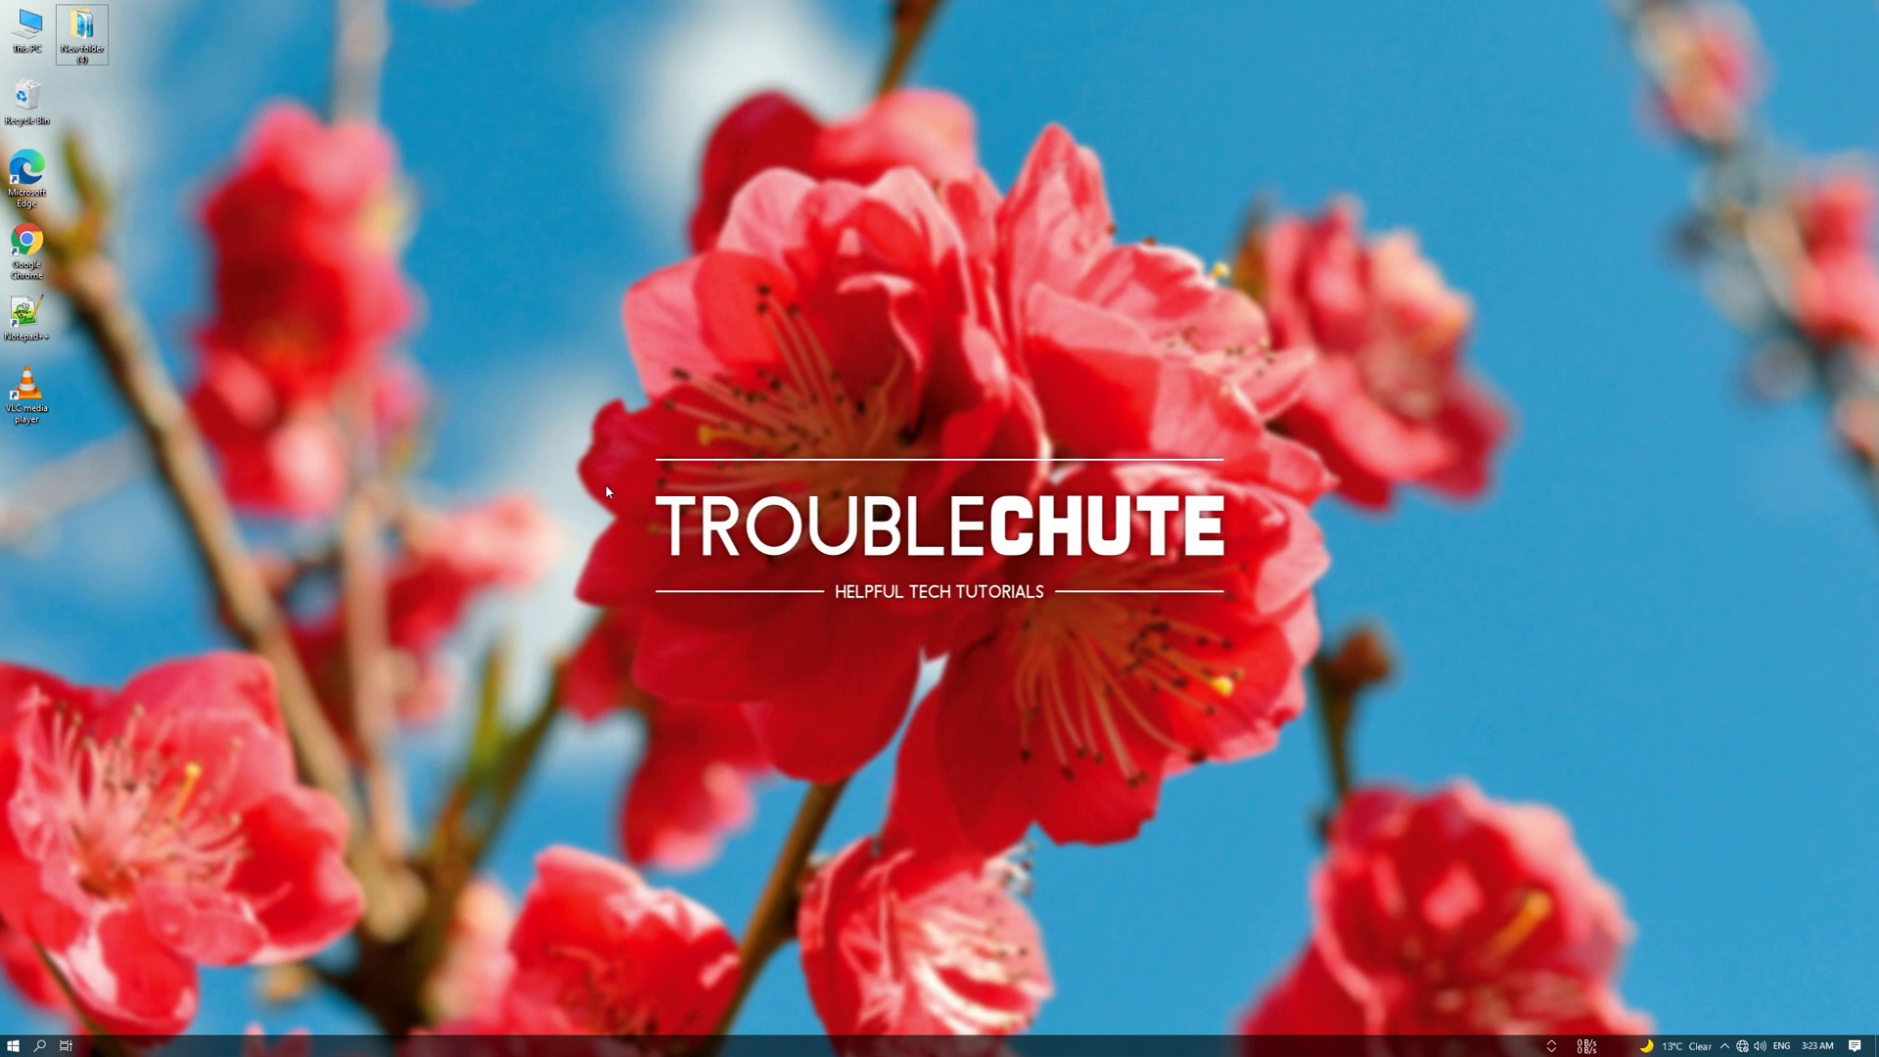
mouse_move(1411, 164)
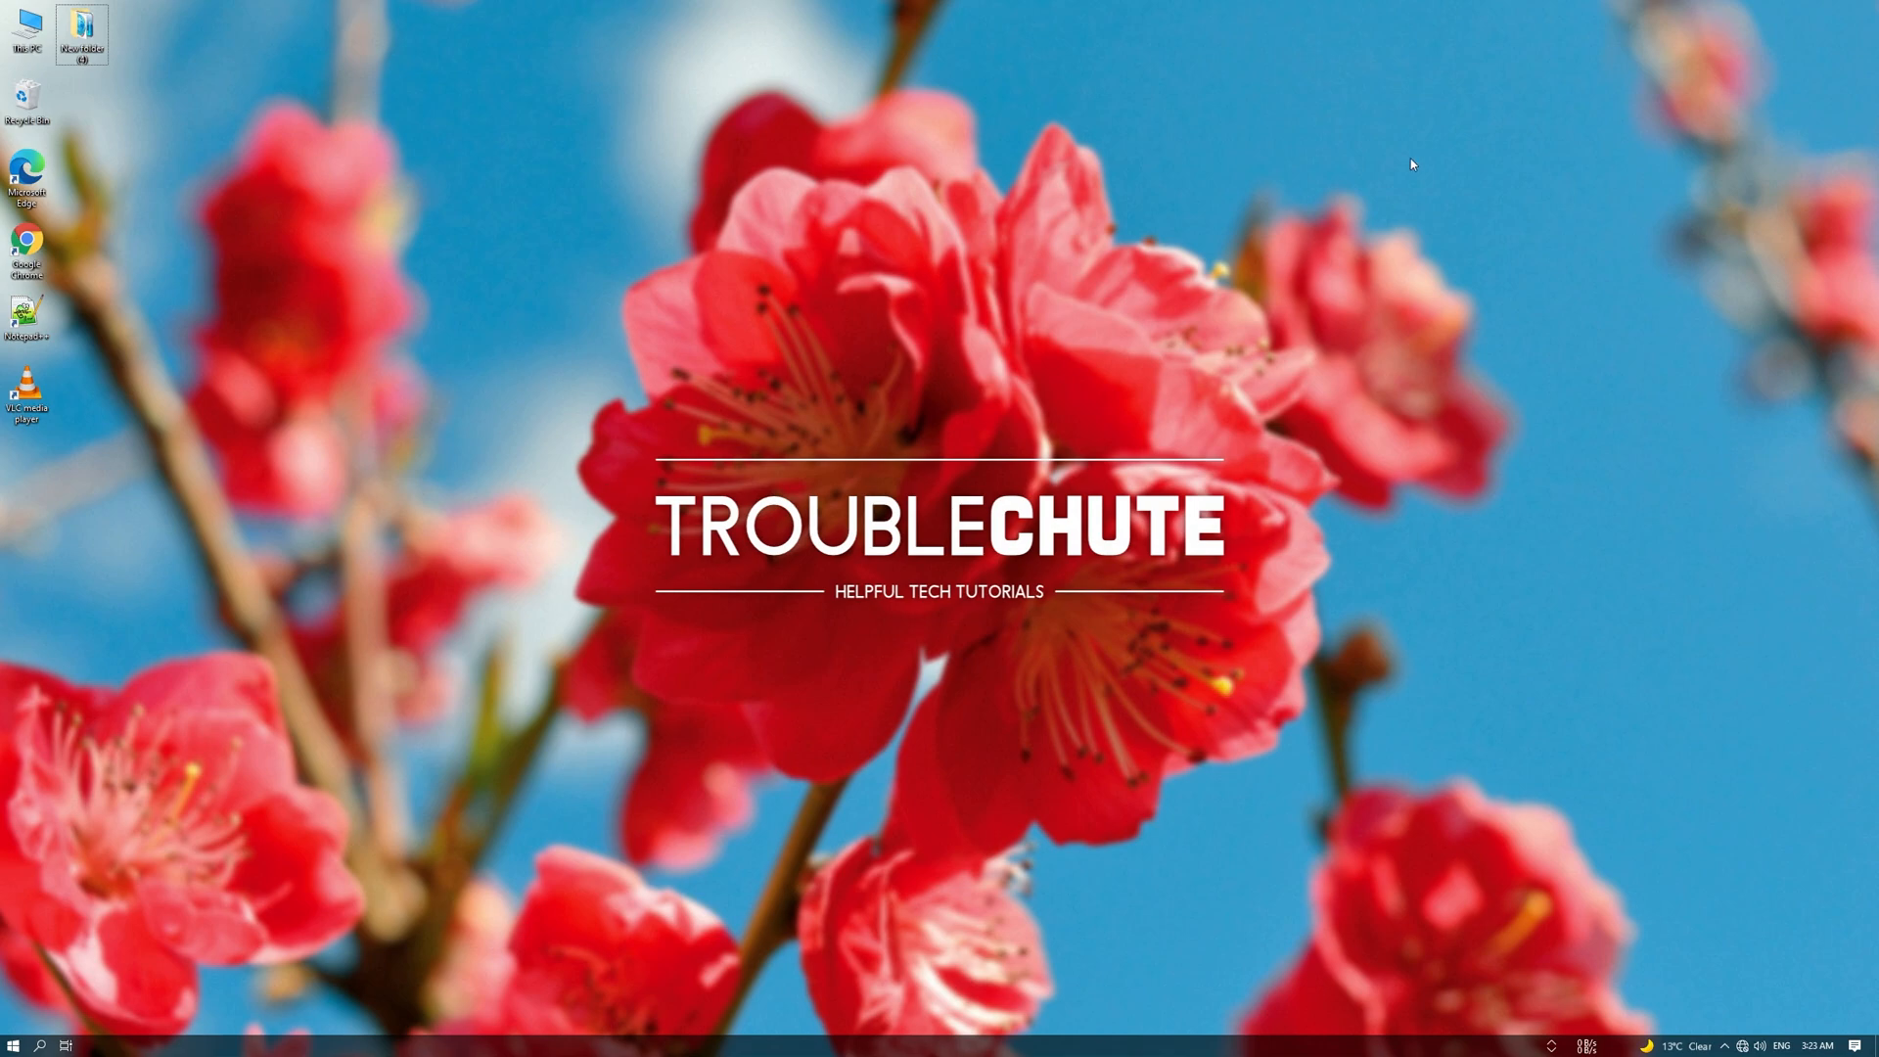
mouse_move(1033, 434)
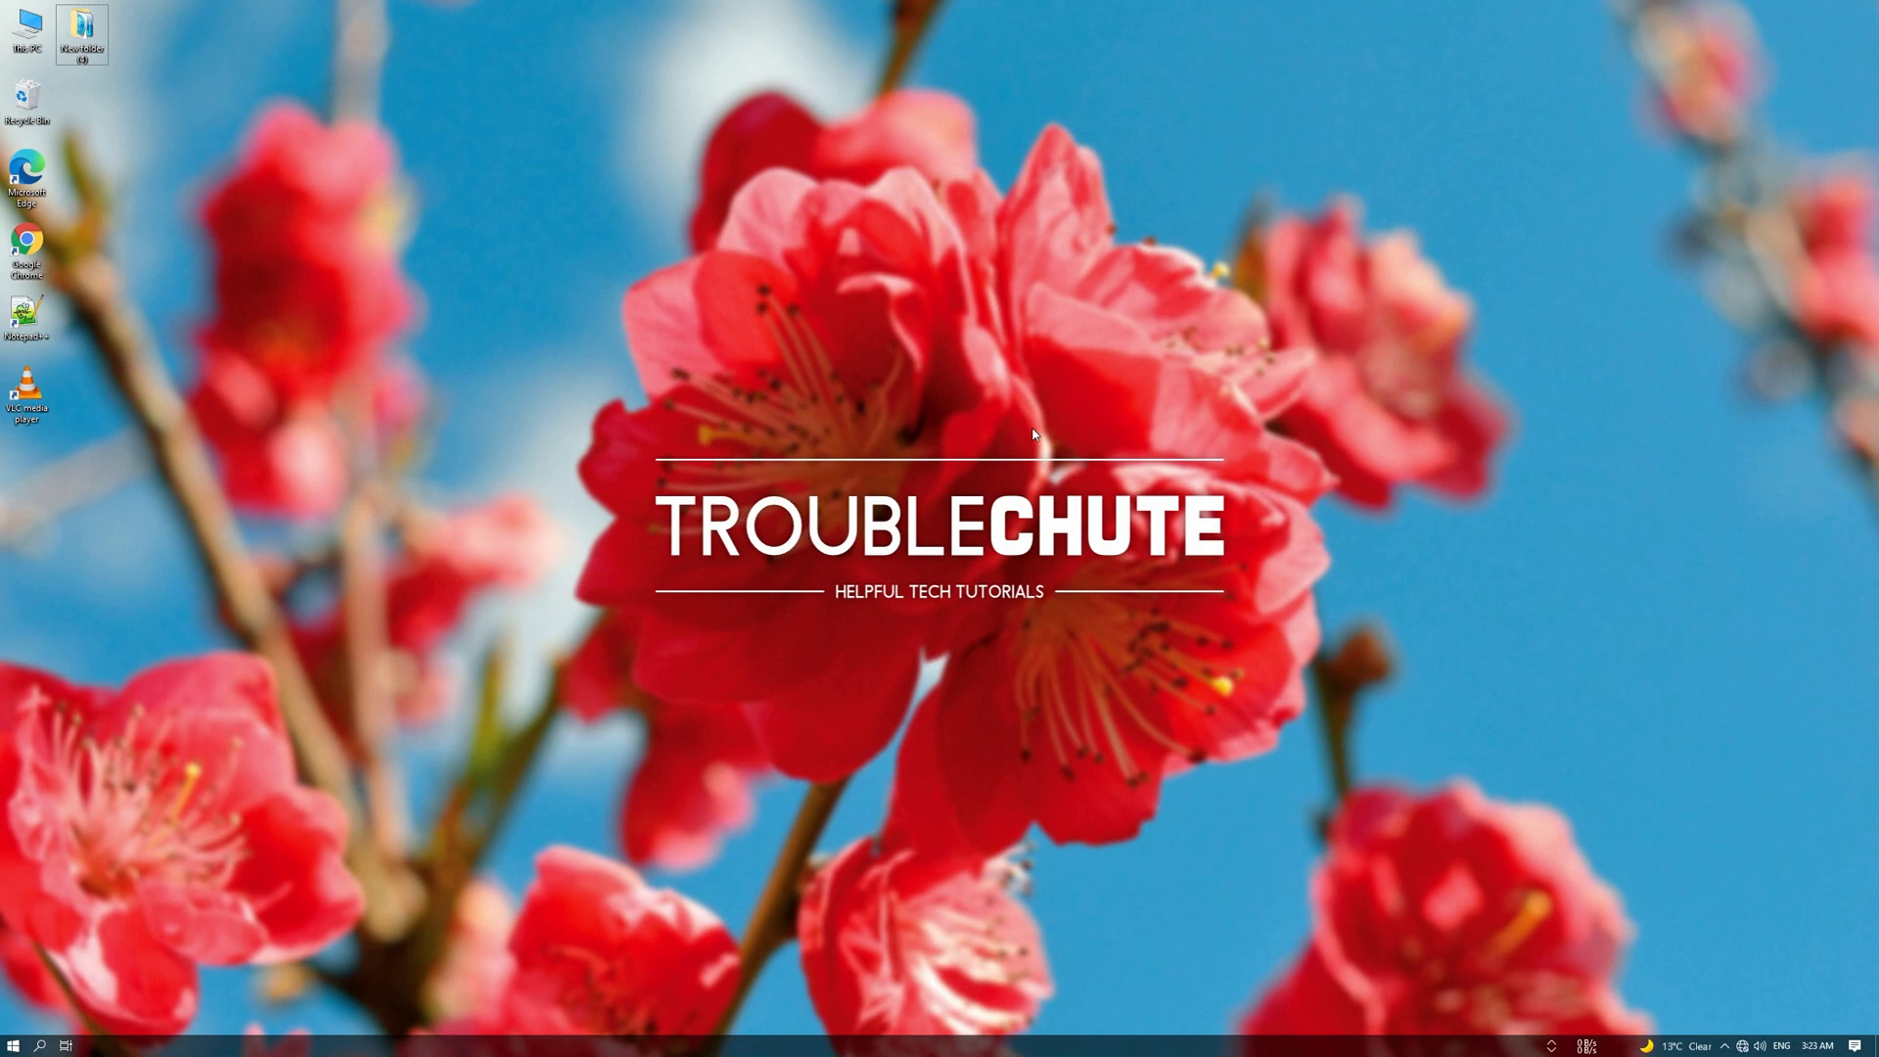
mouse_move(1117, 558)
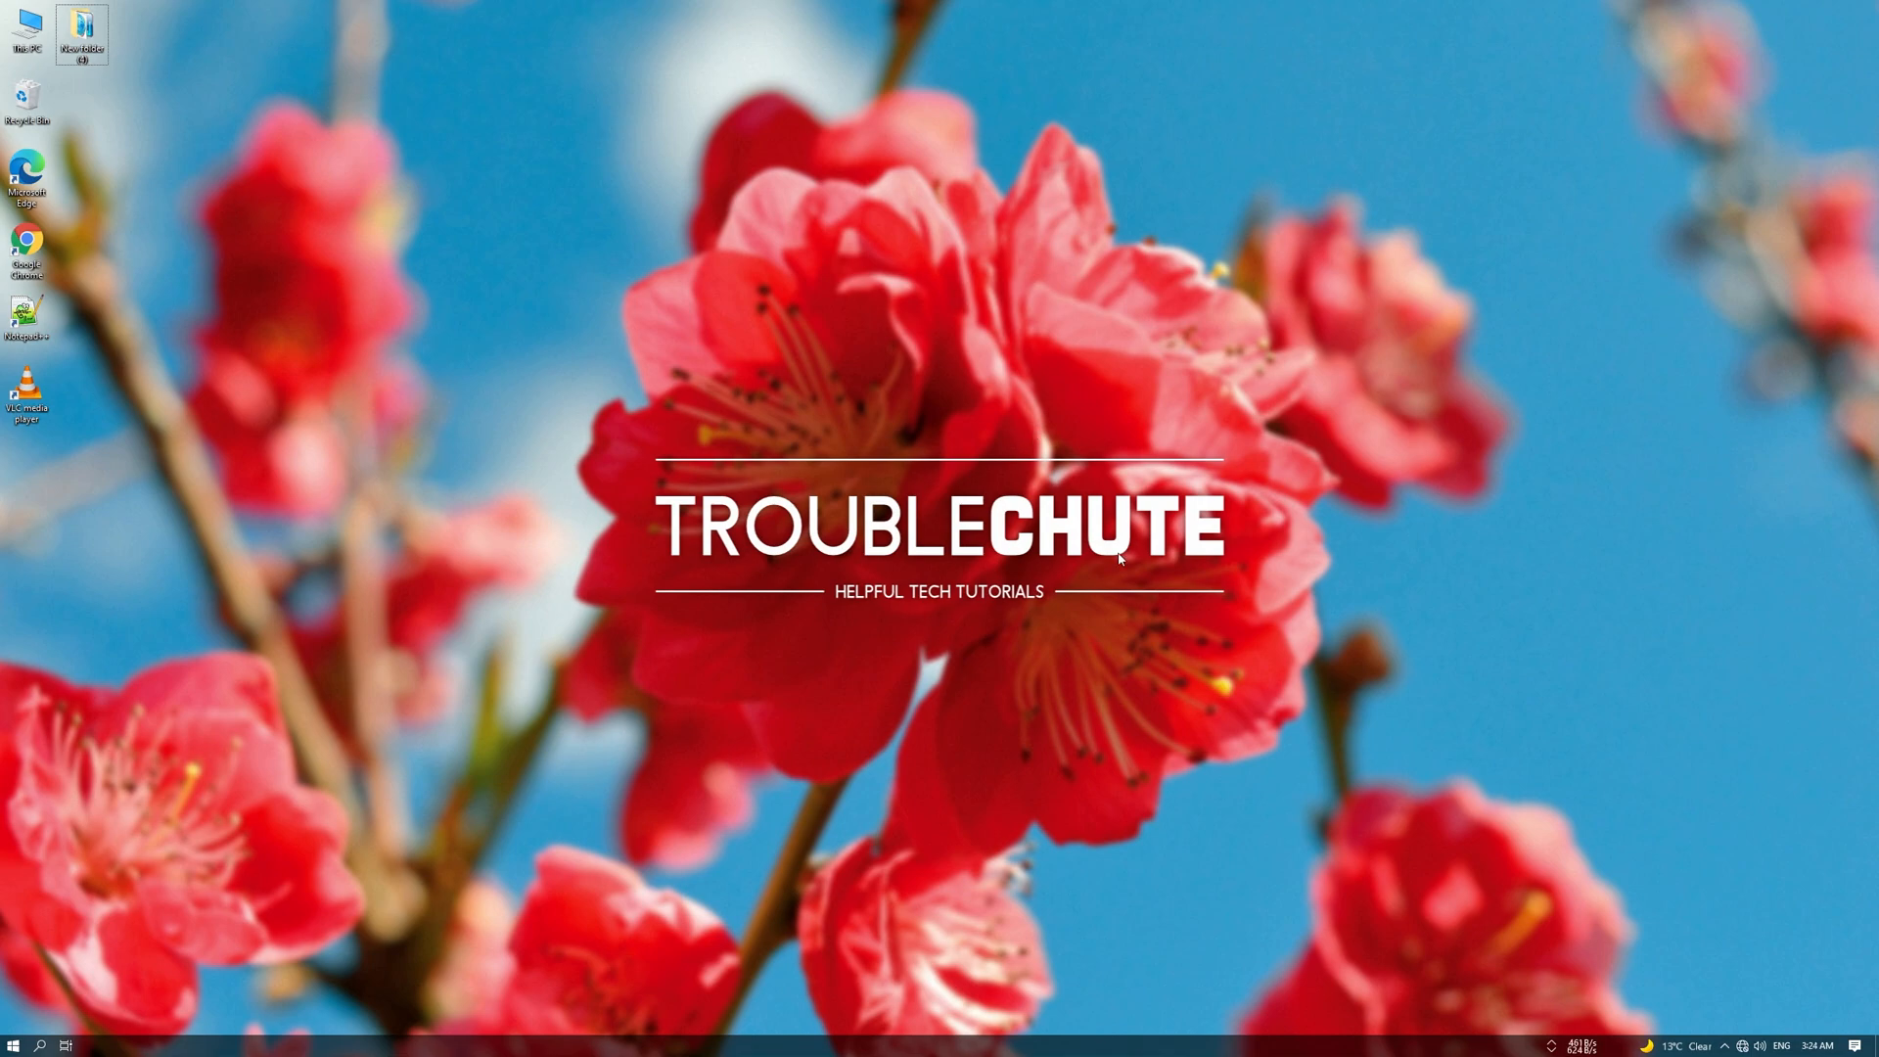
mouse_move(595, 430)
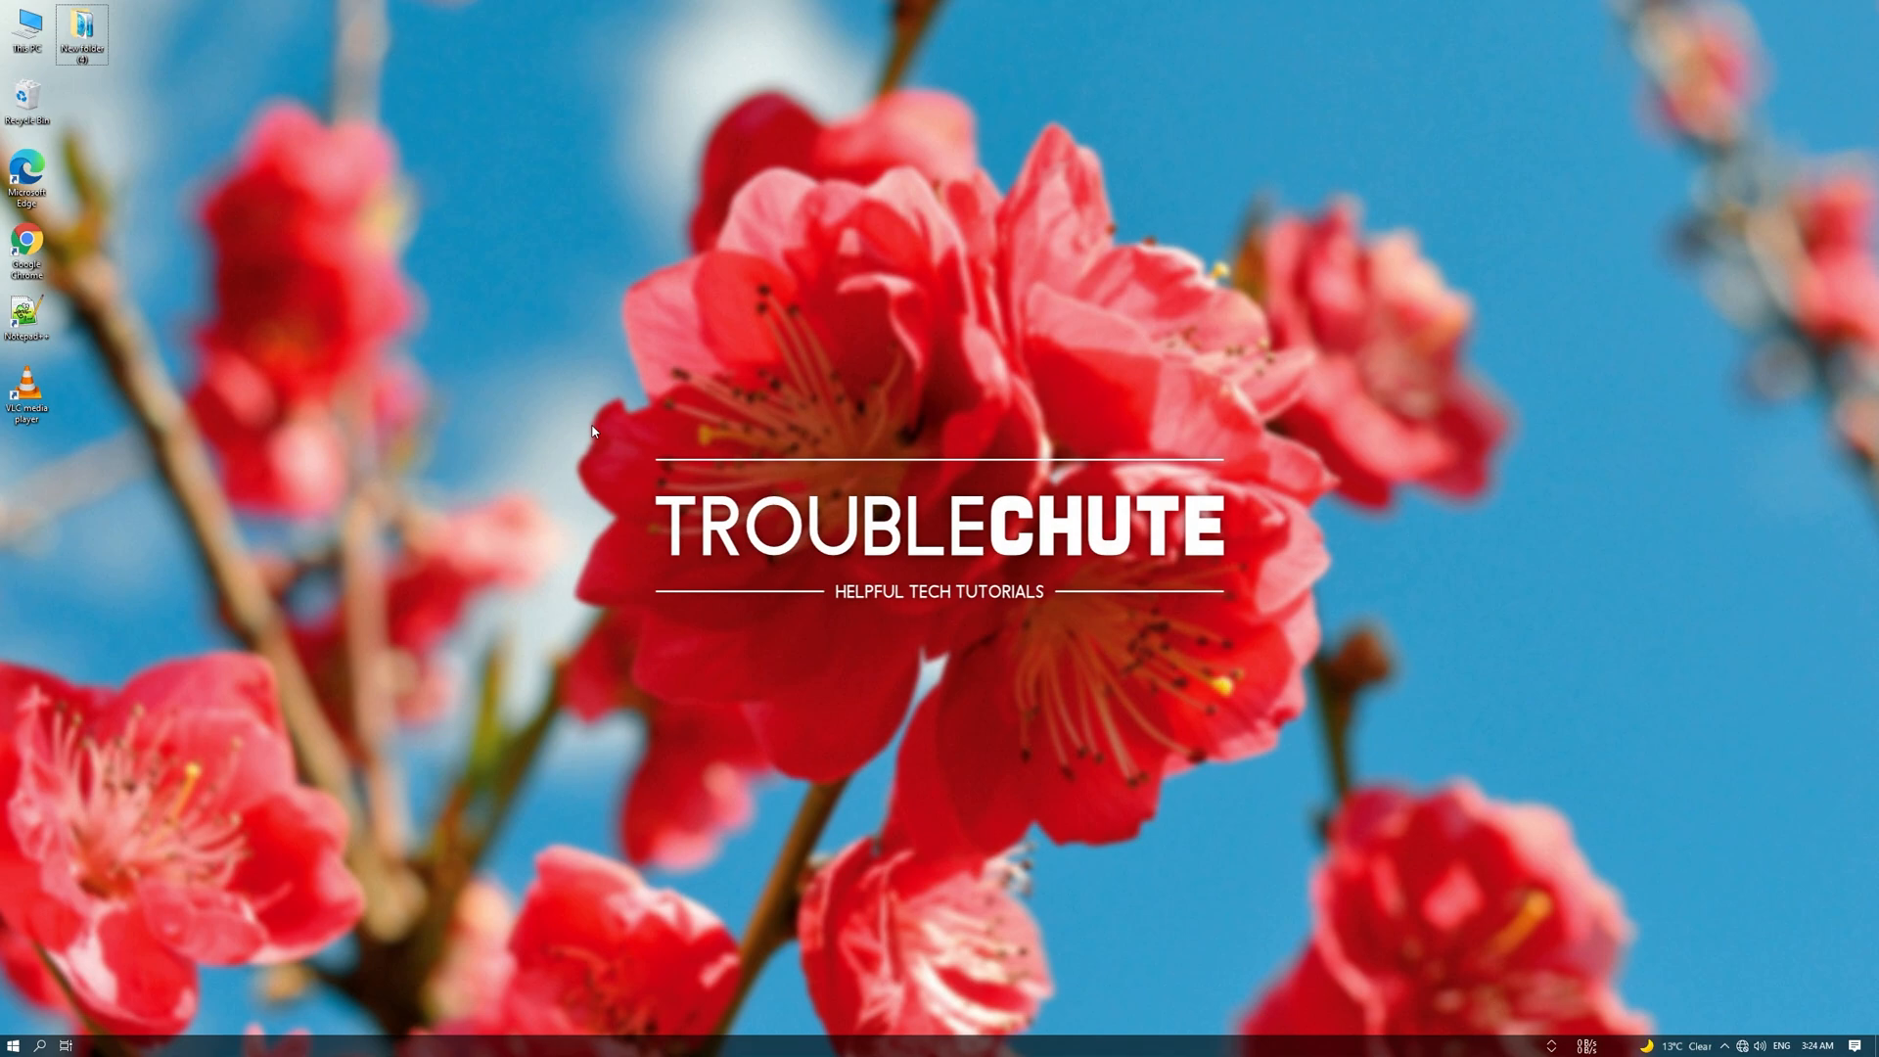
- Navigate from Start to Settings > Update & Security > Windows Insider Program
left_click(14, 1043)
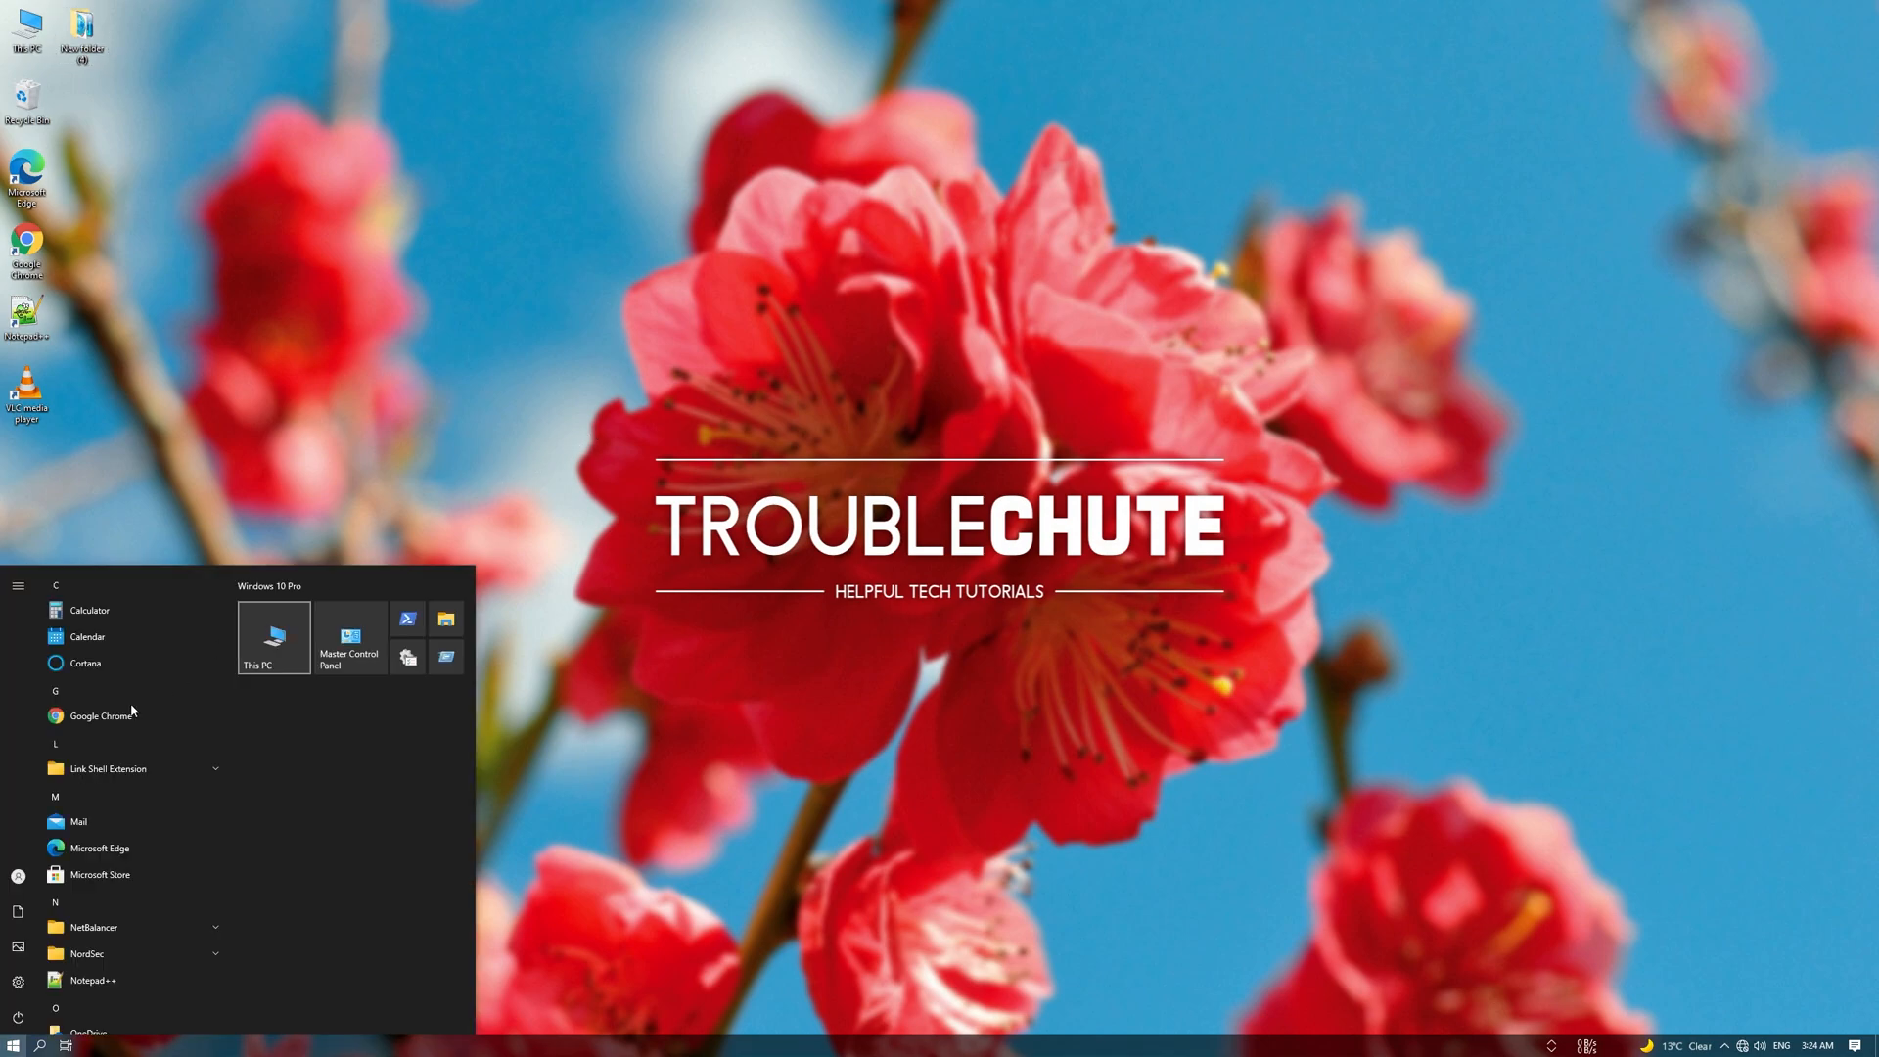
left_click(18, 980)
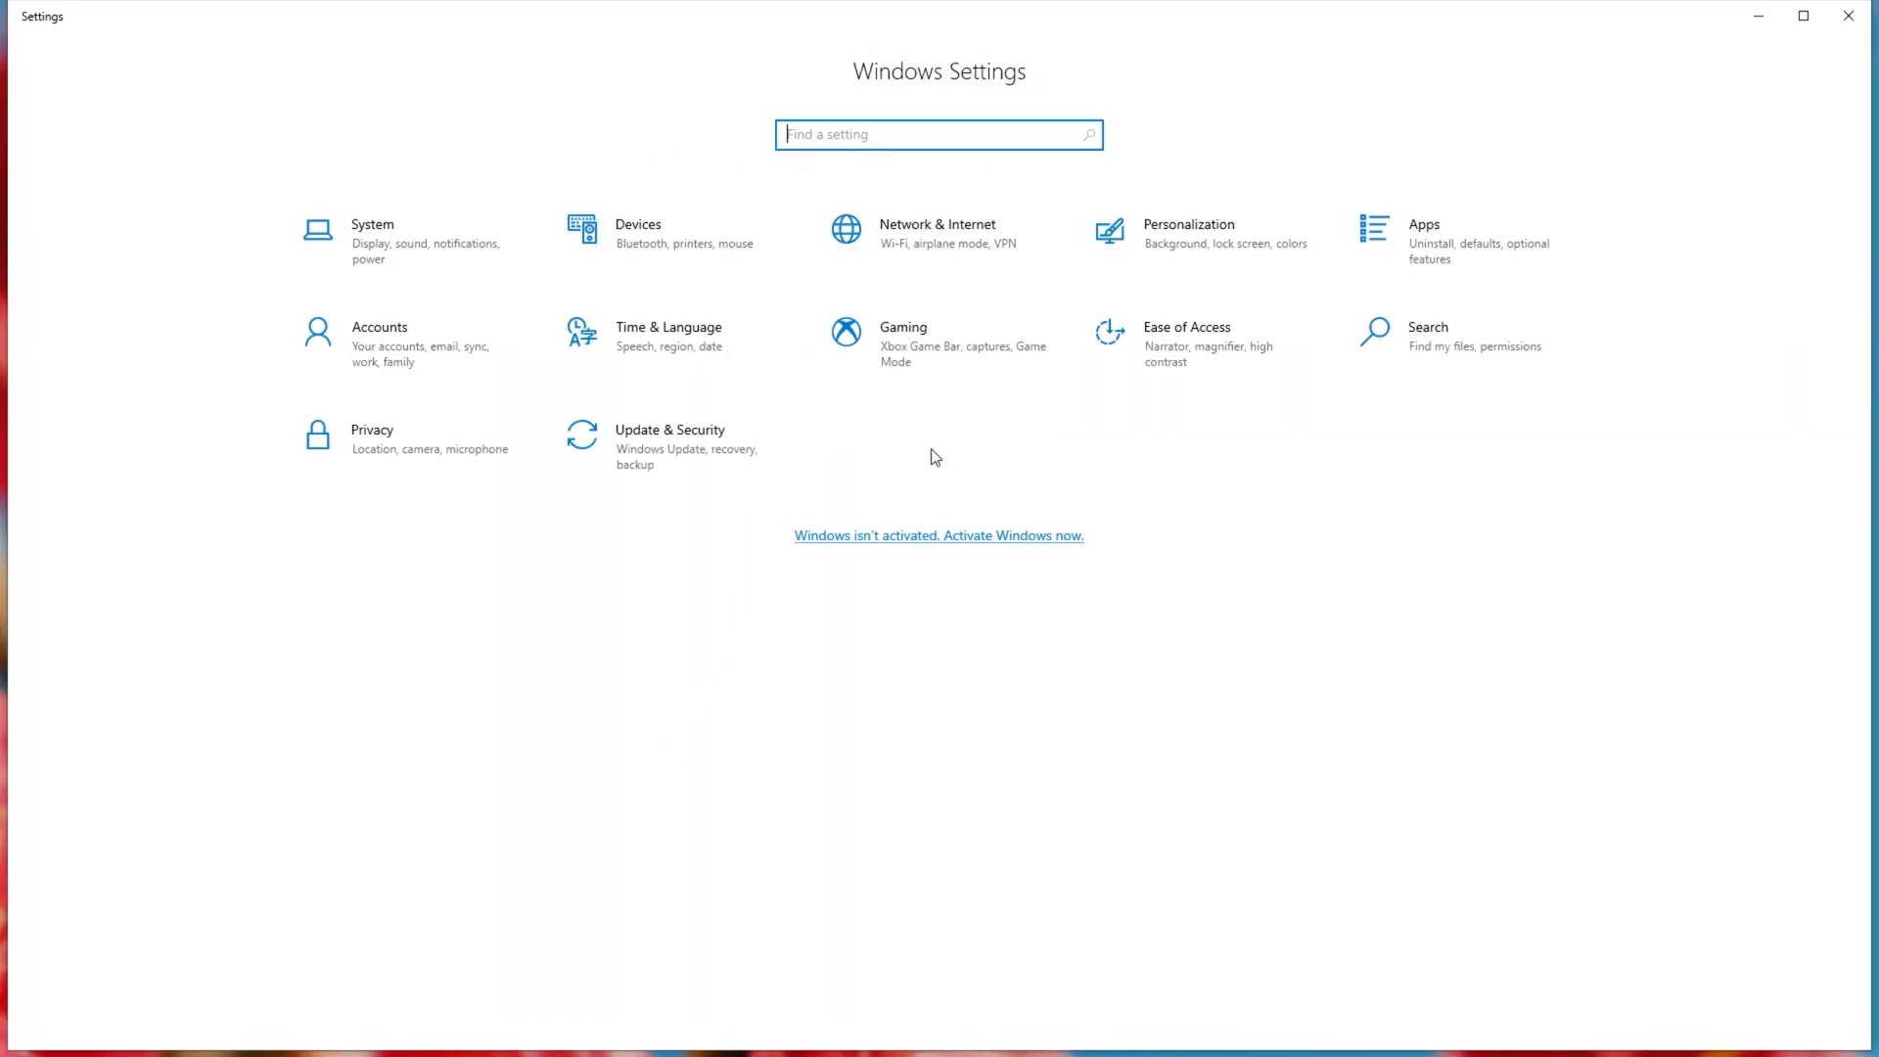
left_click(669, 444)
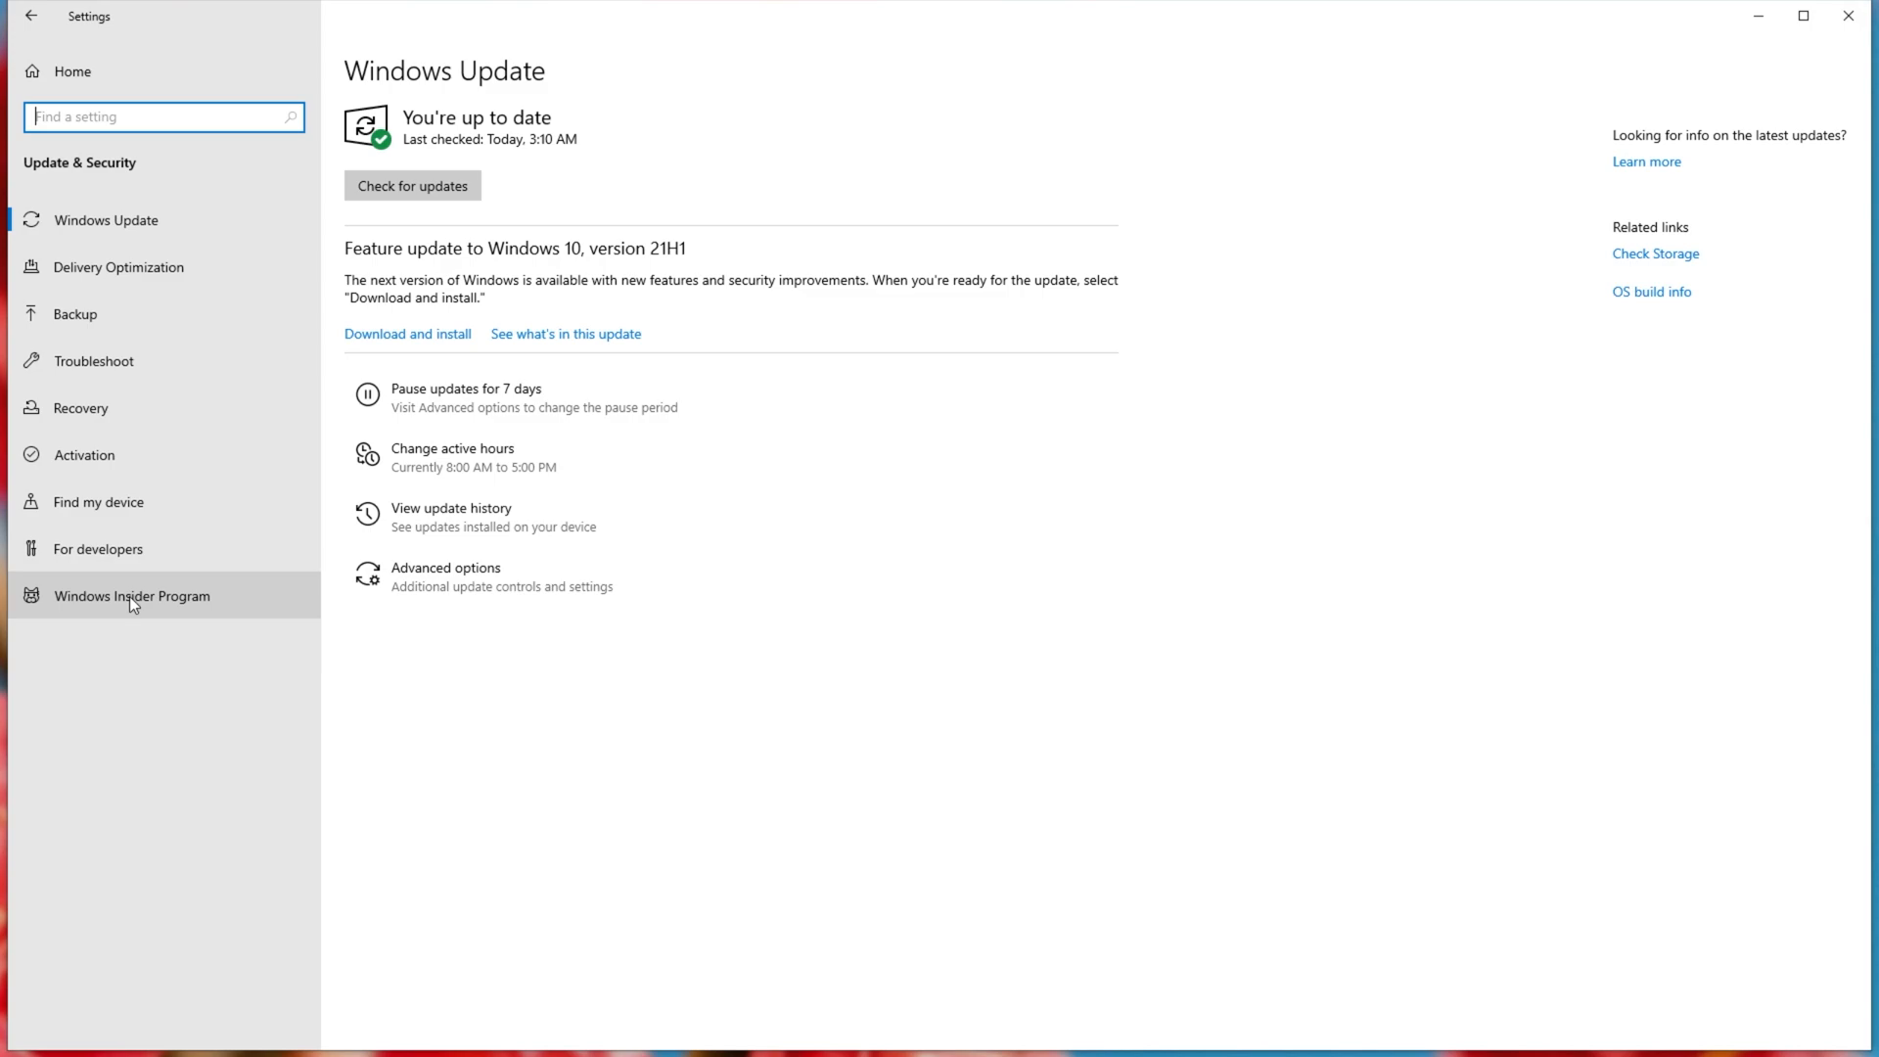
left_click(133, 595)
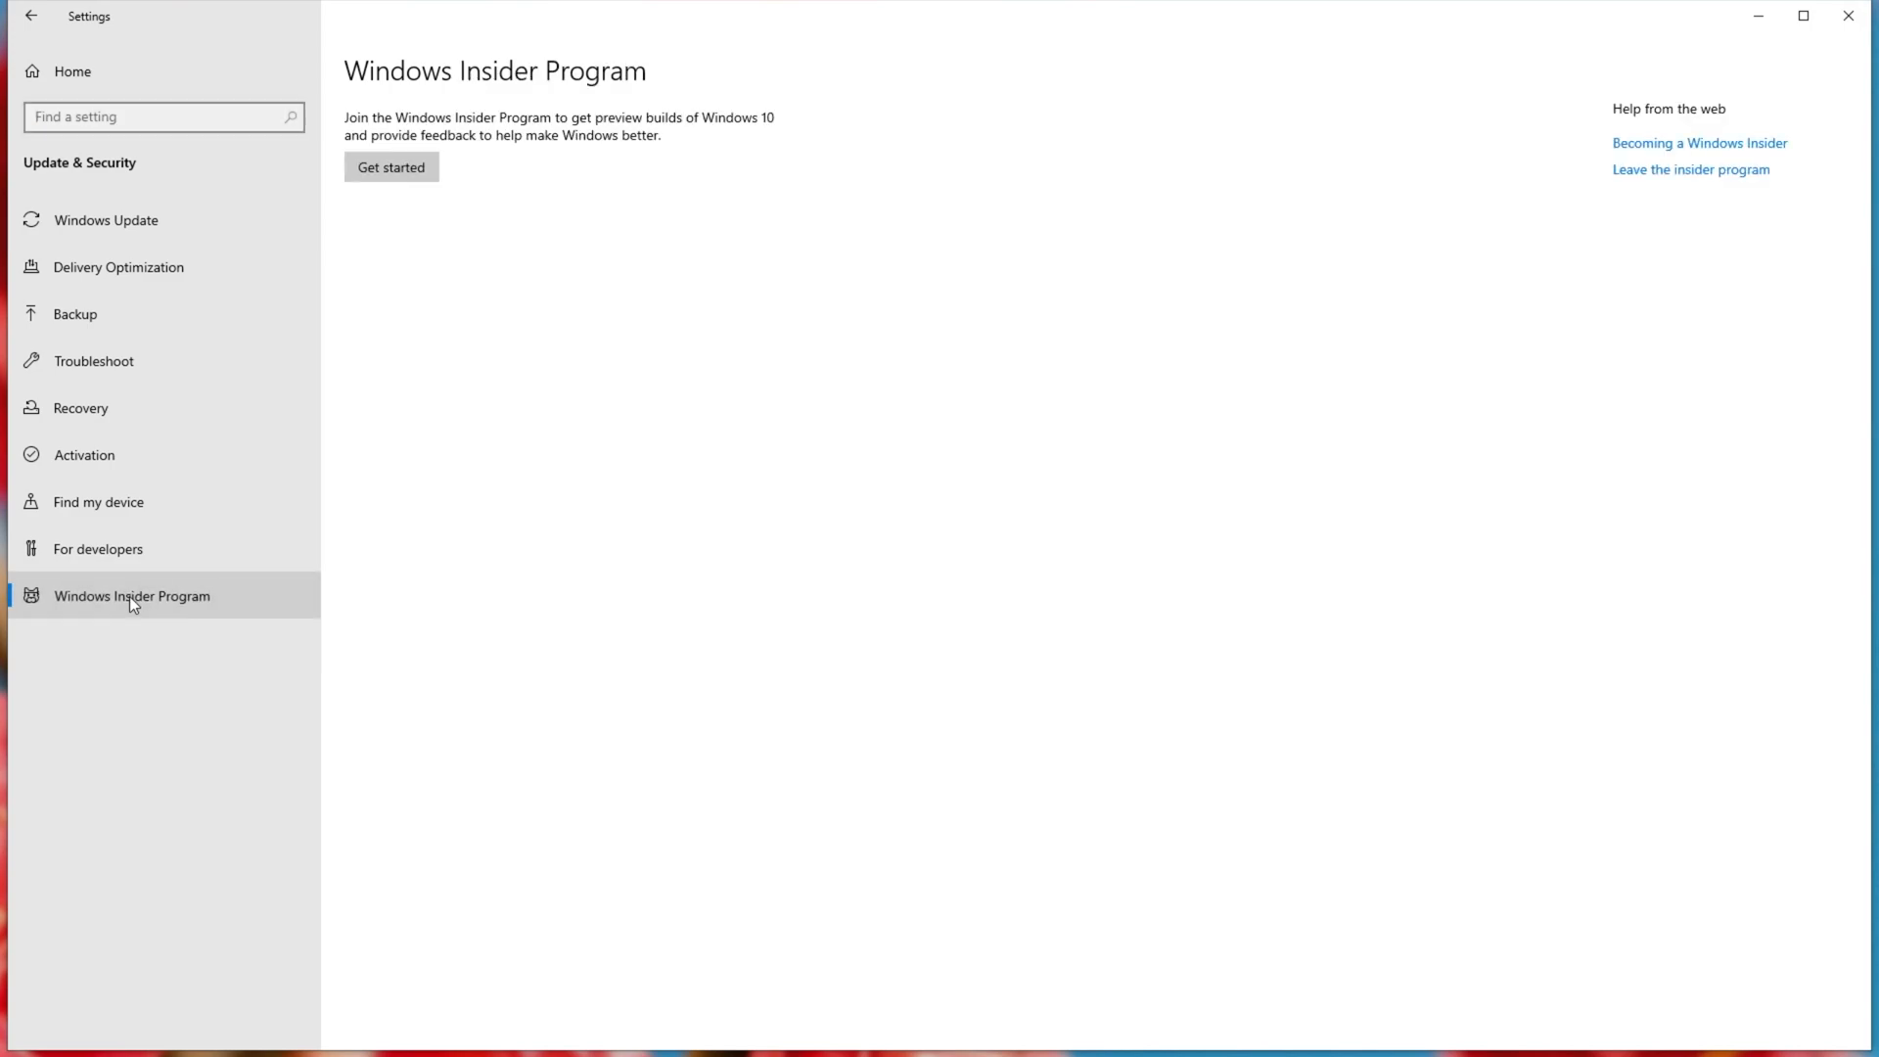
left_click(391, 166)
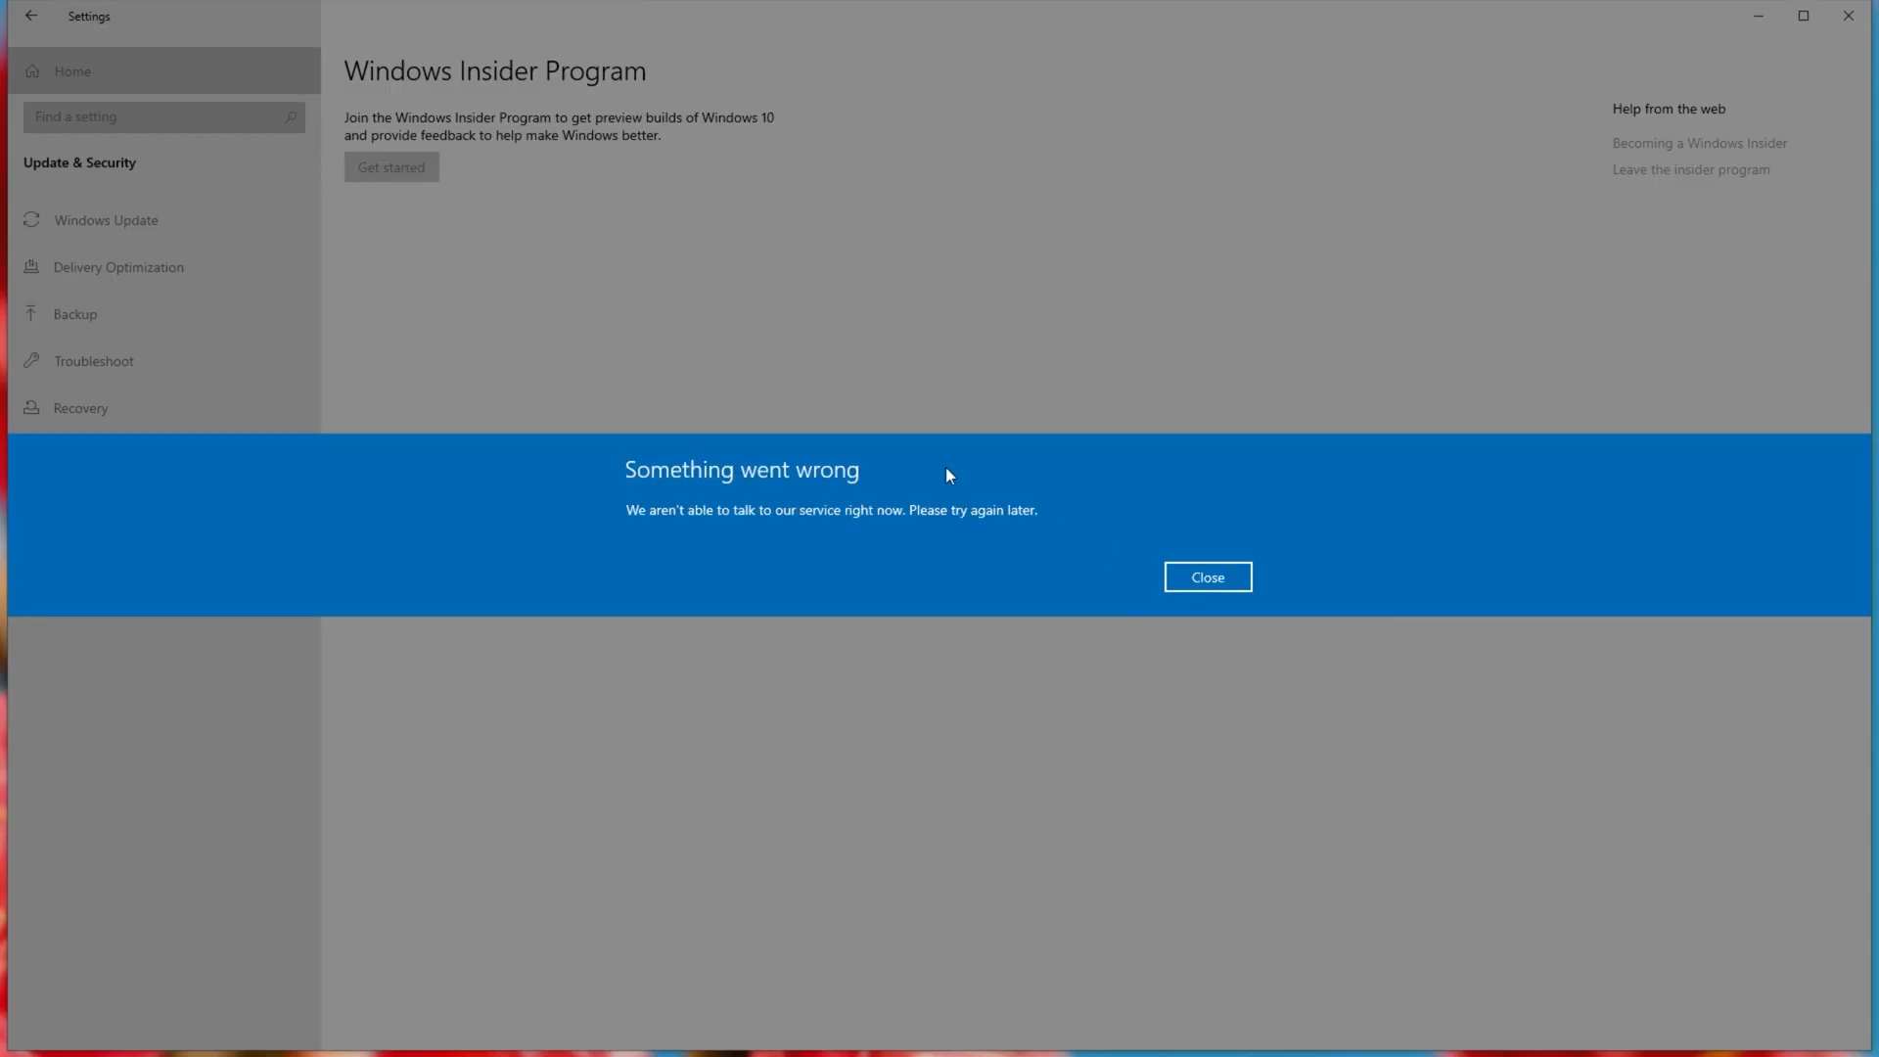
left_click(1207, 576)
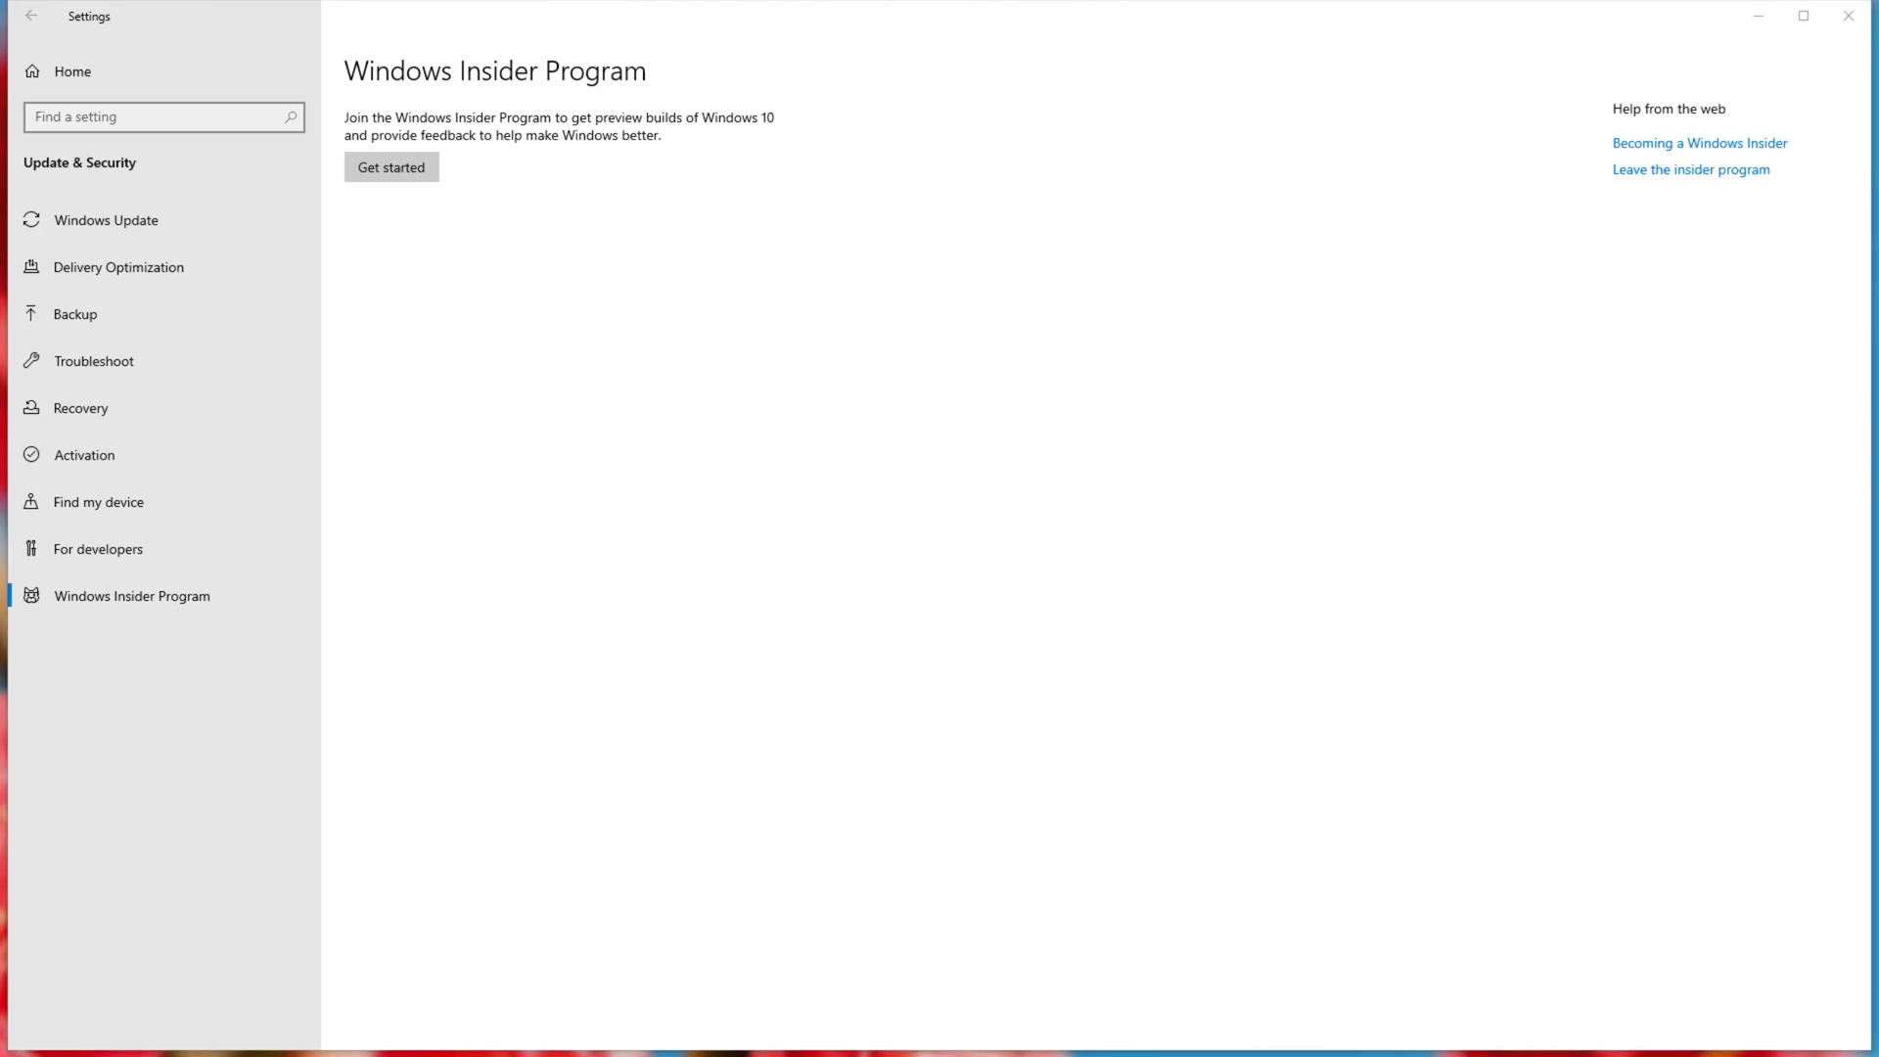
mouse_move(39, 1006)
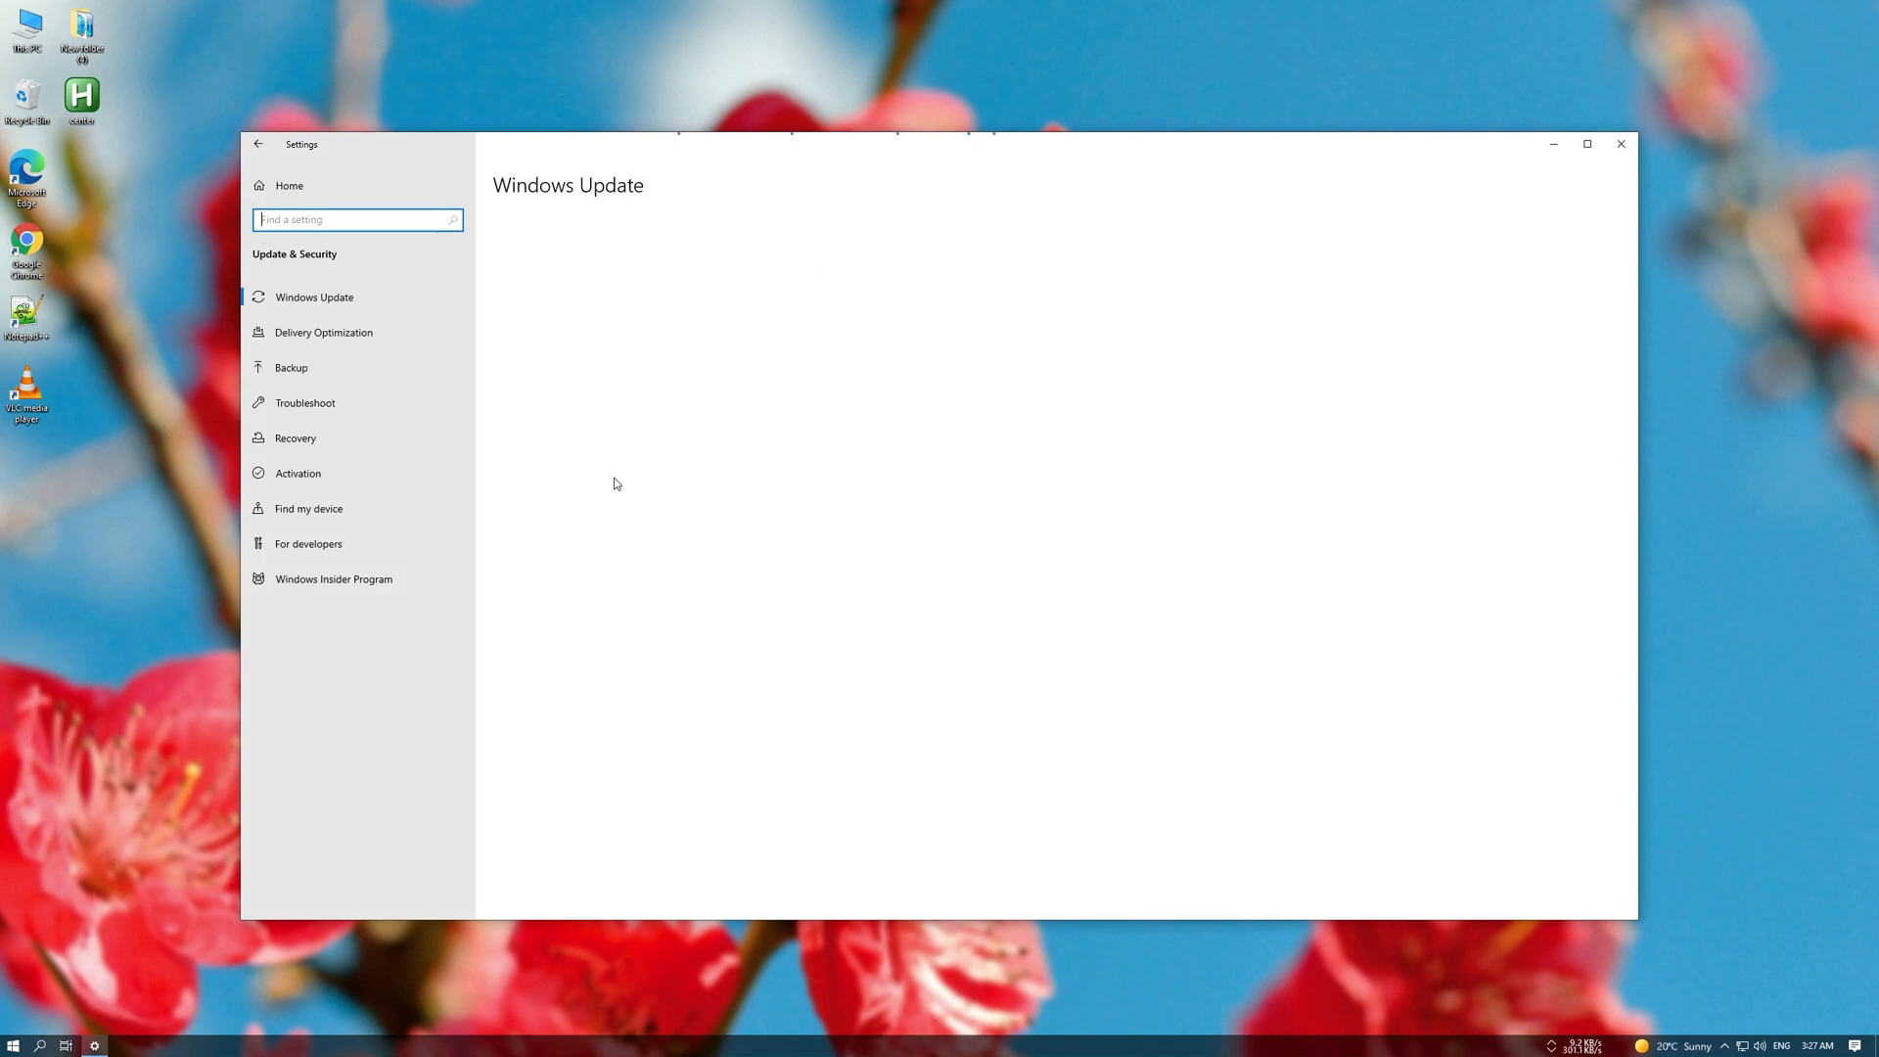
left_click(333, 579)
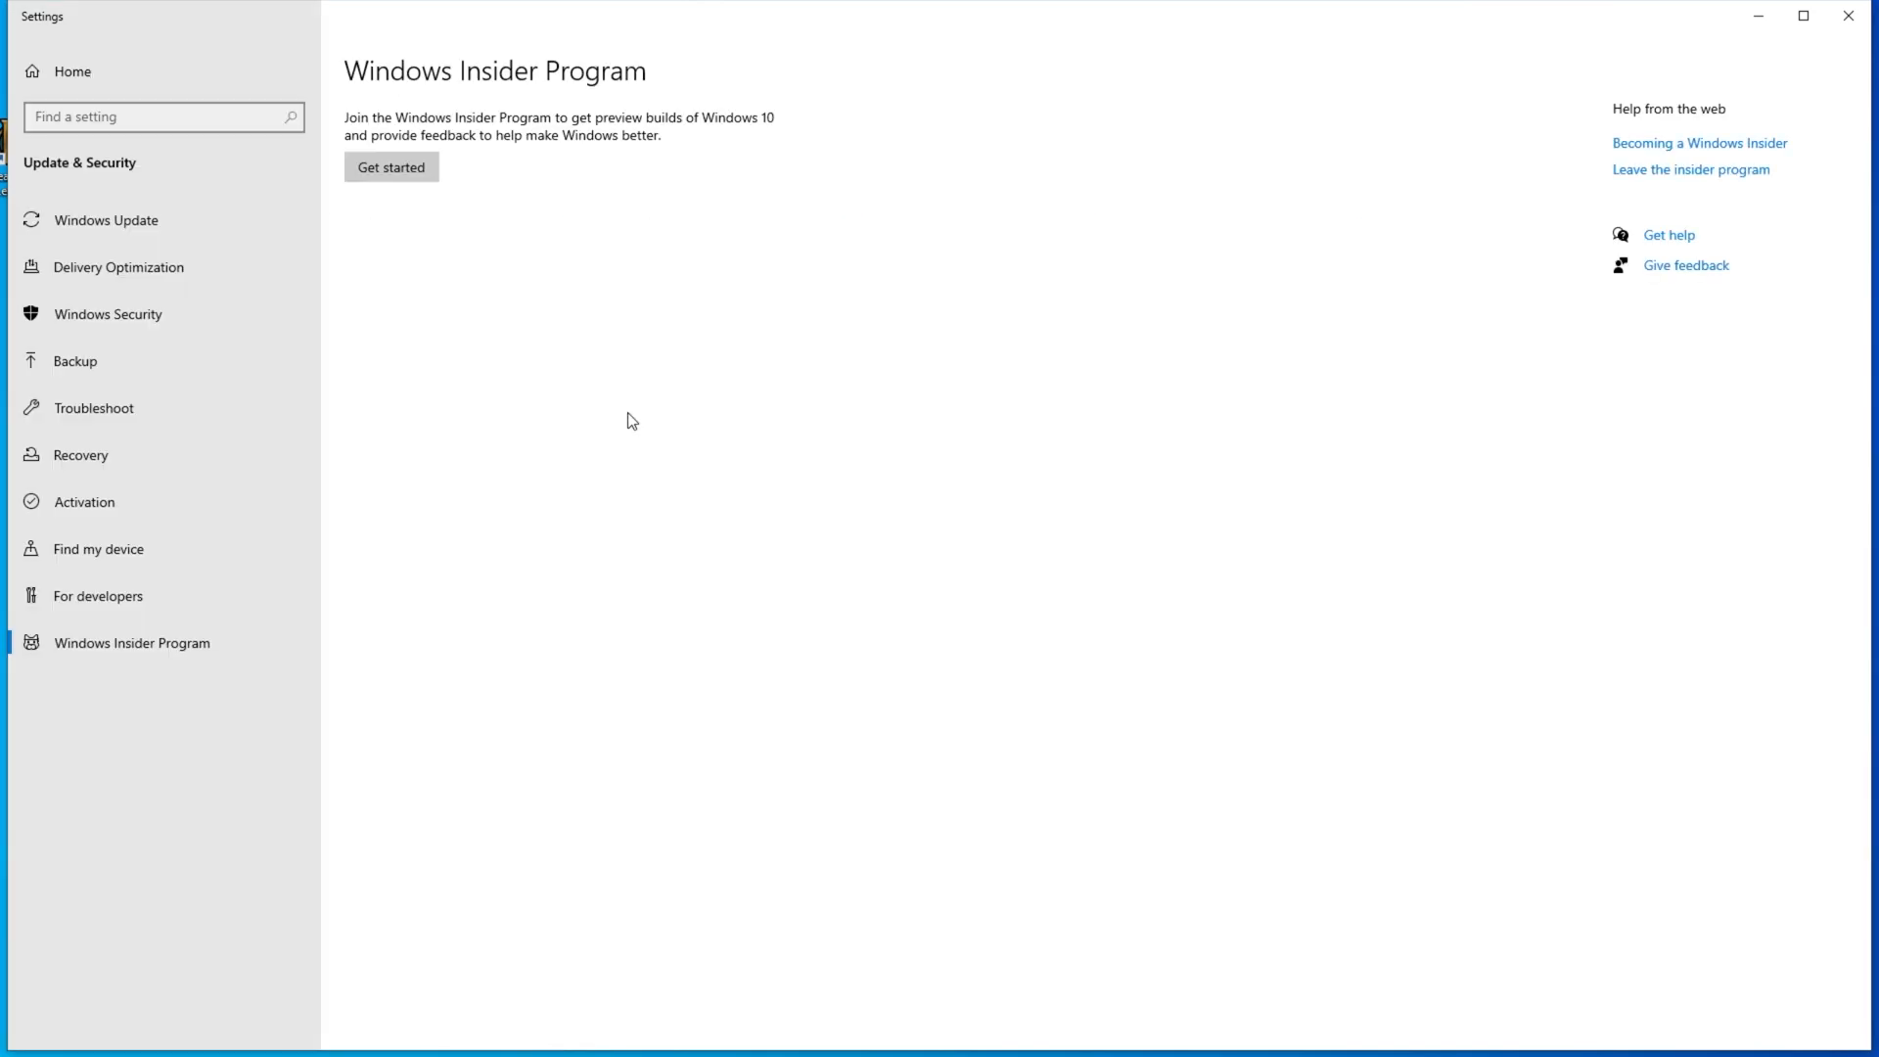
- Get started with the Insider Program and link a Microsoft account for sign-in
left_click(391, 166)
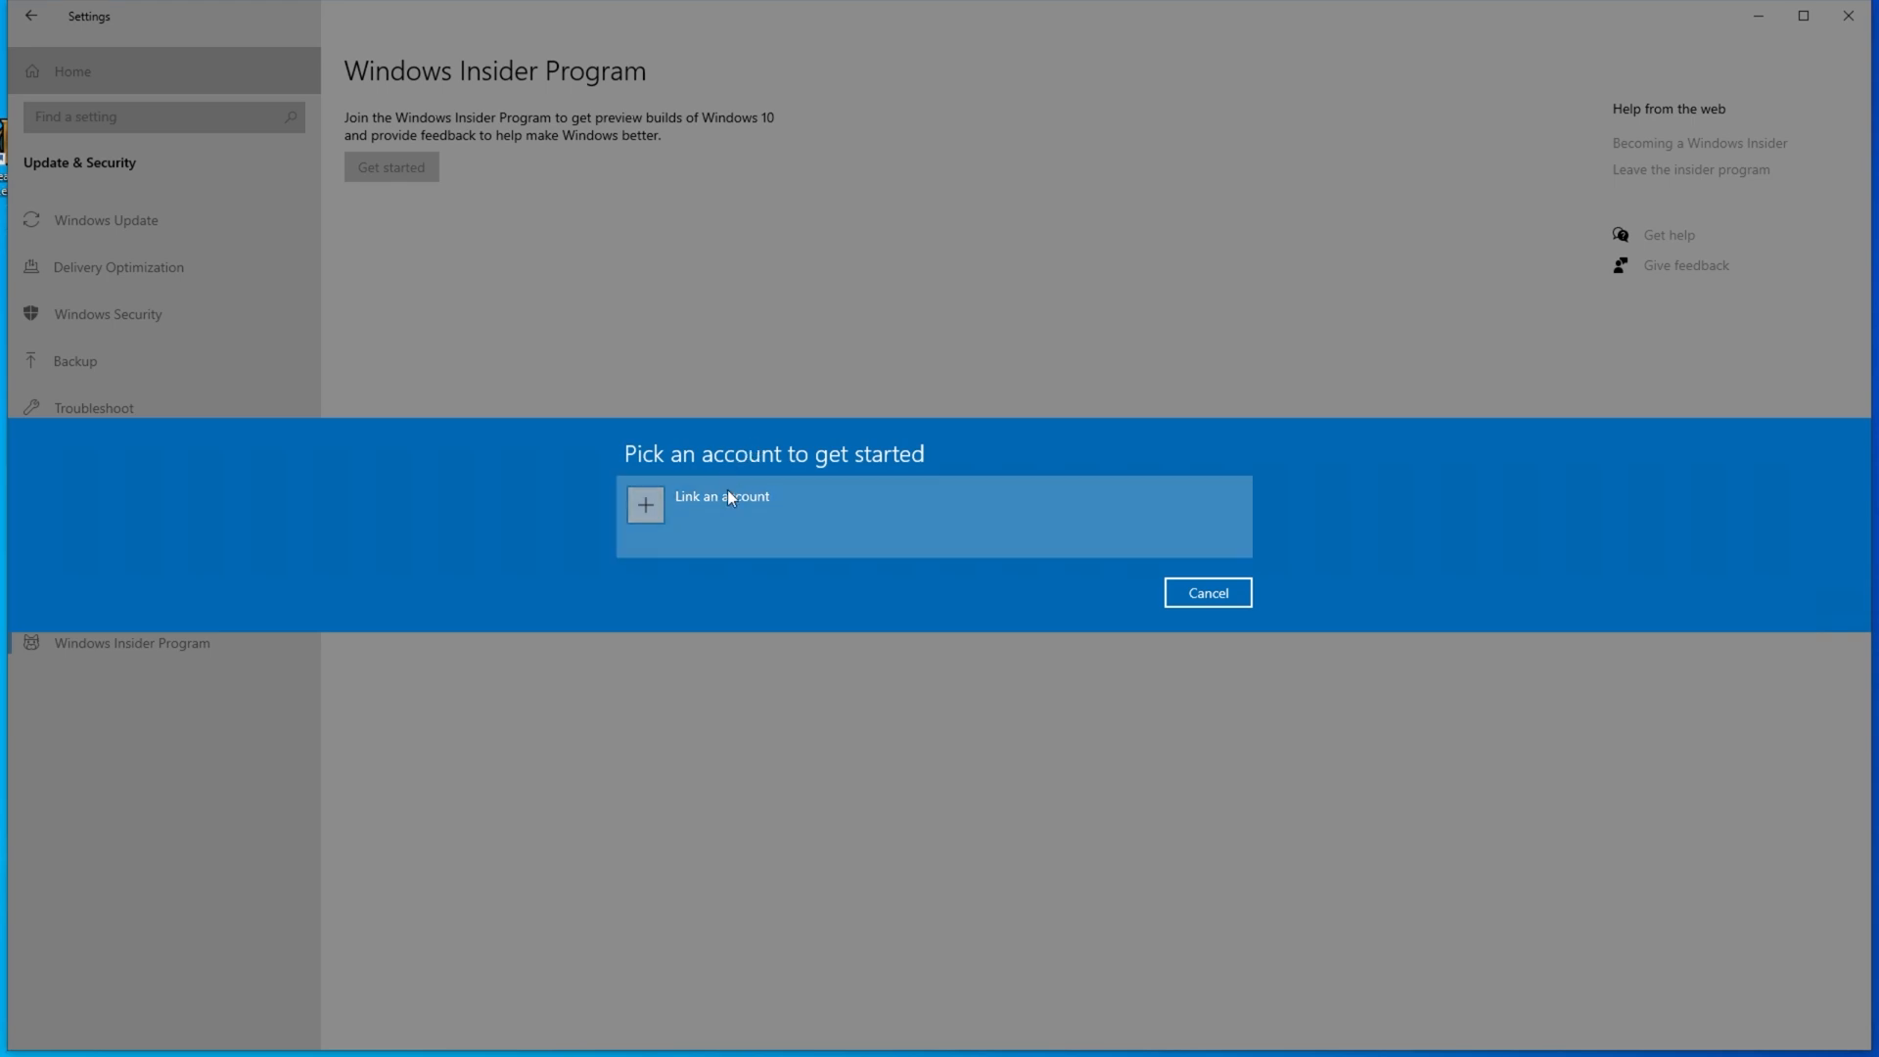
left_click(722, 495)
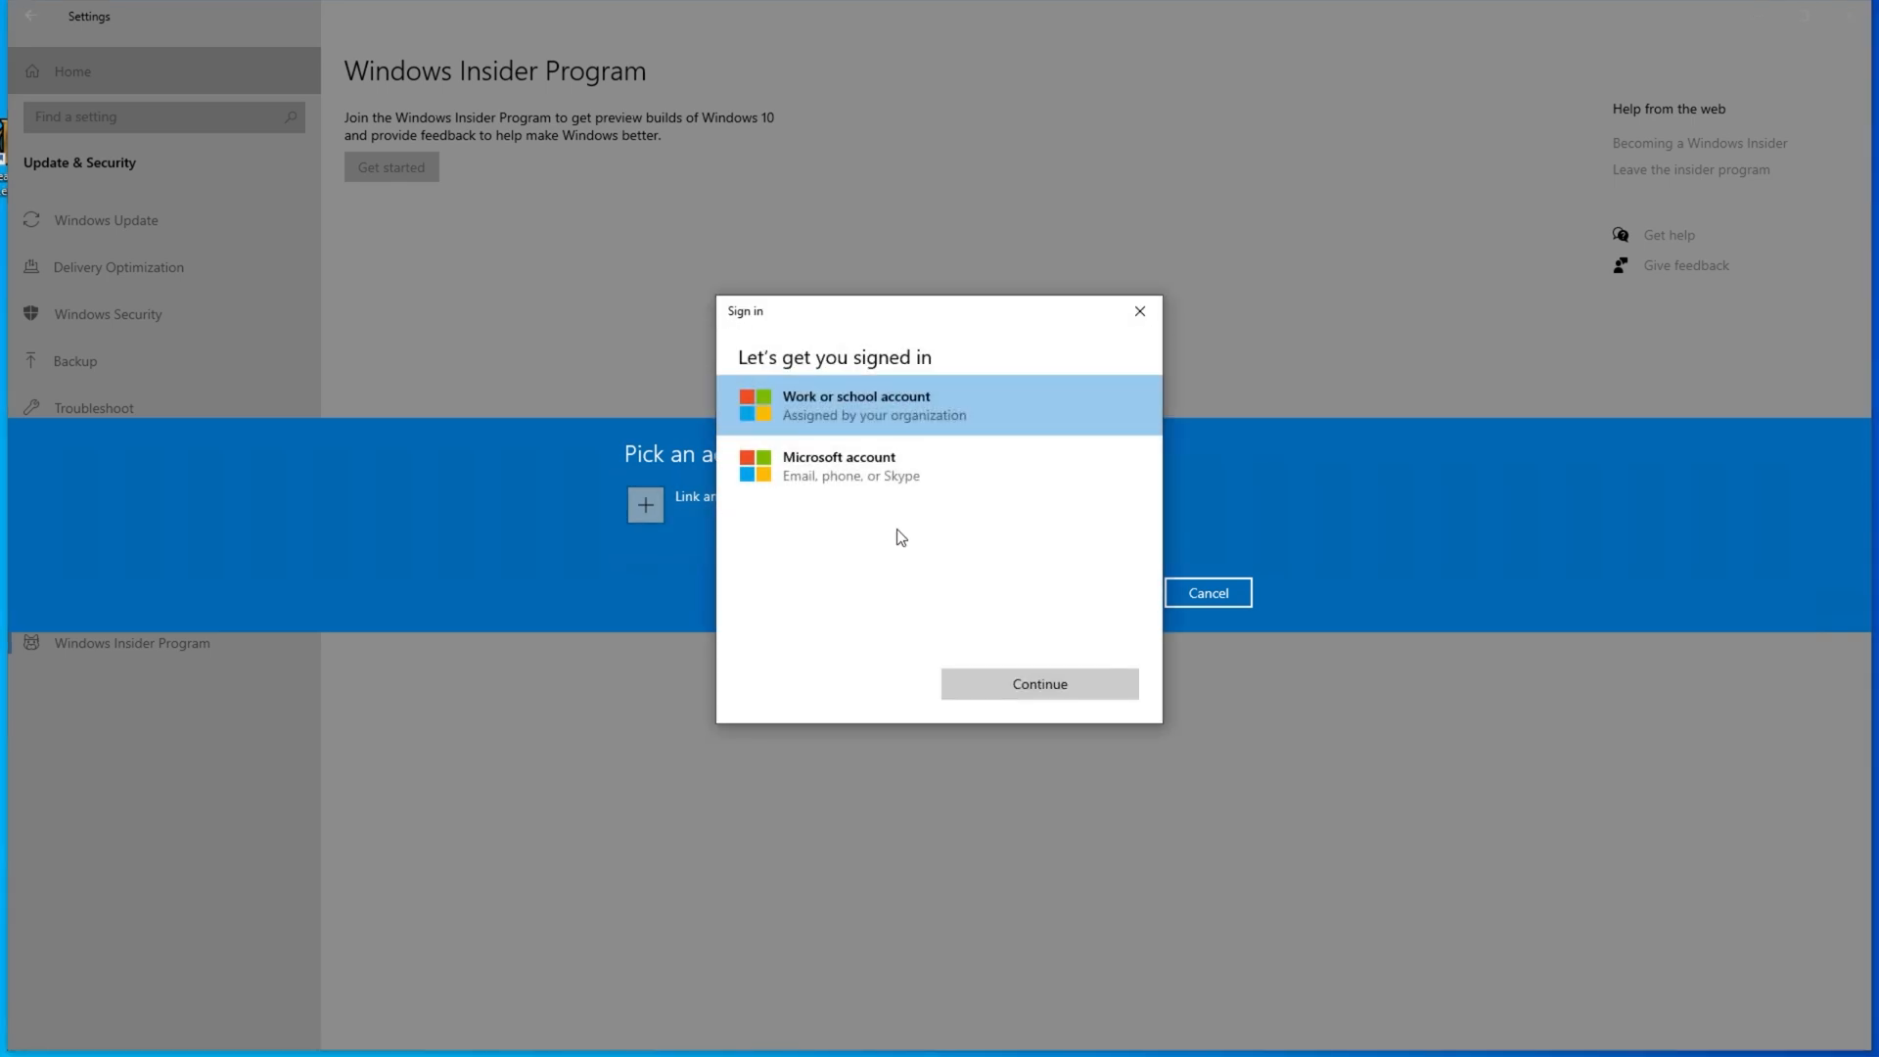
mouse_move(874, 465)
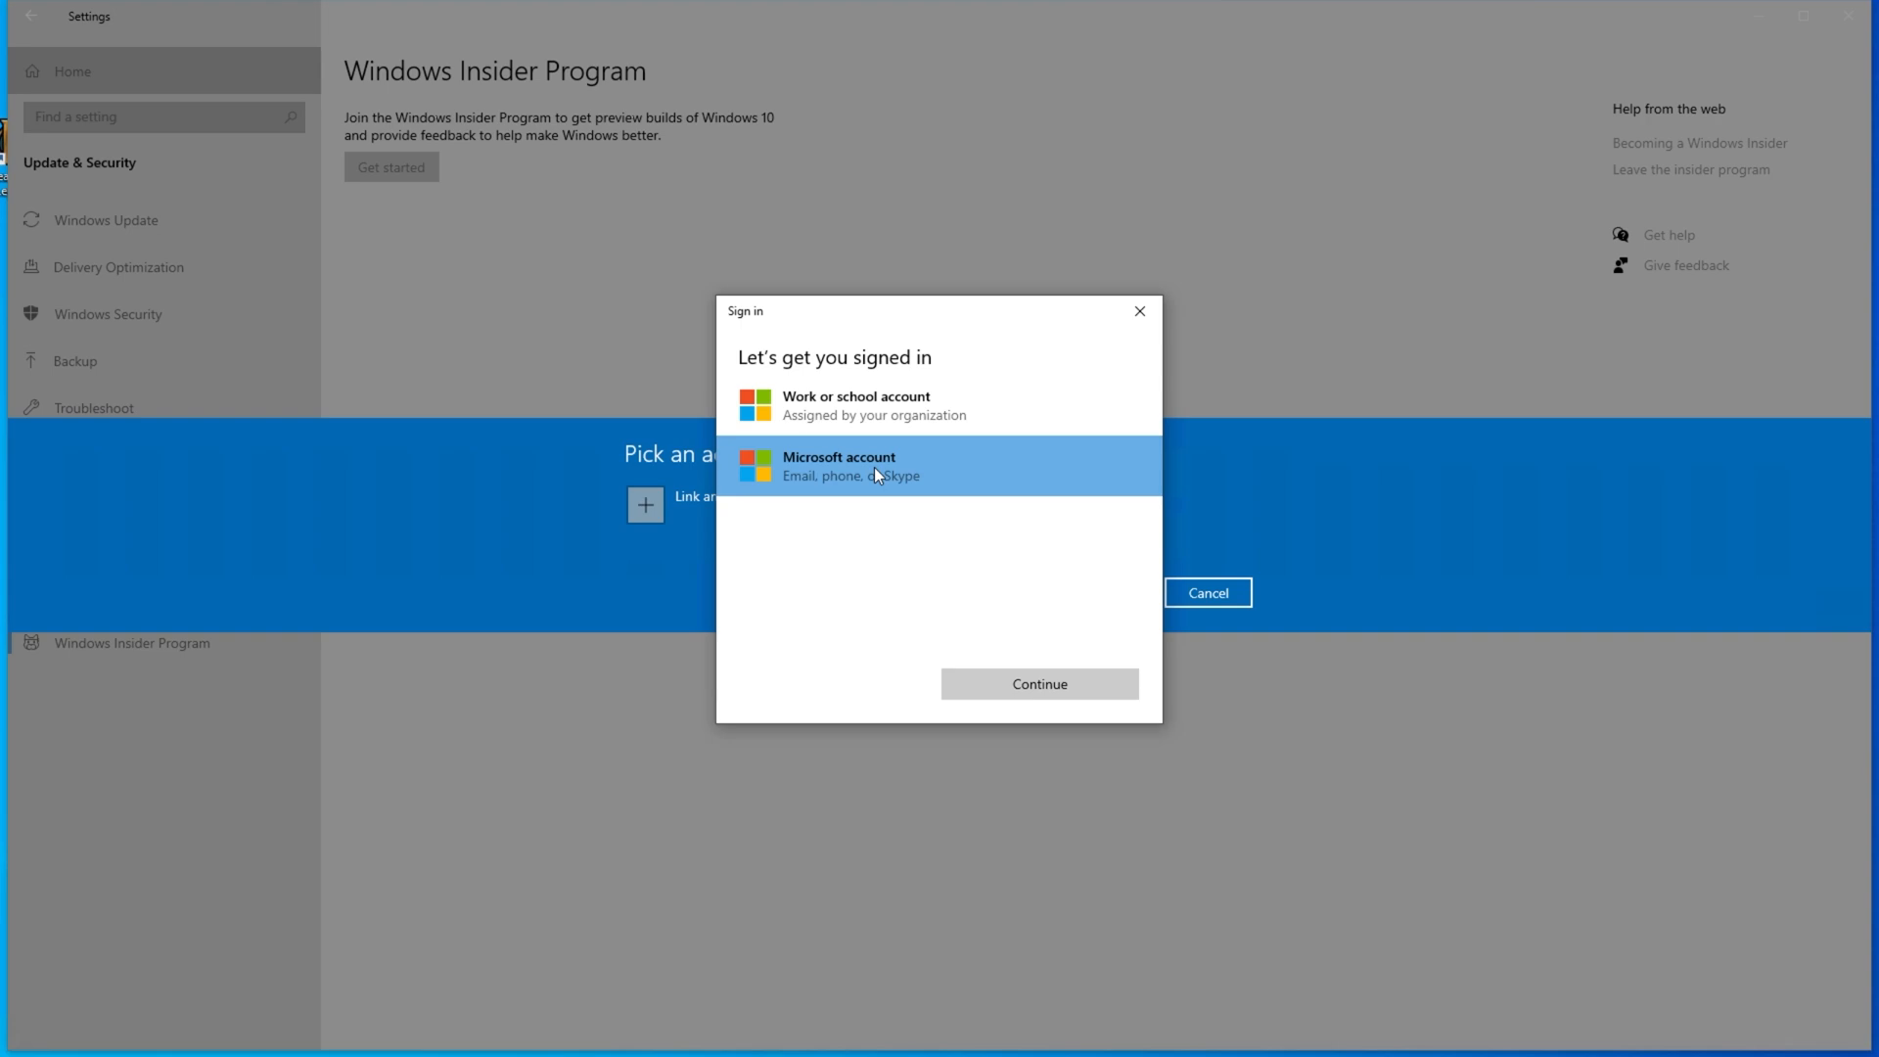
left_click(1037, 683)
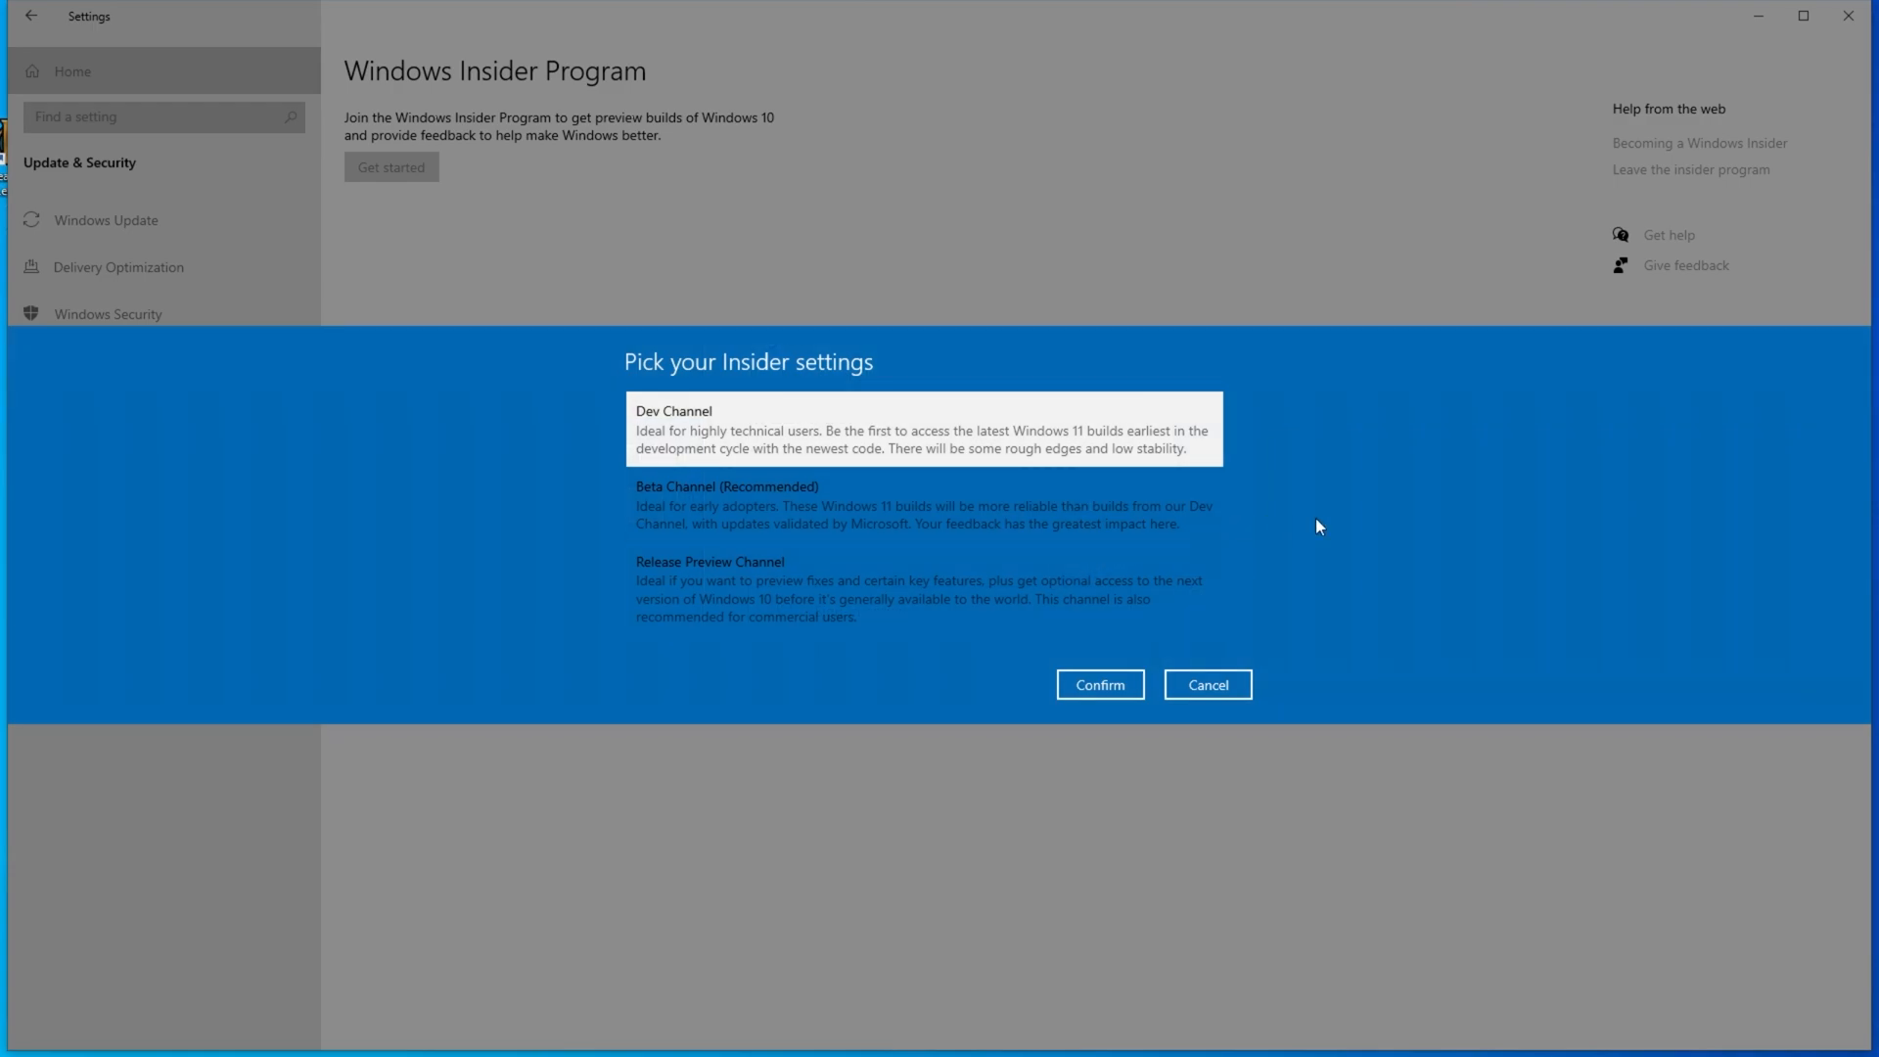
mouse_move(724, 441)
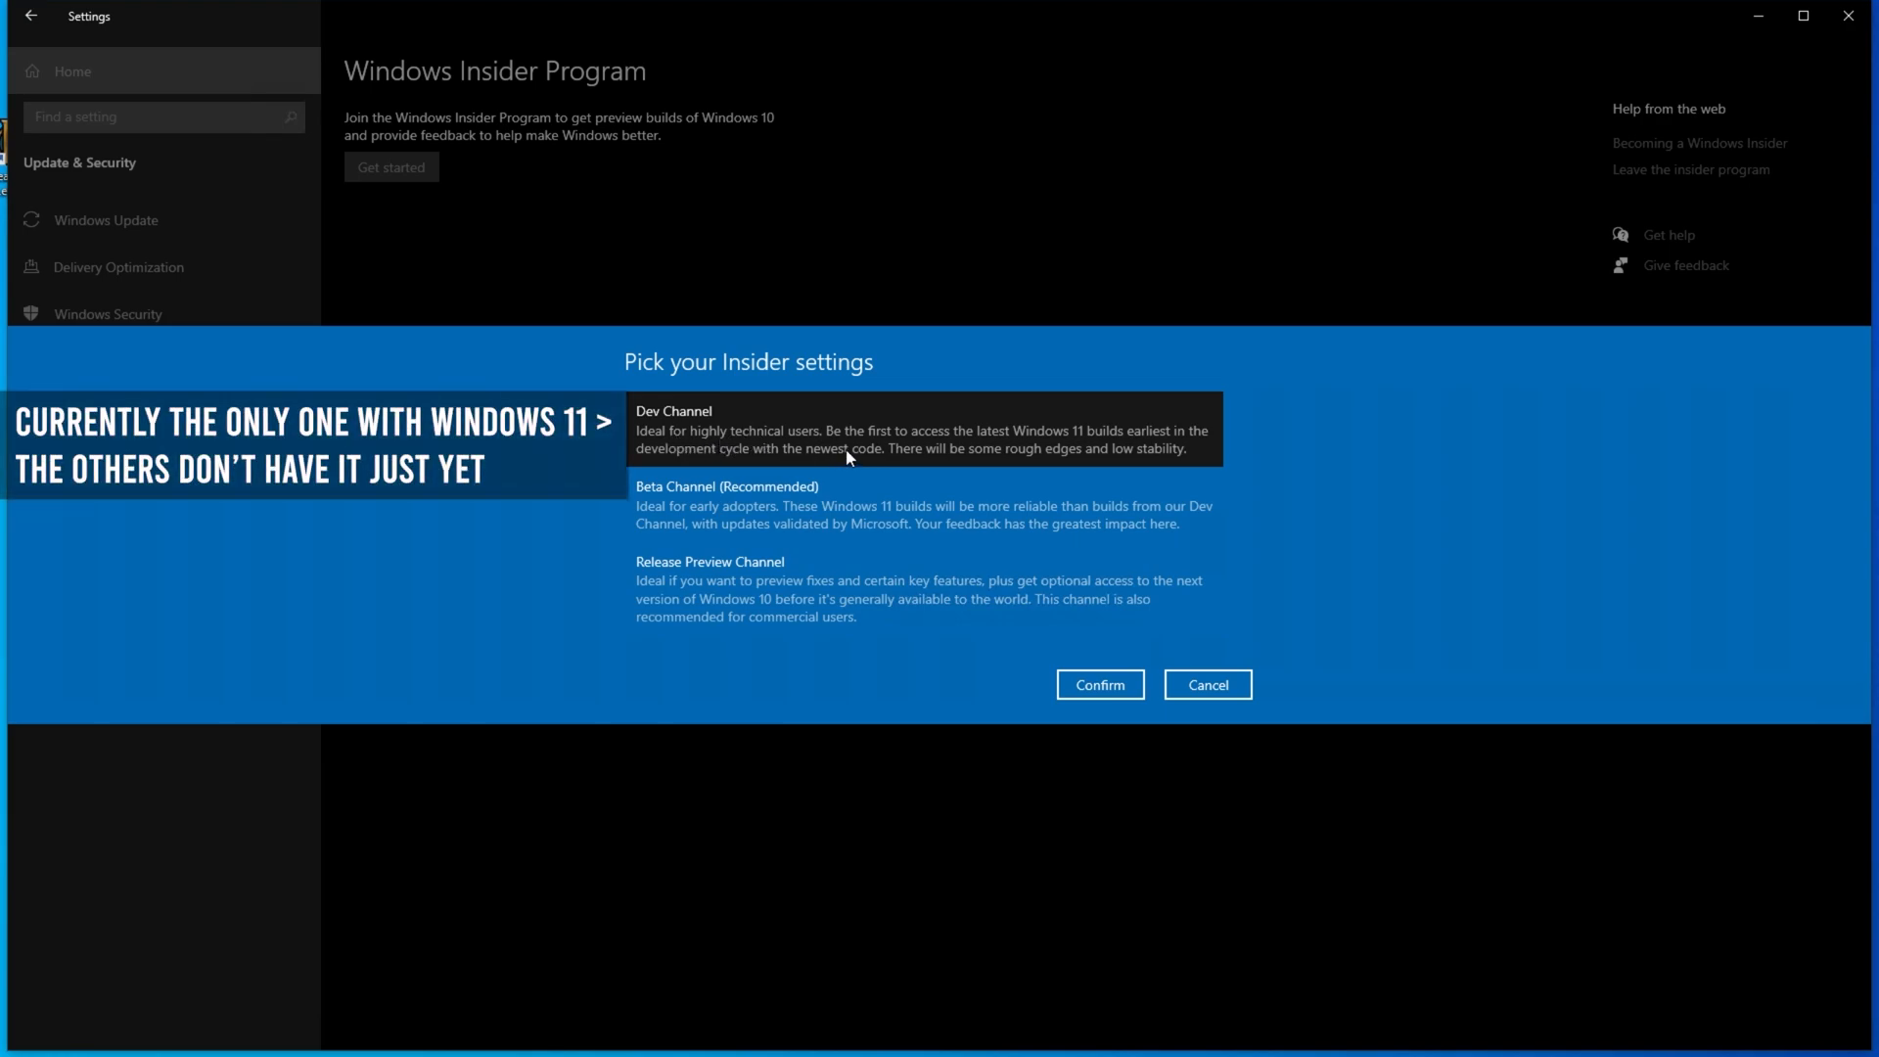
mouse_move(857, 458)
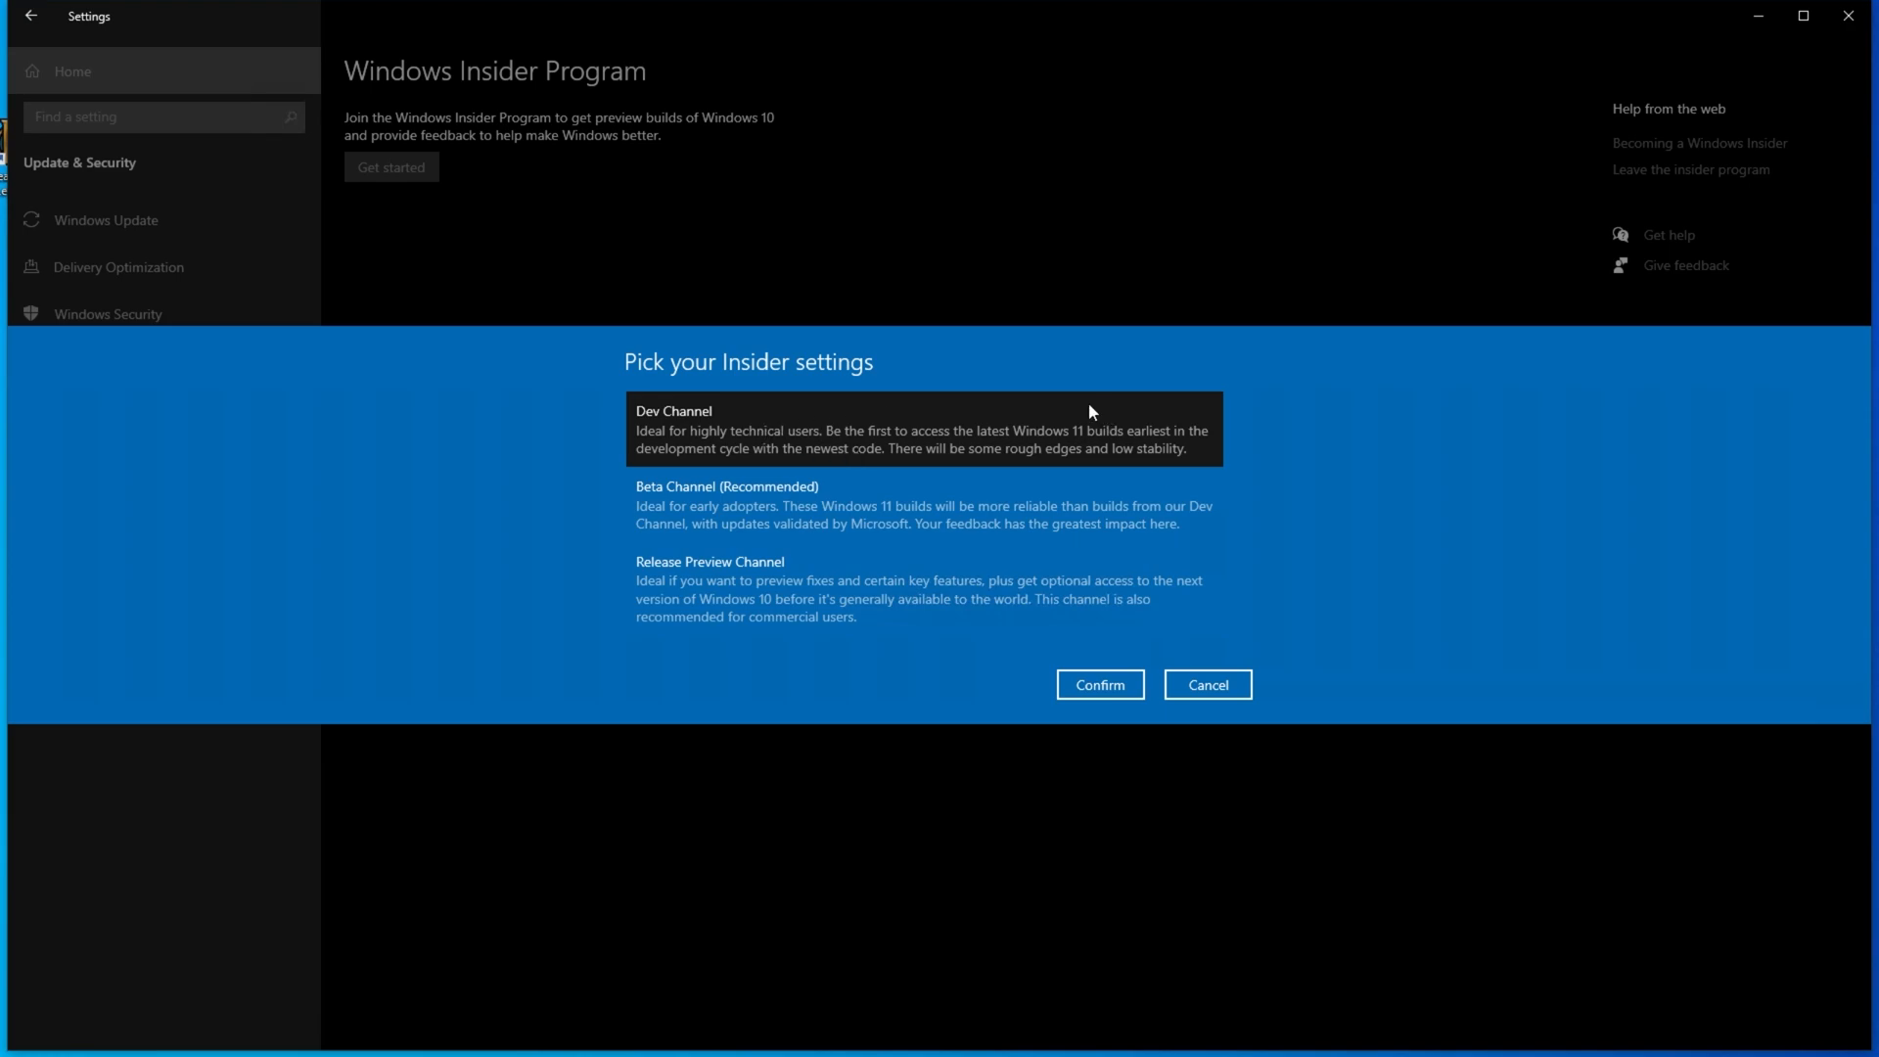
mouse_move(885, 444)
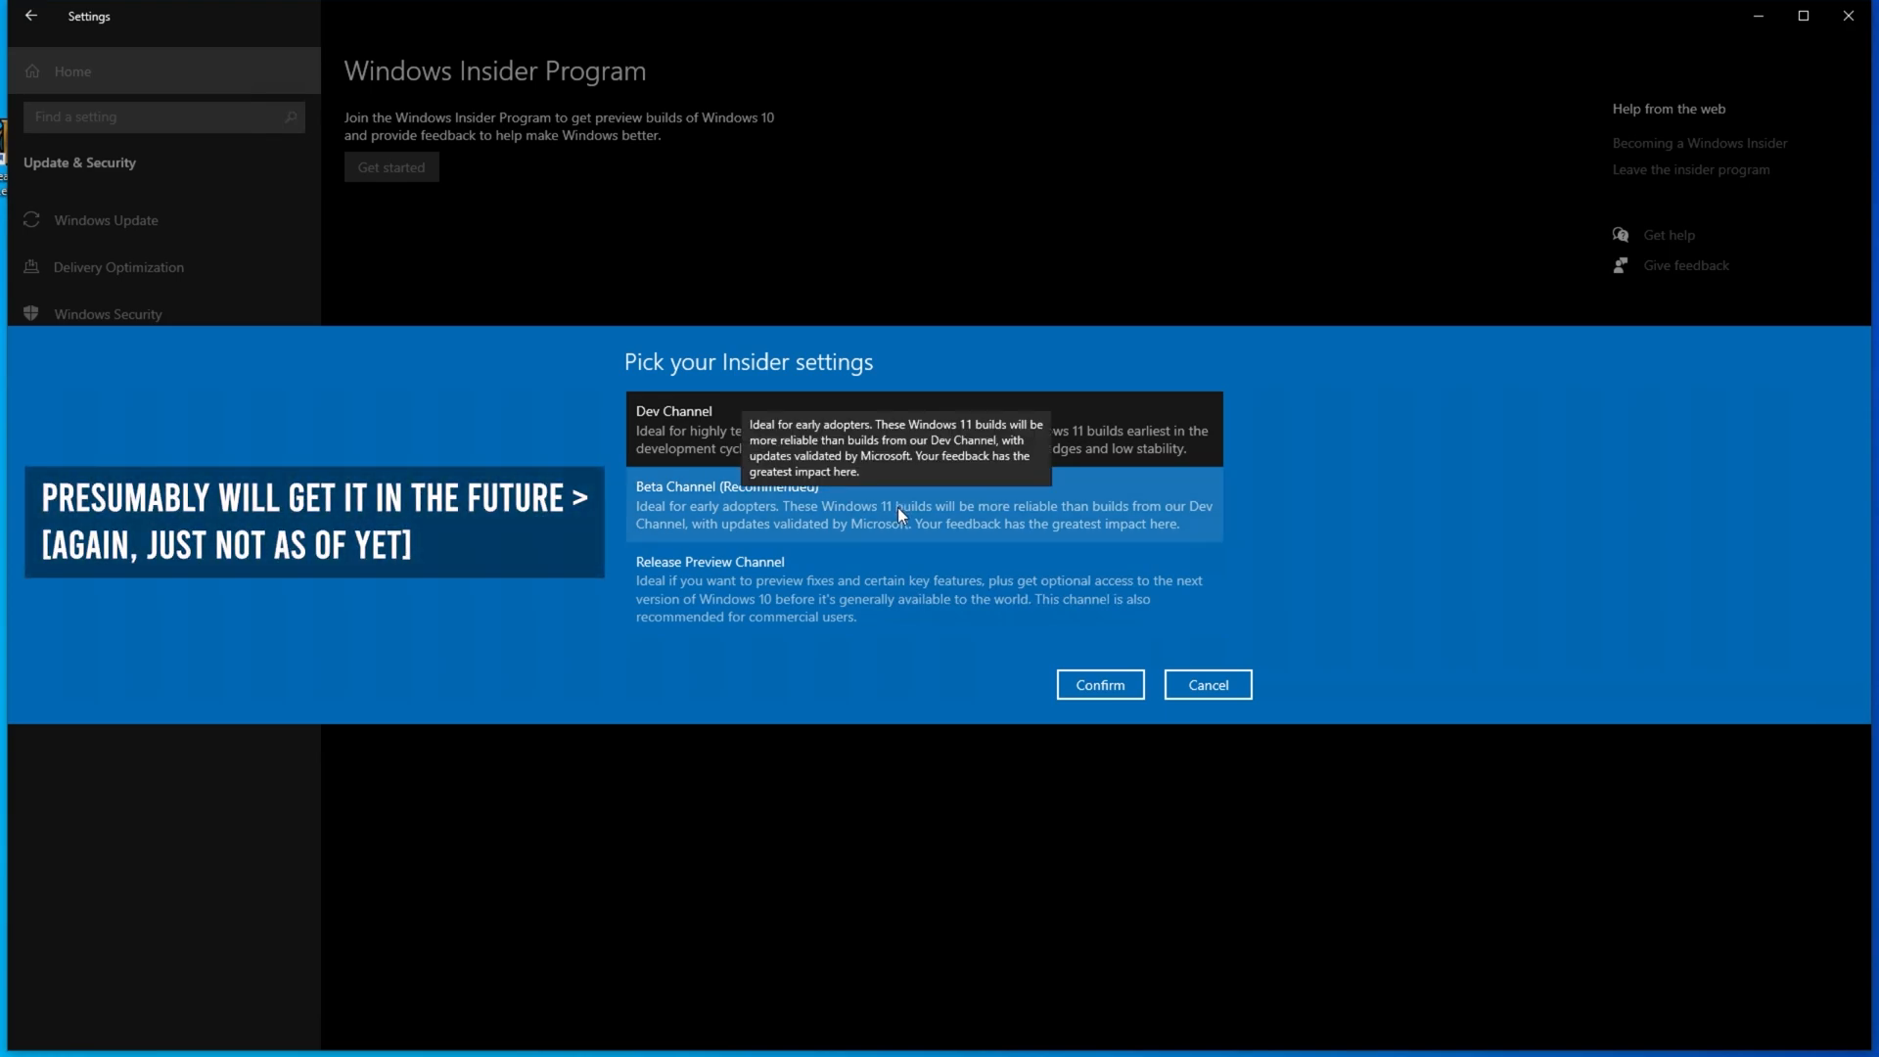
mouse_move(738, 525)
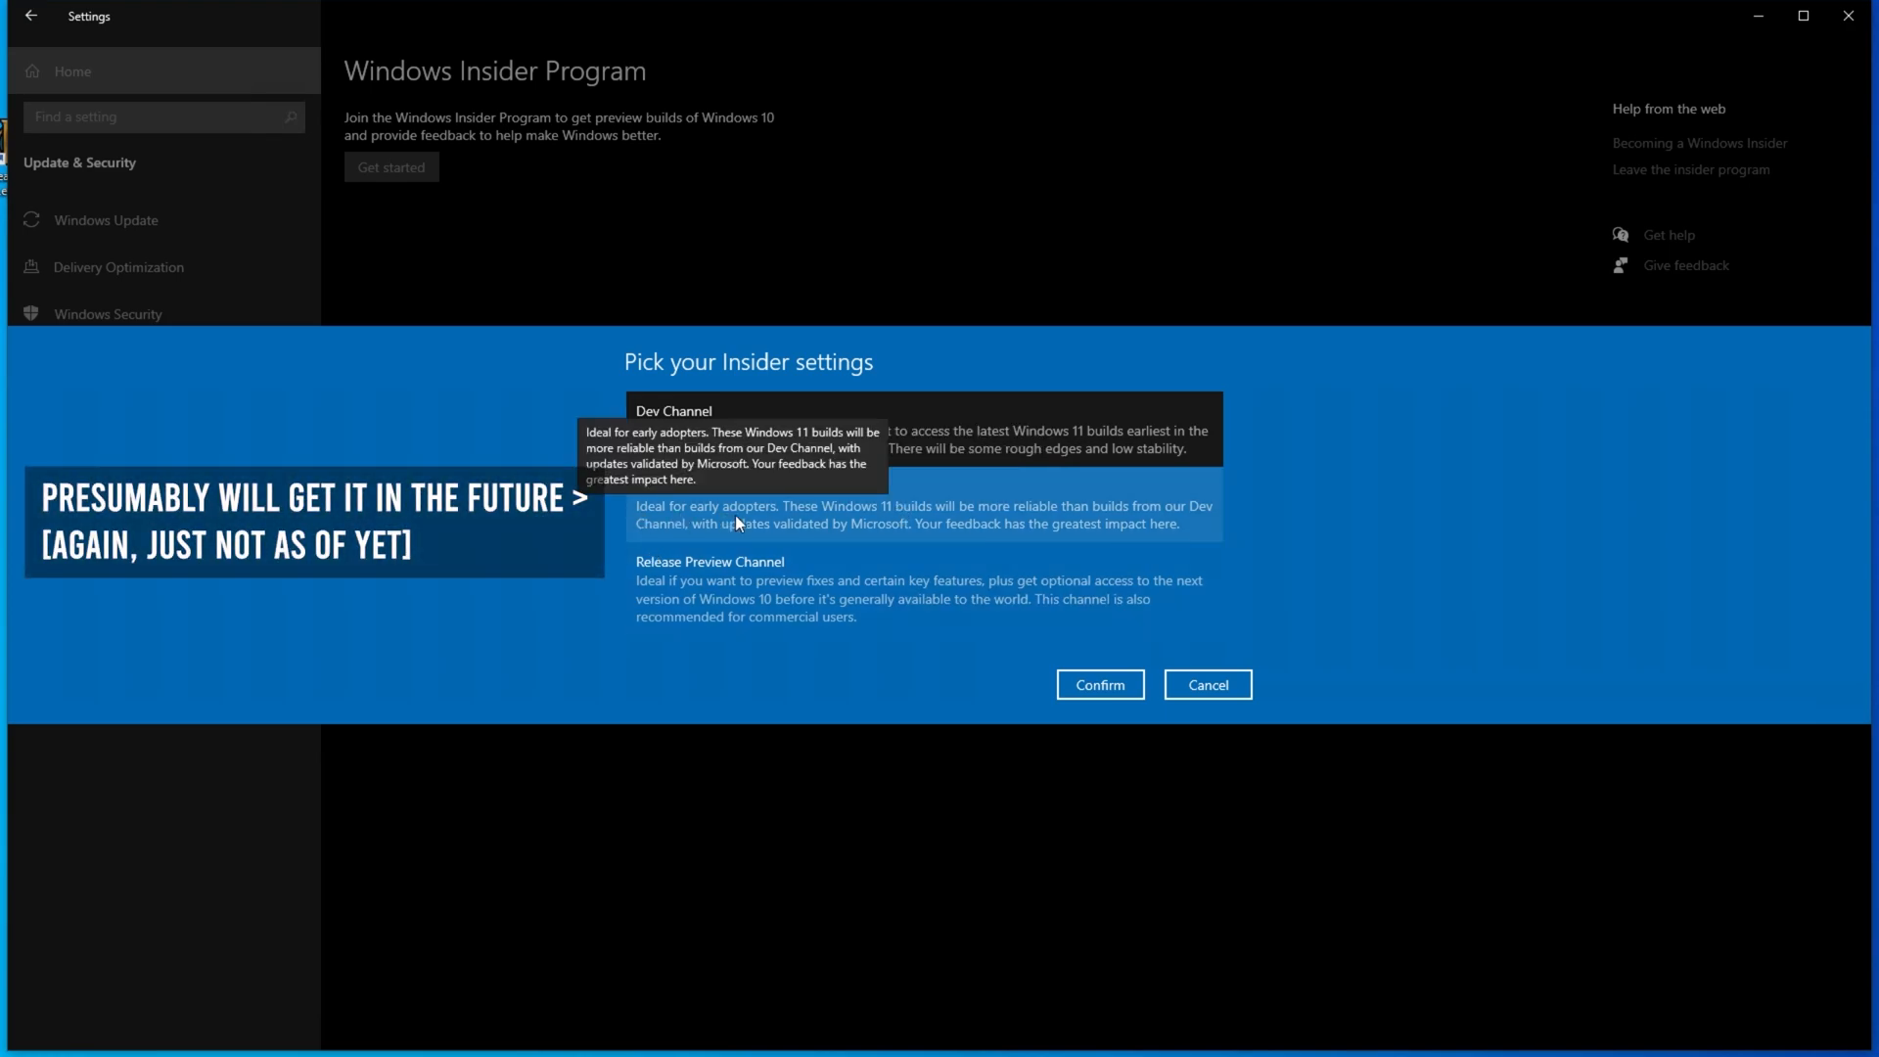
mouse_move(962, 513)
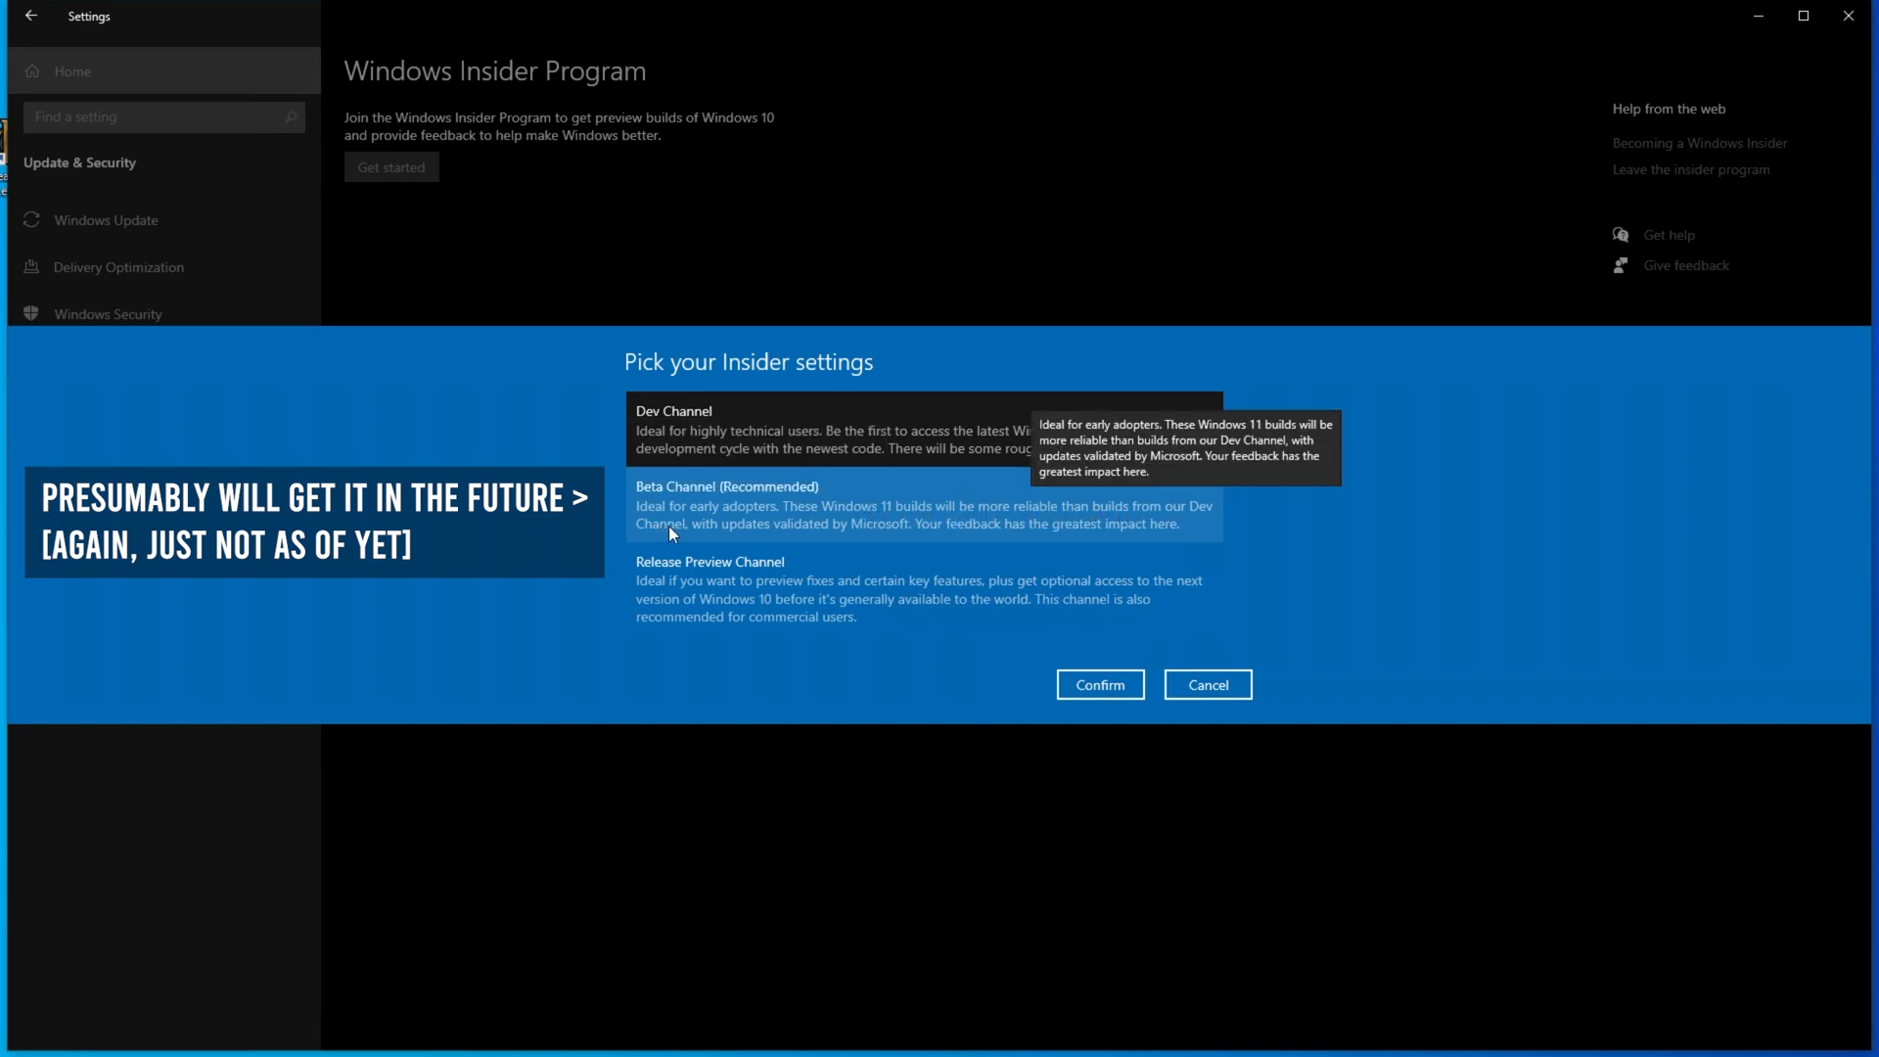
mouse_move(899, 542)
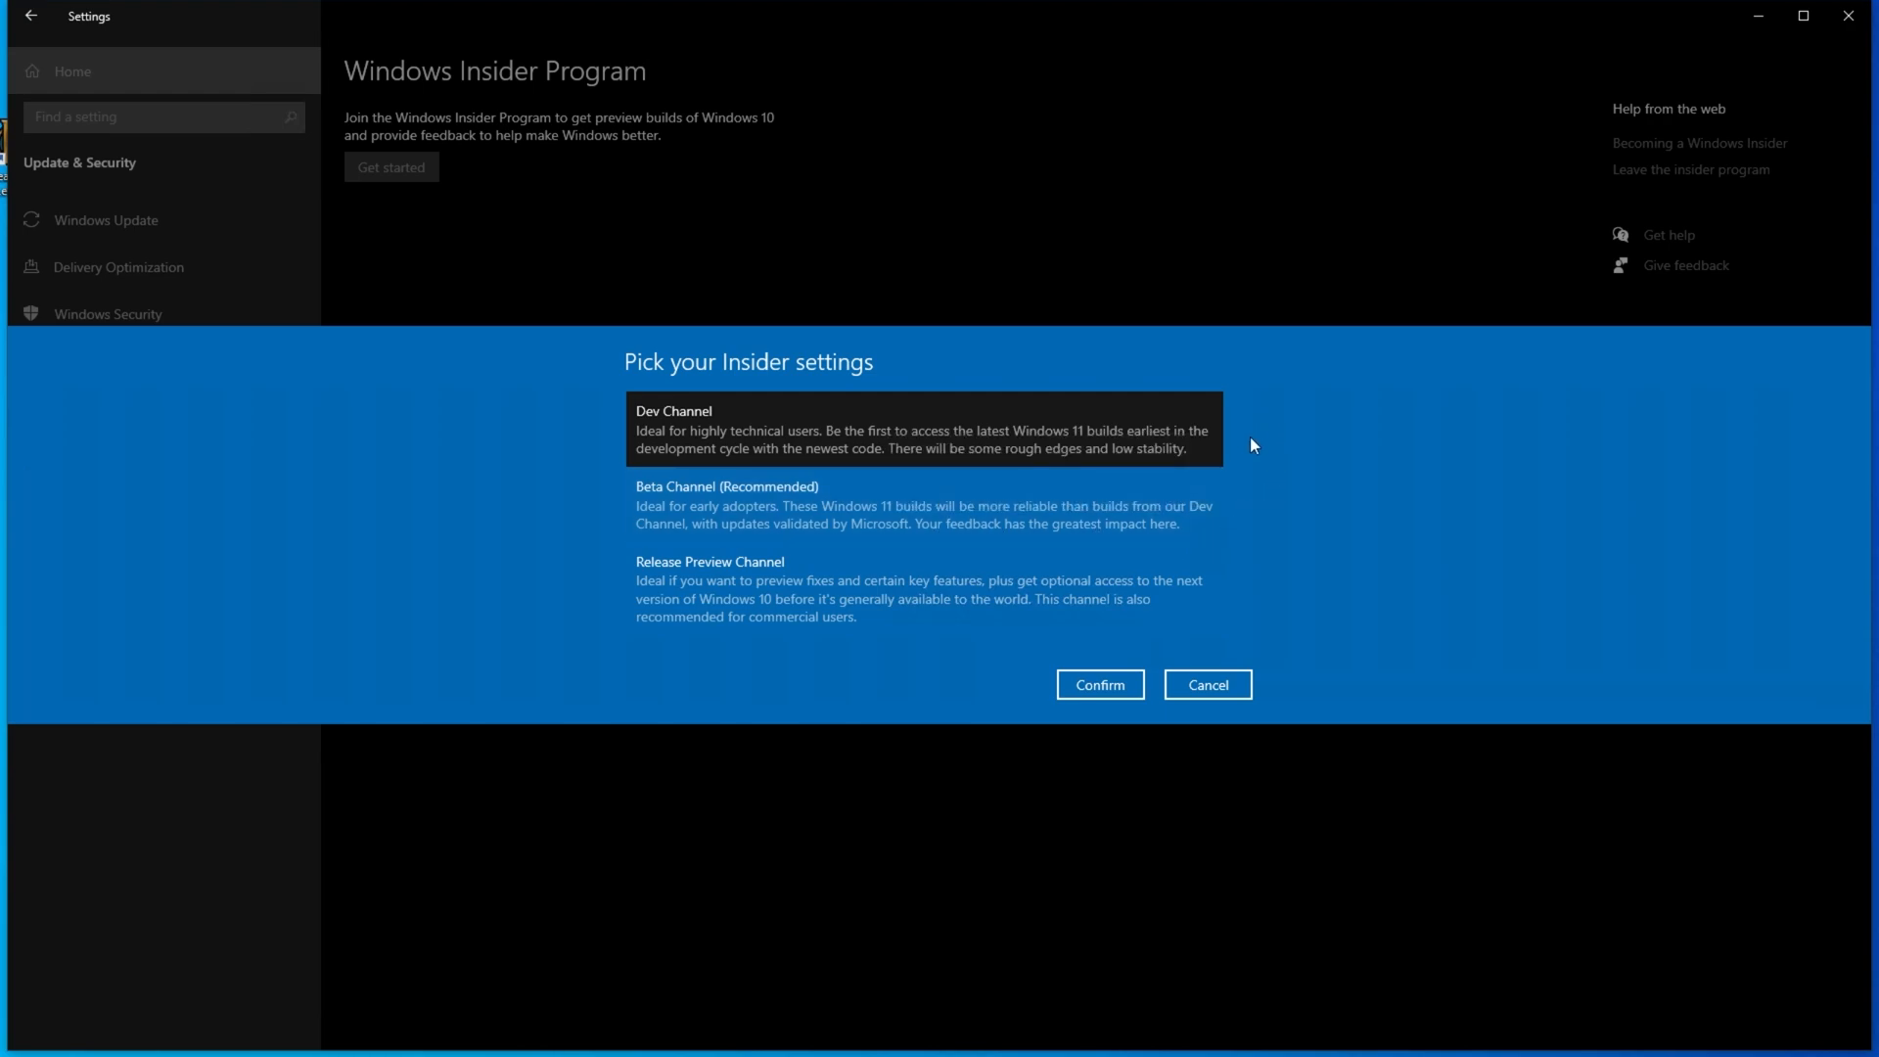
mouse_move(1246, 429)
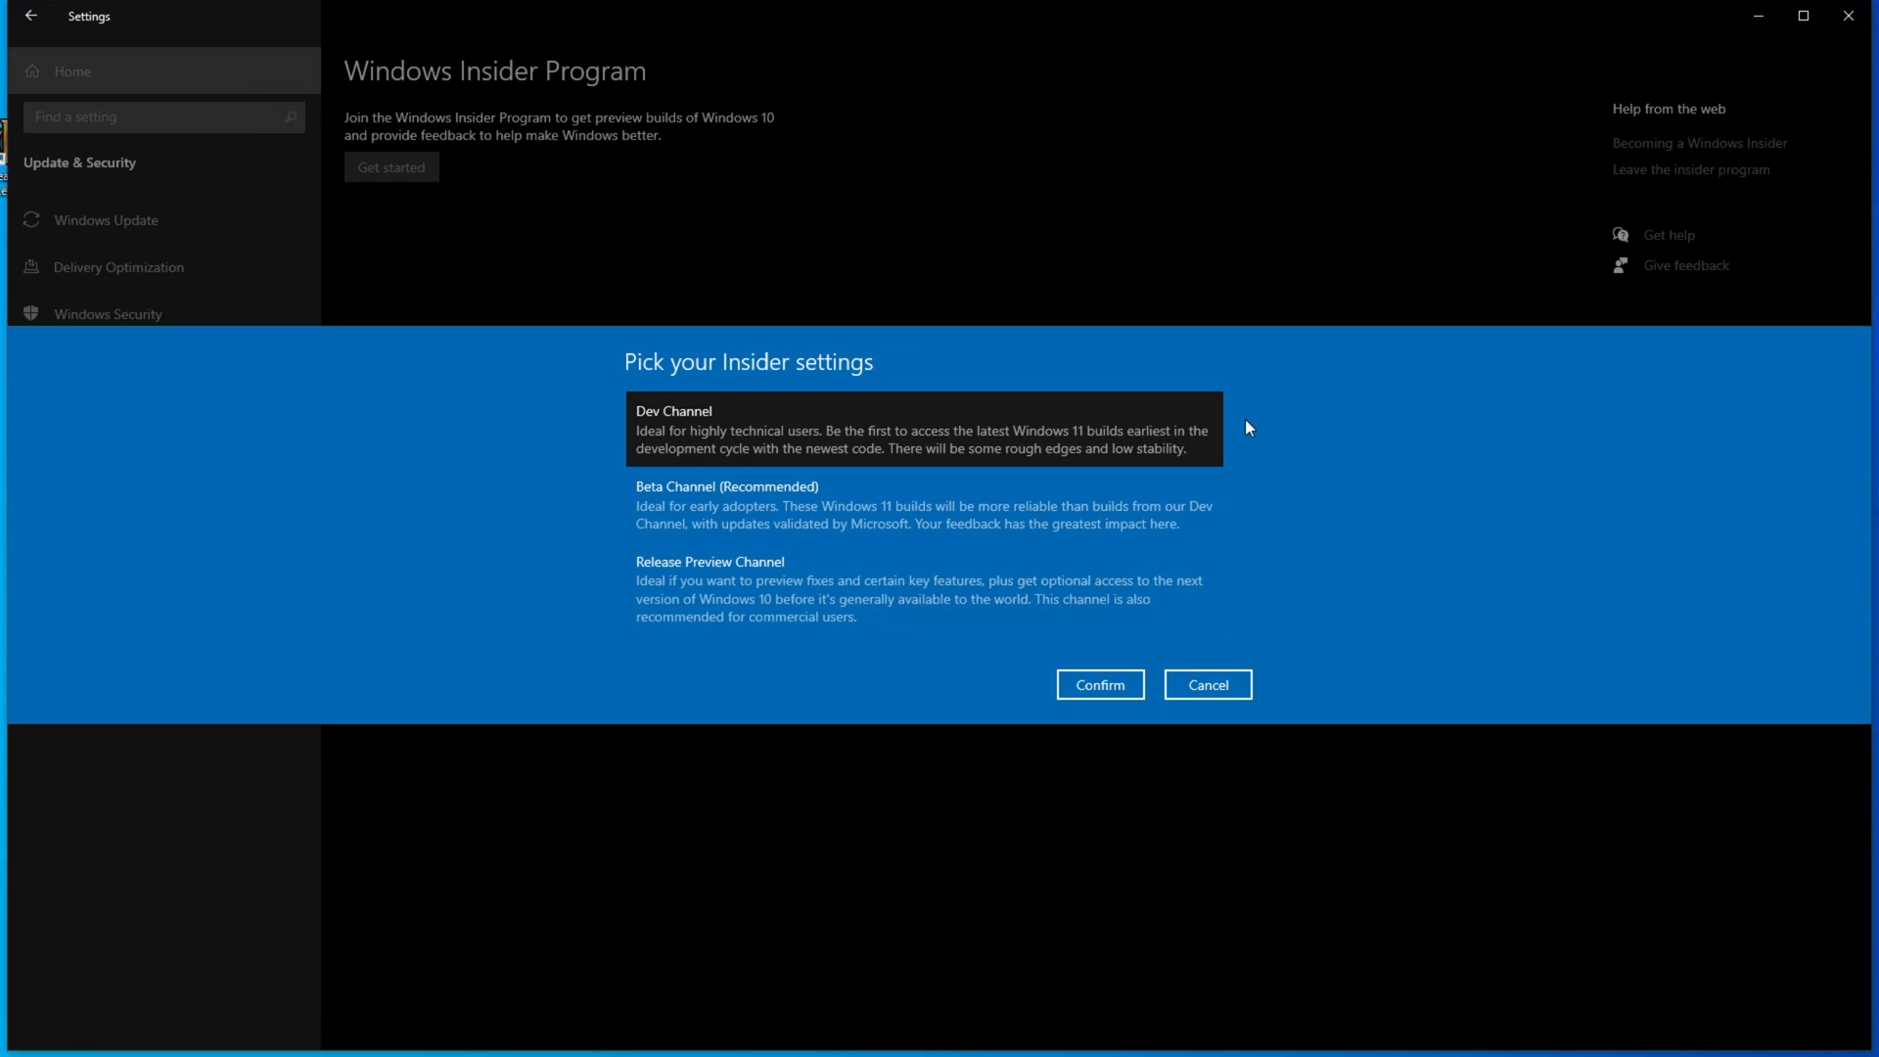
mouse_move(1244, 542)
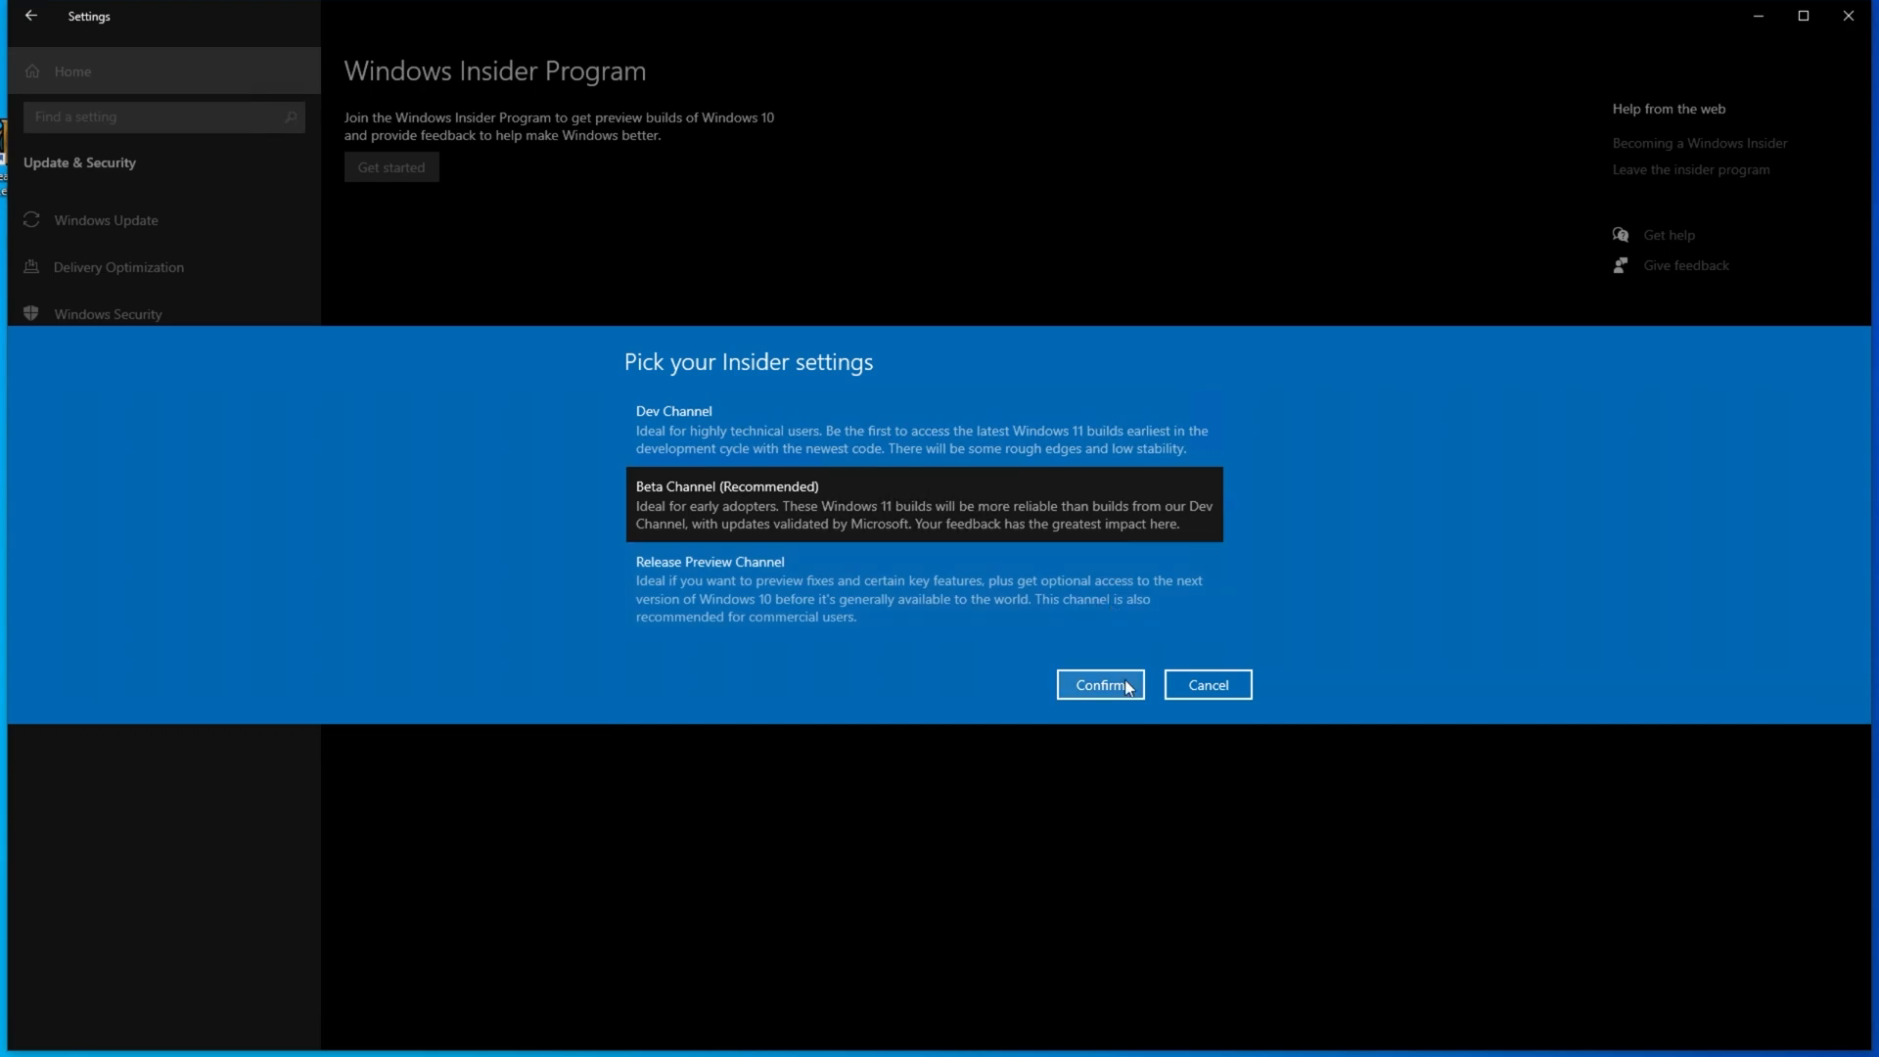
- Confirm the Beta Channel, accept the Insider terms and restart the PC
left_click(1097, 683)
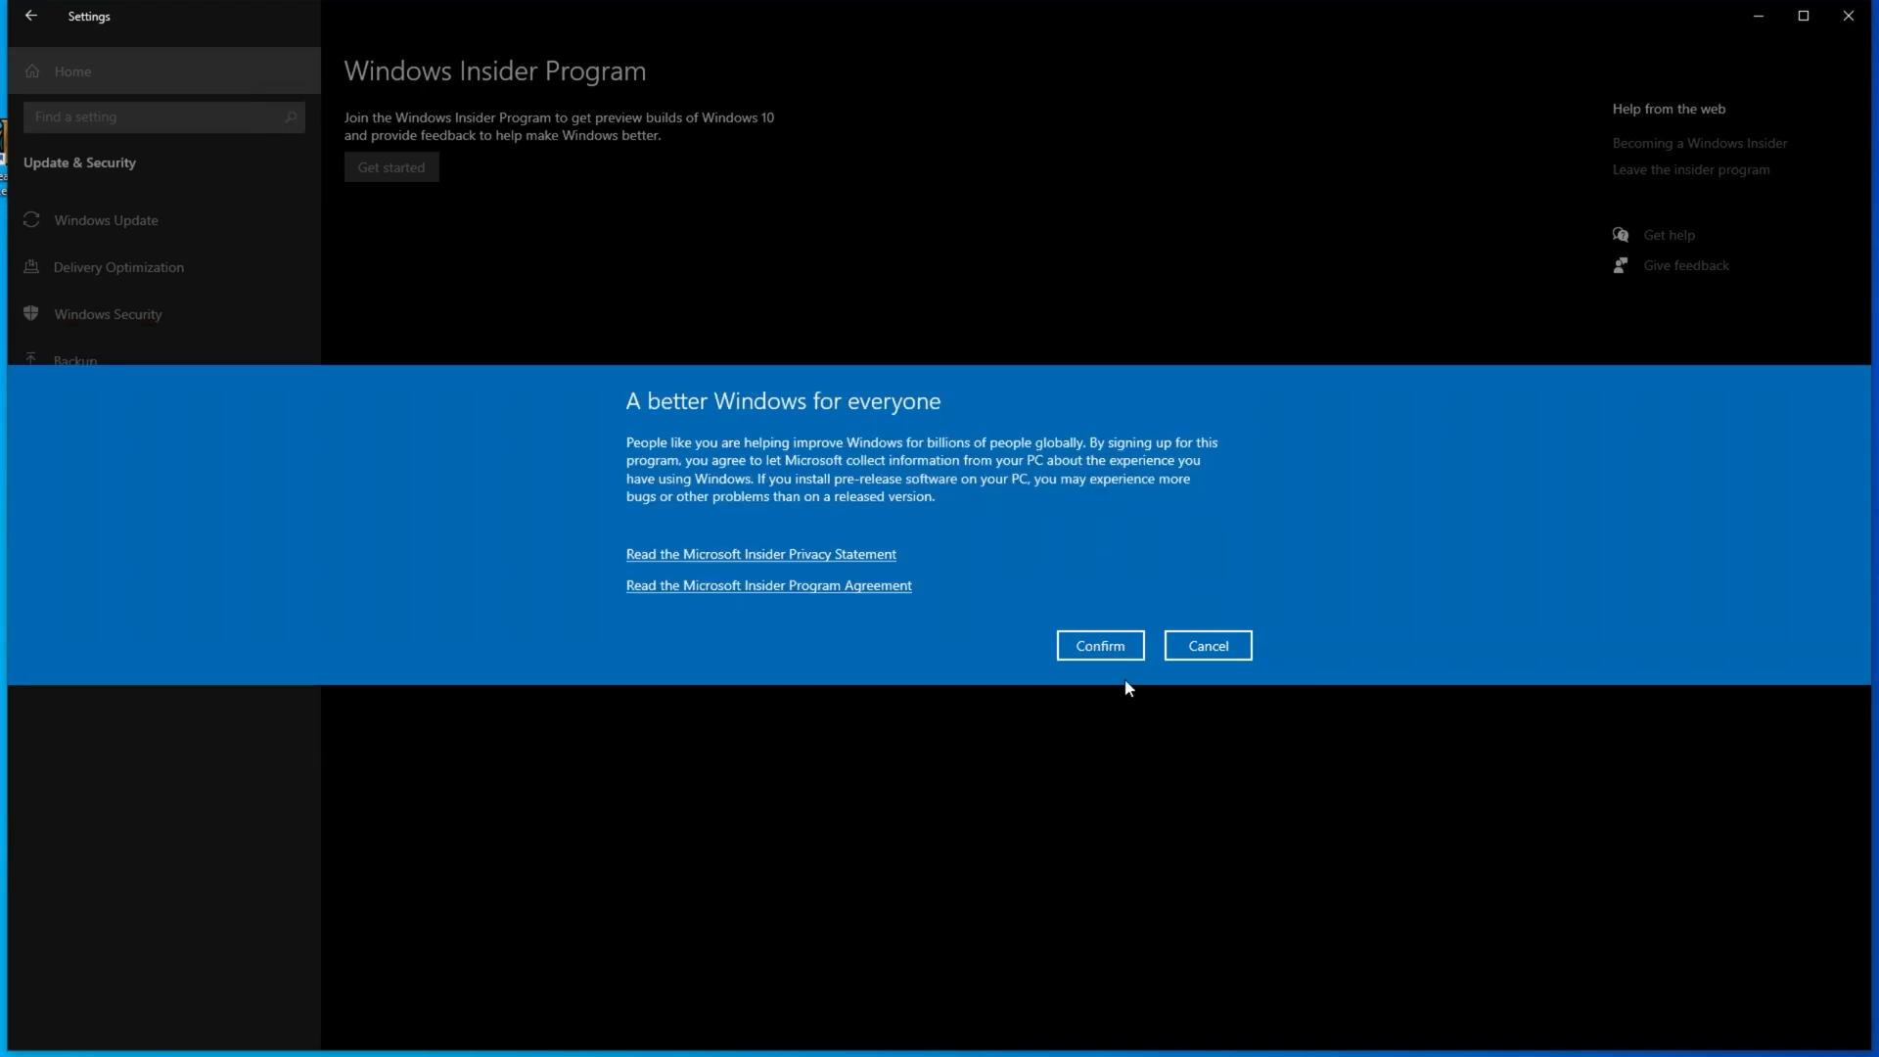
left_click(1096, 644)
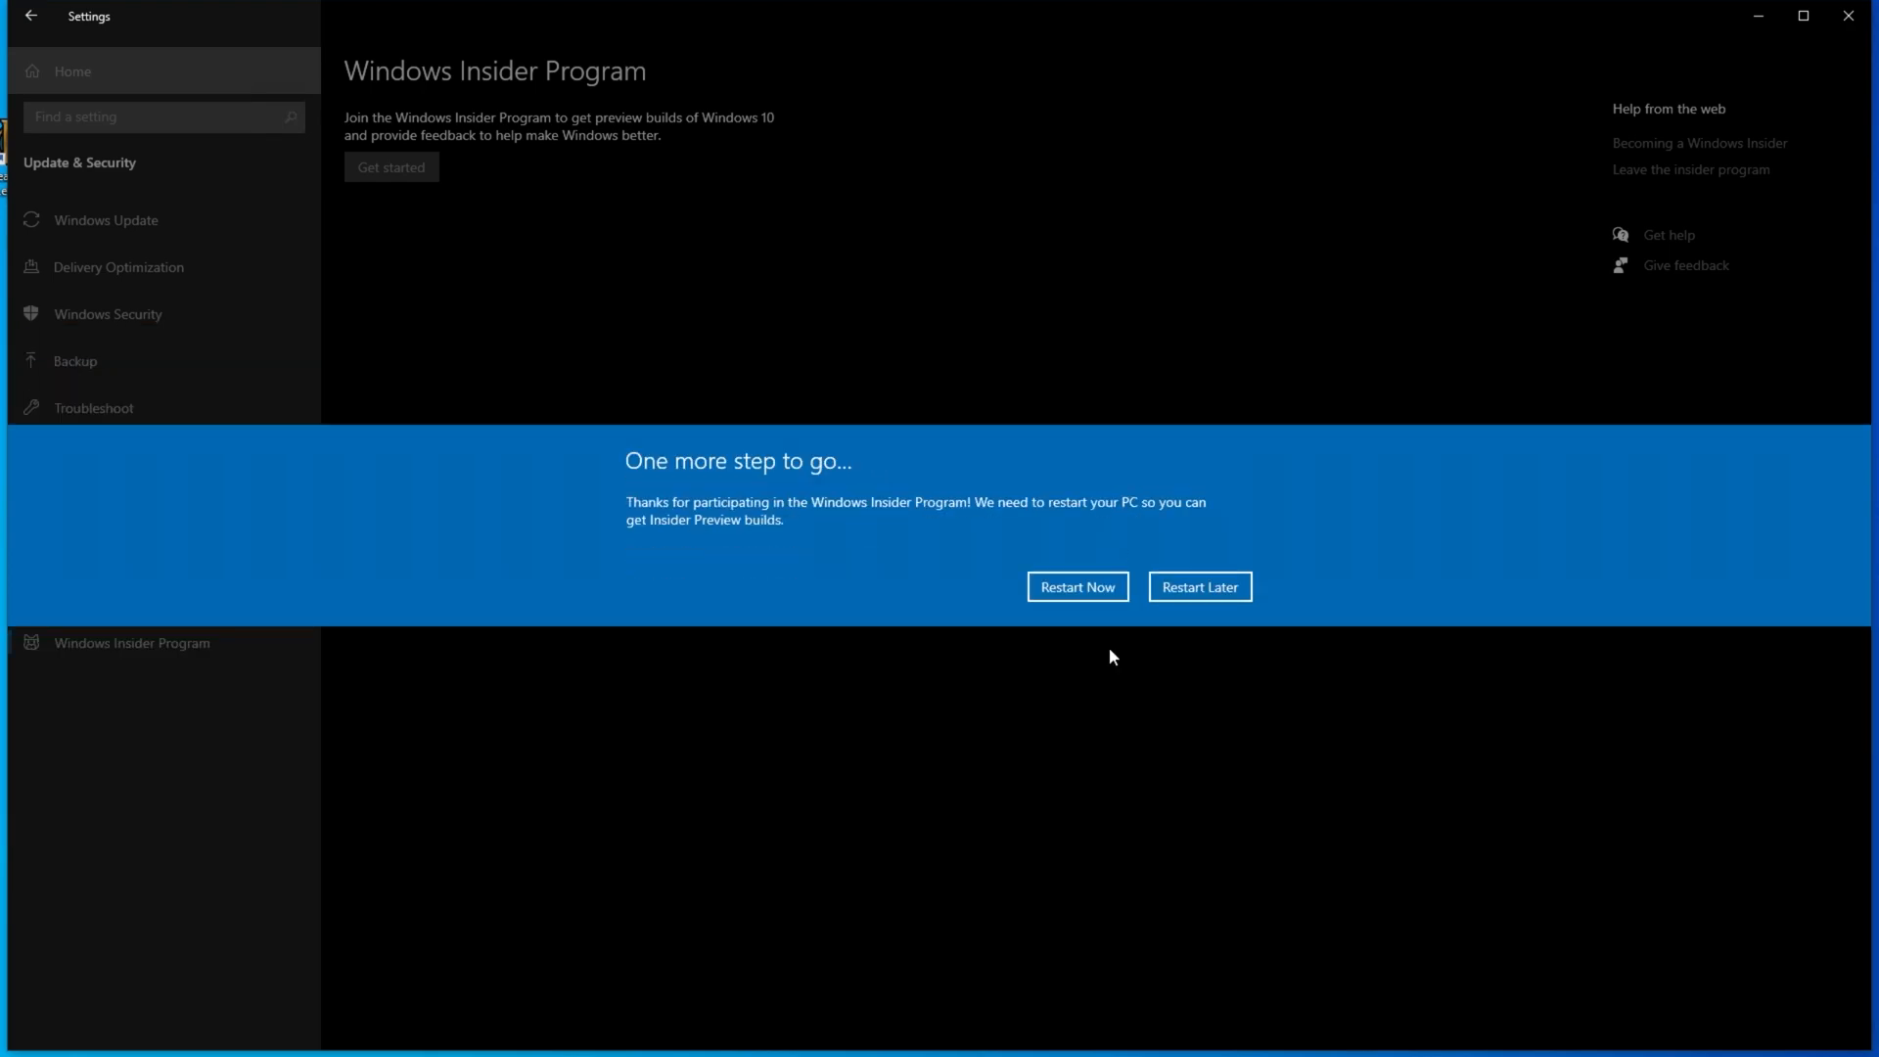
left_click(31, 16)
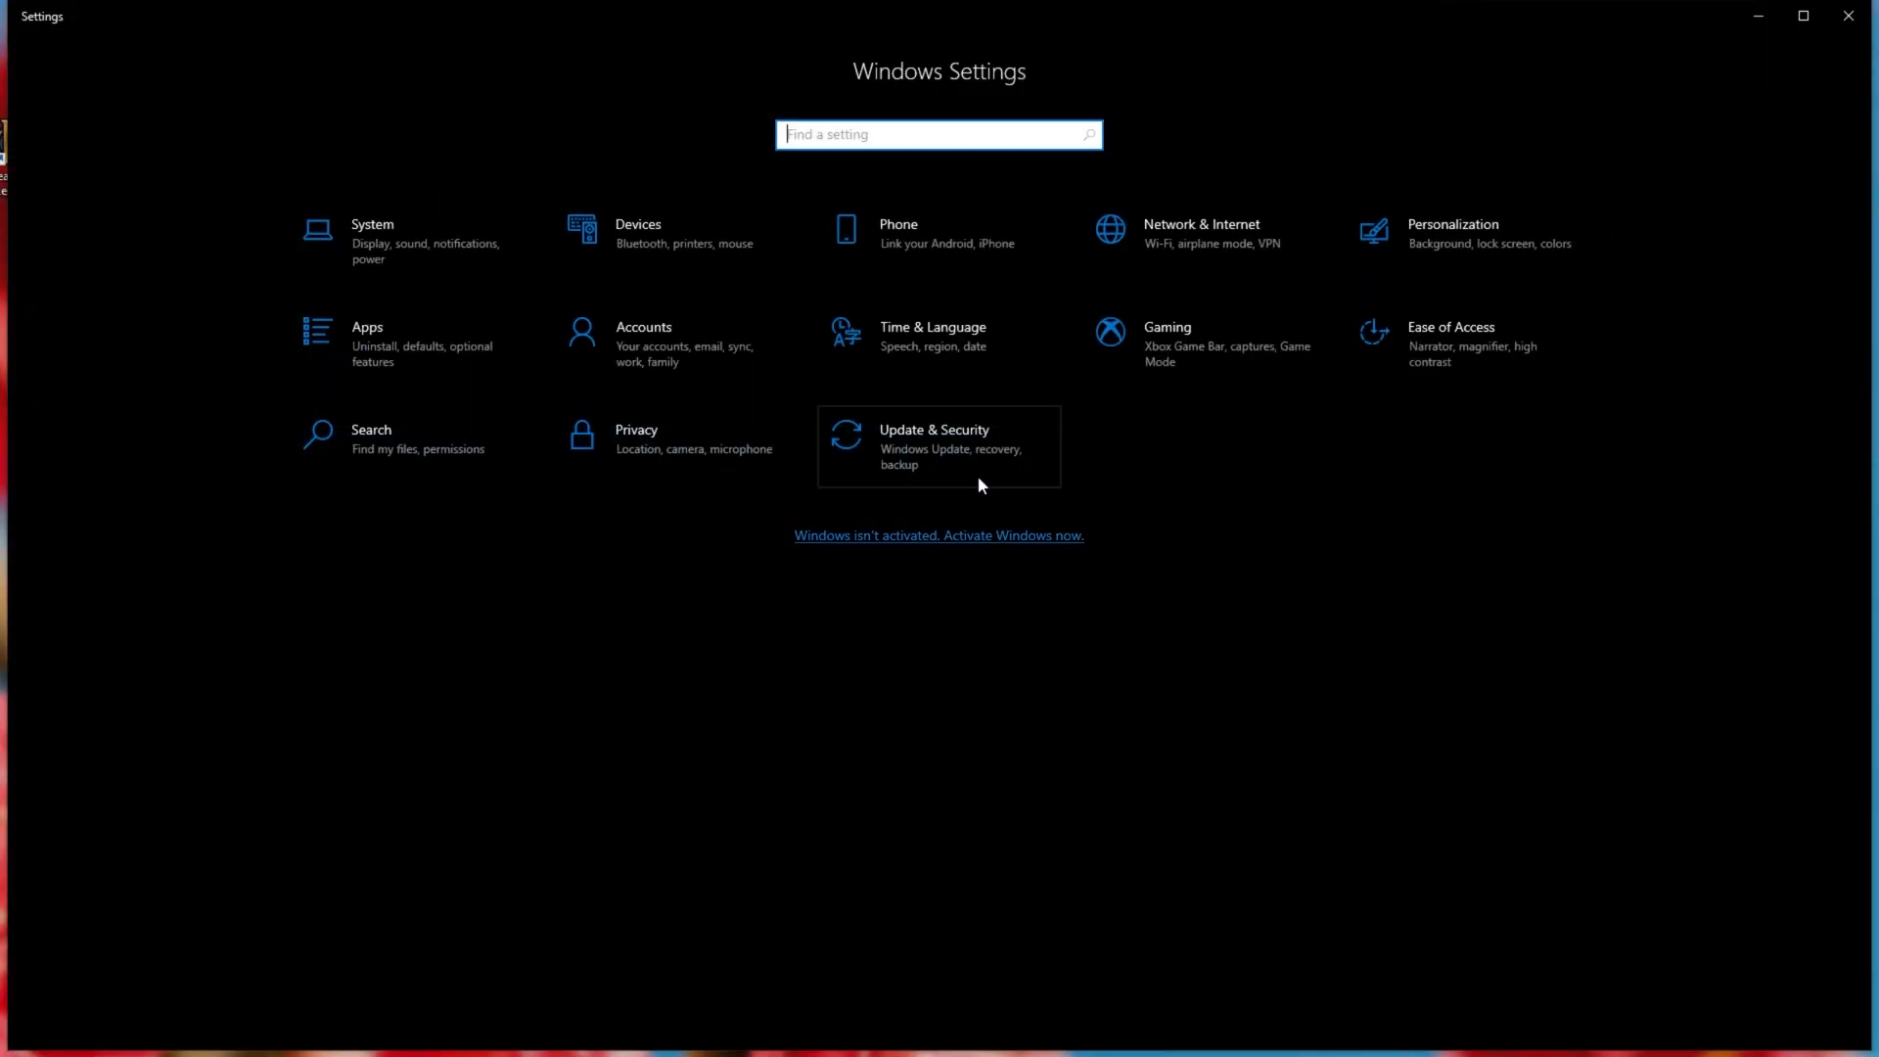
- Check for updates under Update & Security to fetch Windows 11 Insider Preview 10.0.22000.51
left_click(933, 436)
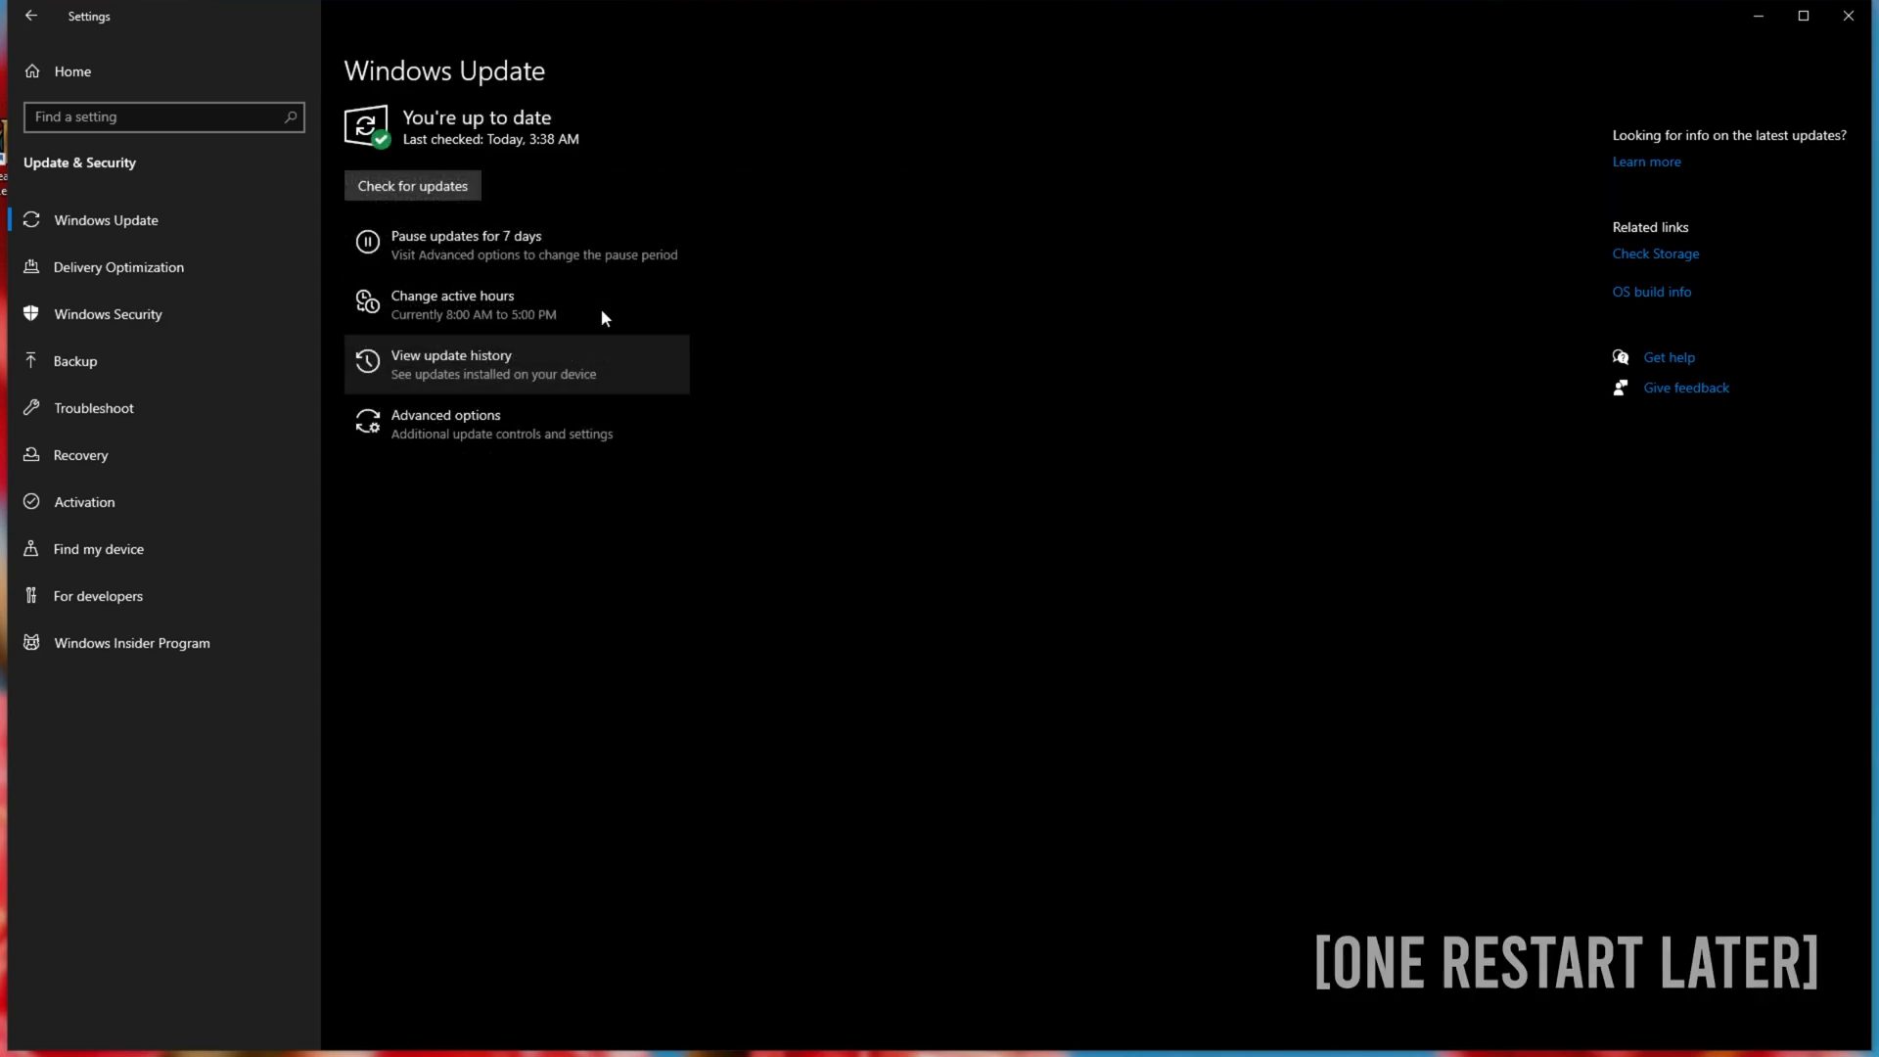
mouse_move(221, 313)
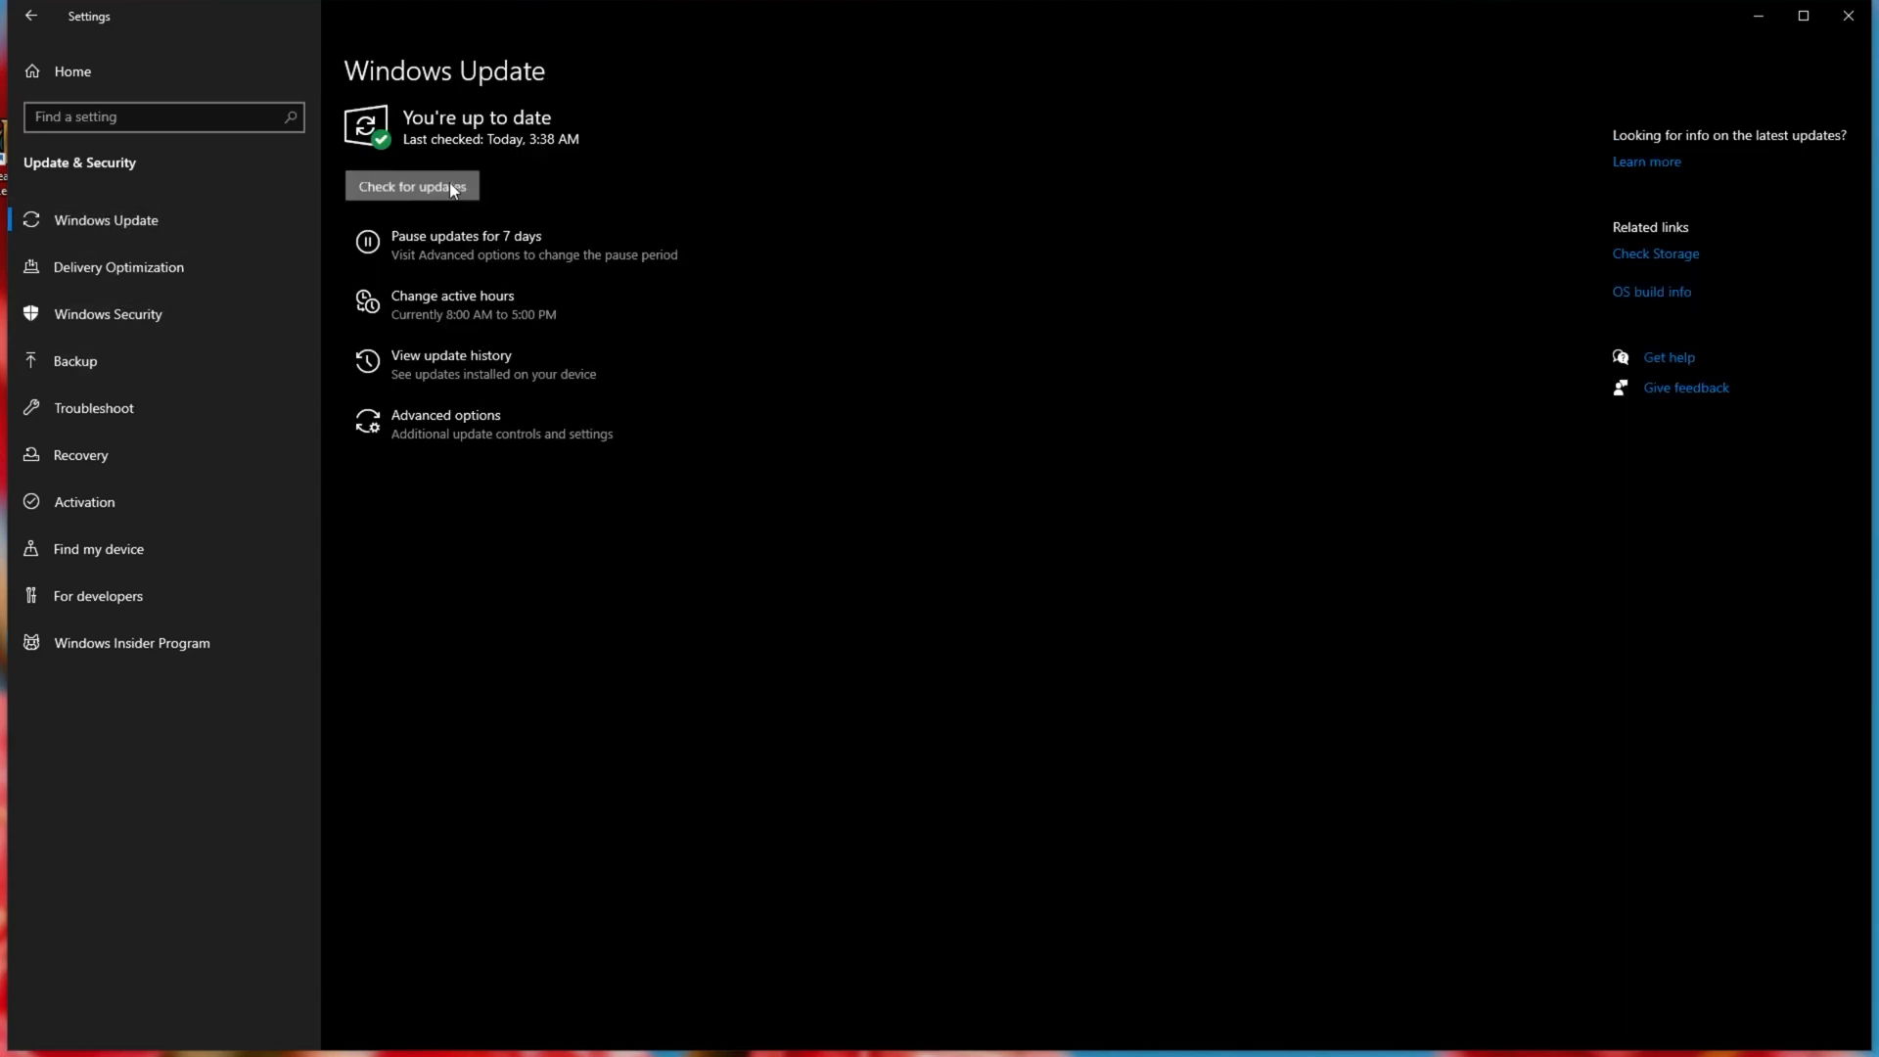
left_click(411, 186)
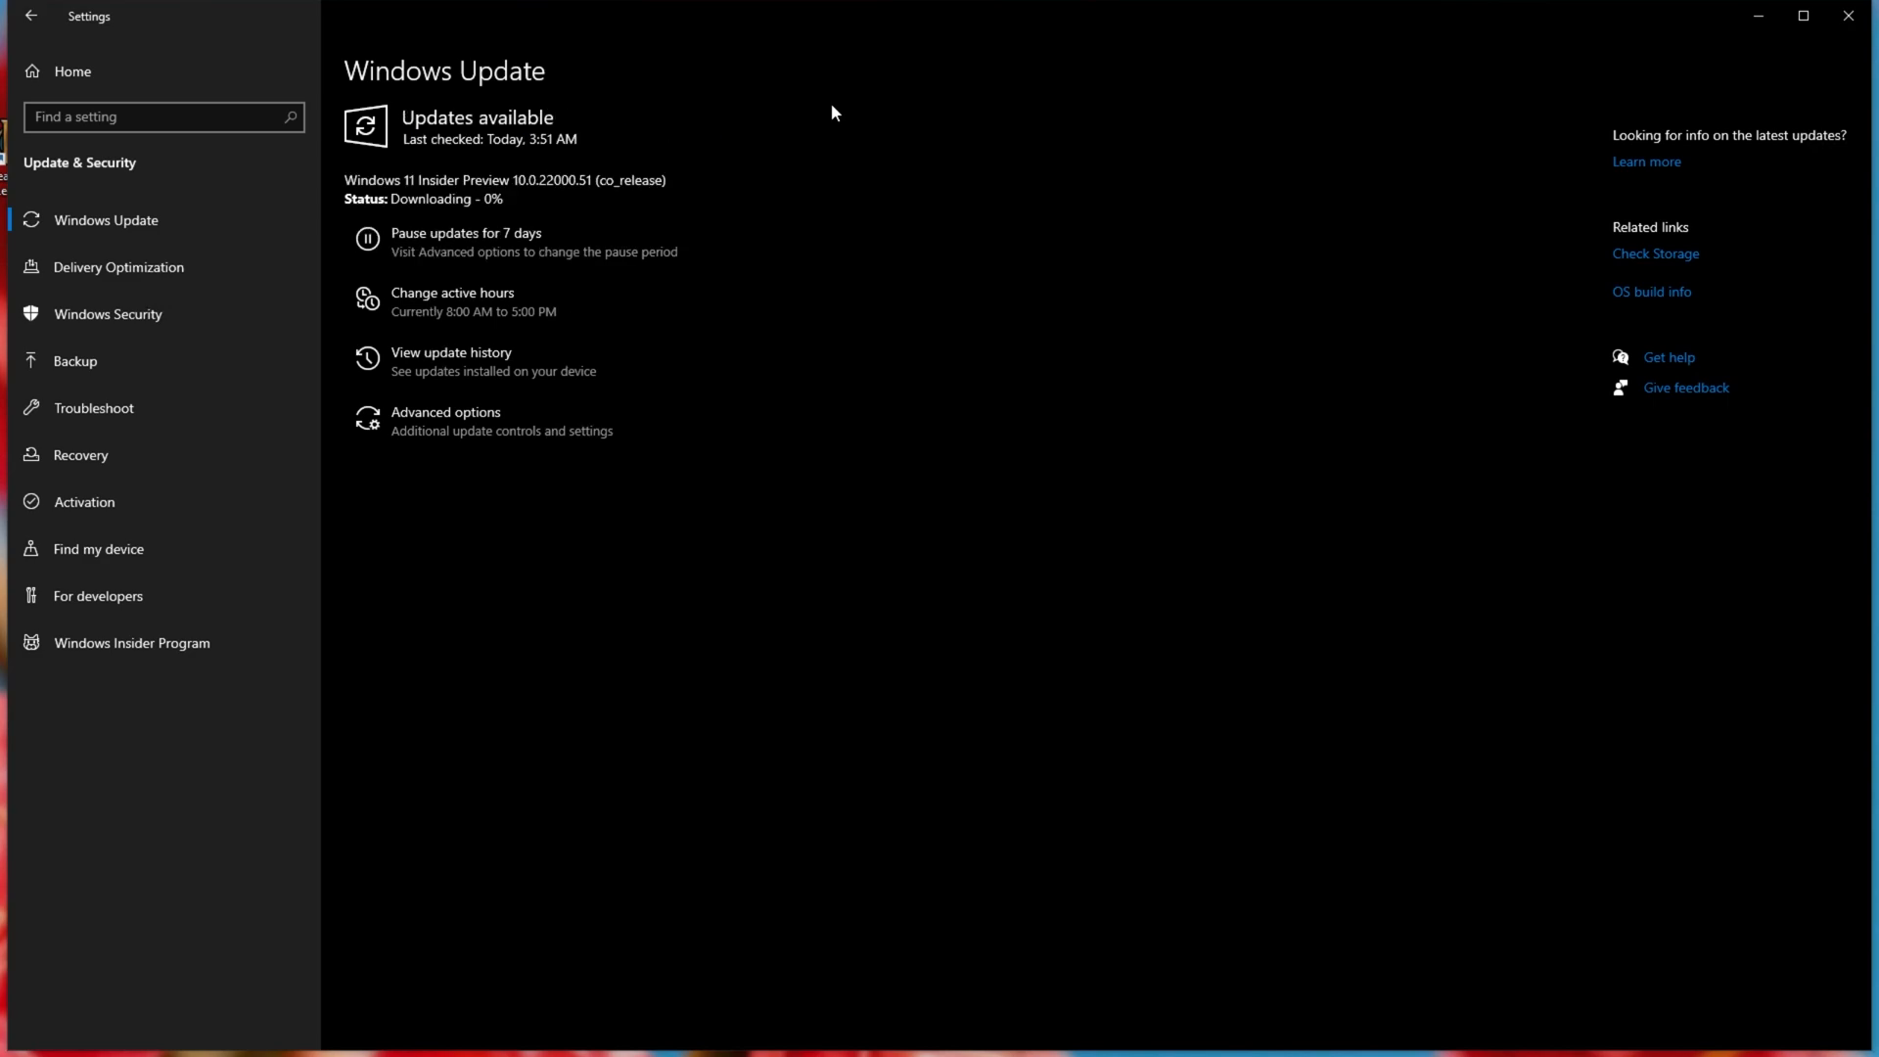
mouse_move(620, 236)
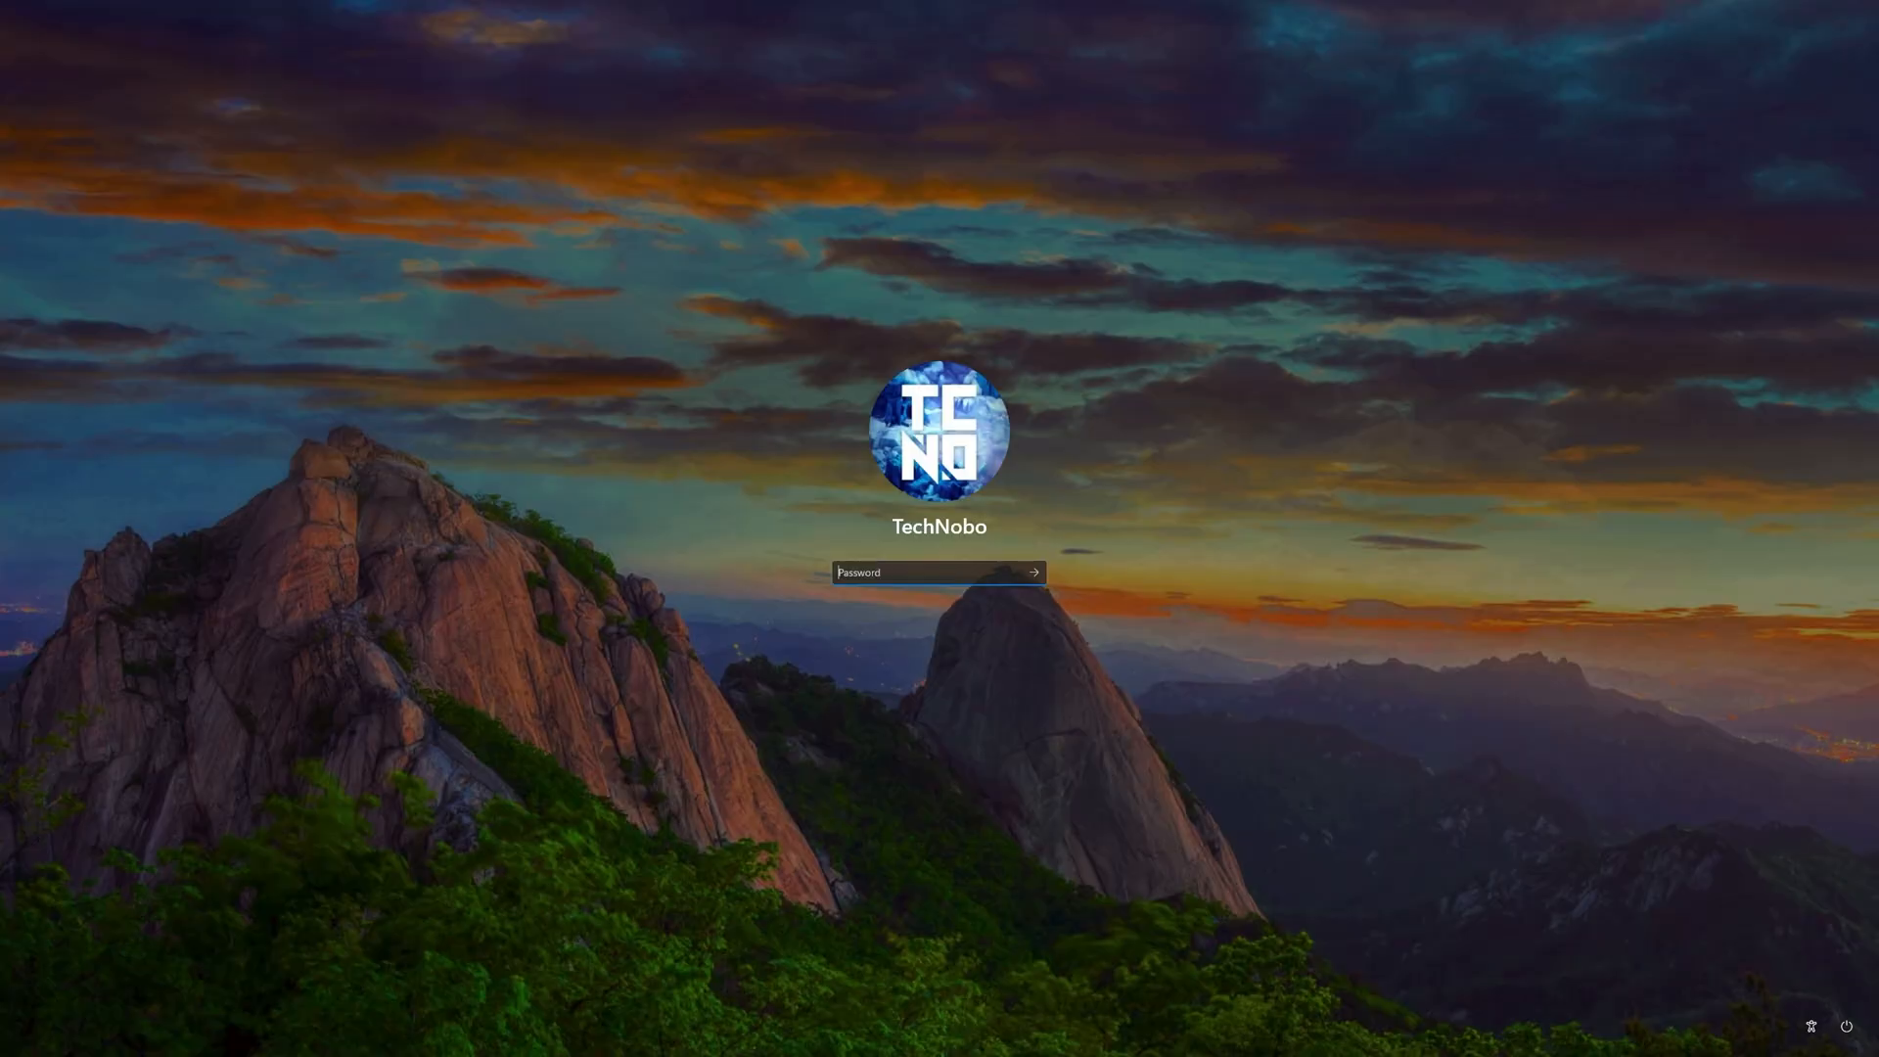
- Sign in to the upgraded Windows 11 PC and launch Settings from the taskbar
left_click(1031, 571)
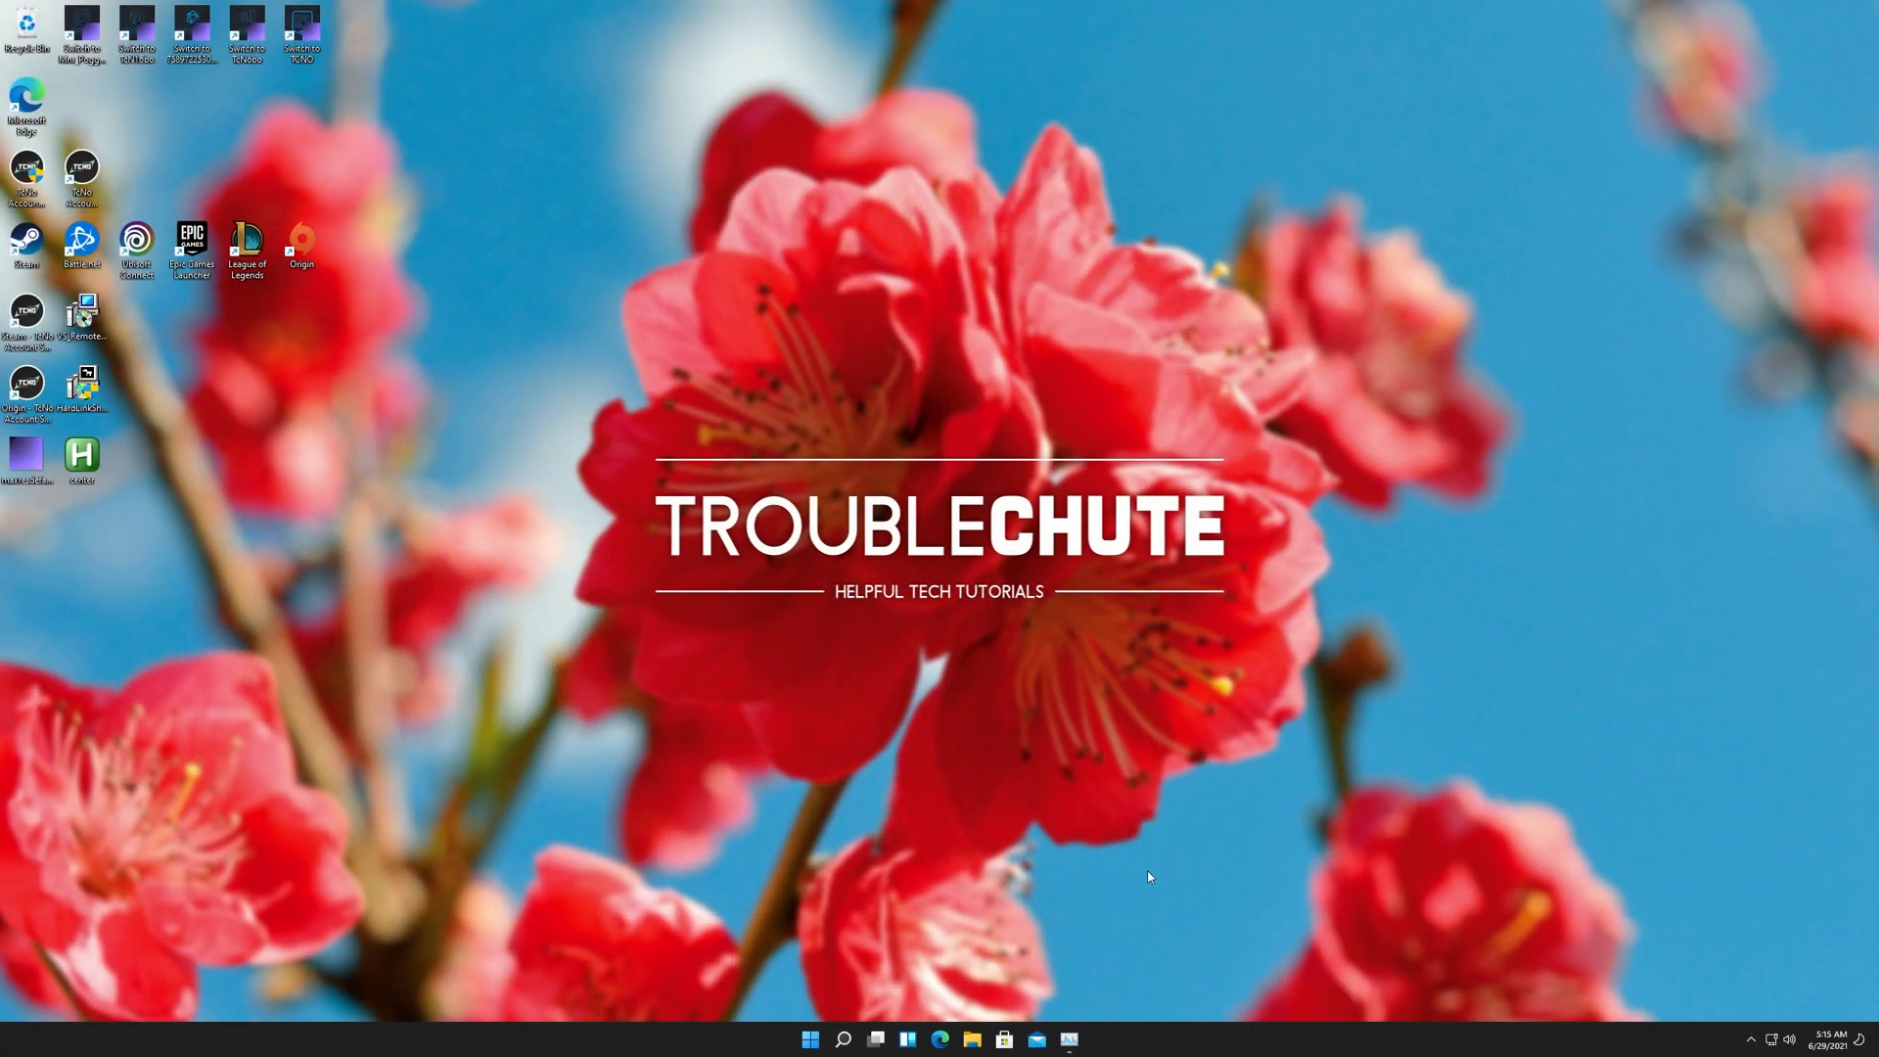
left_click(808, 1039)
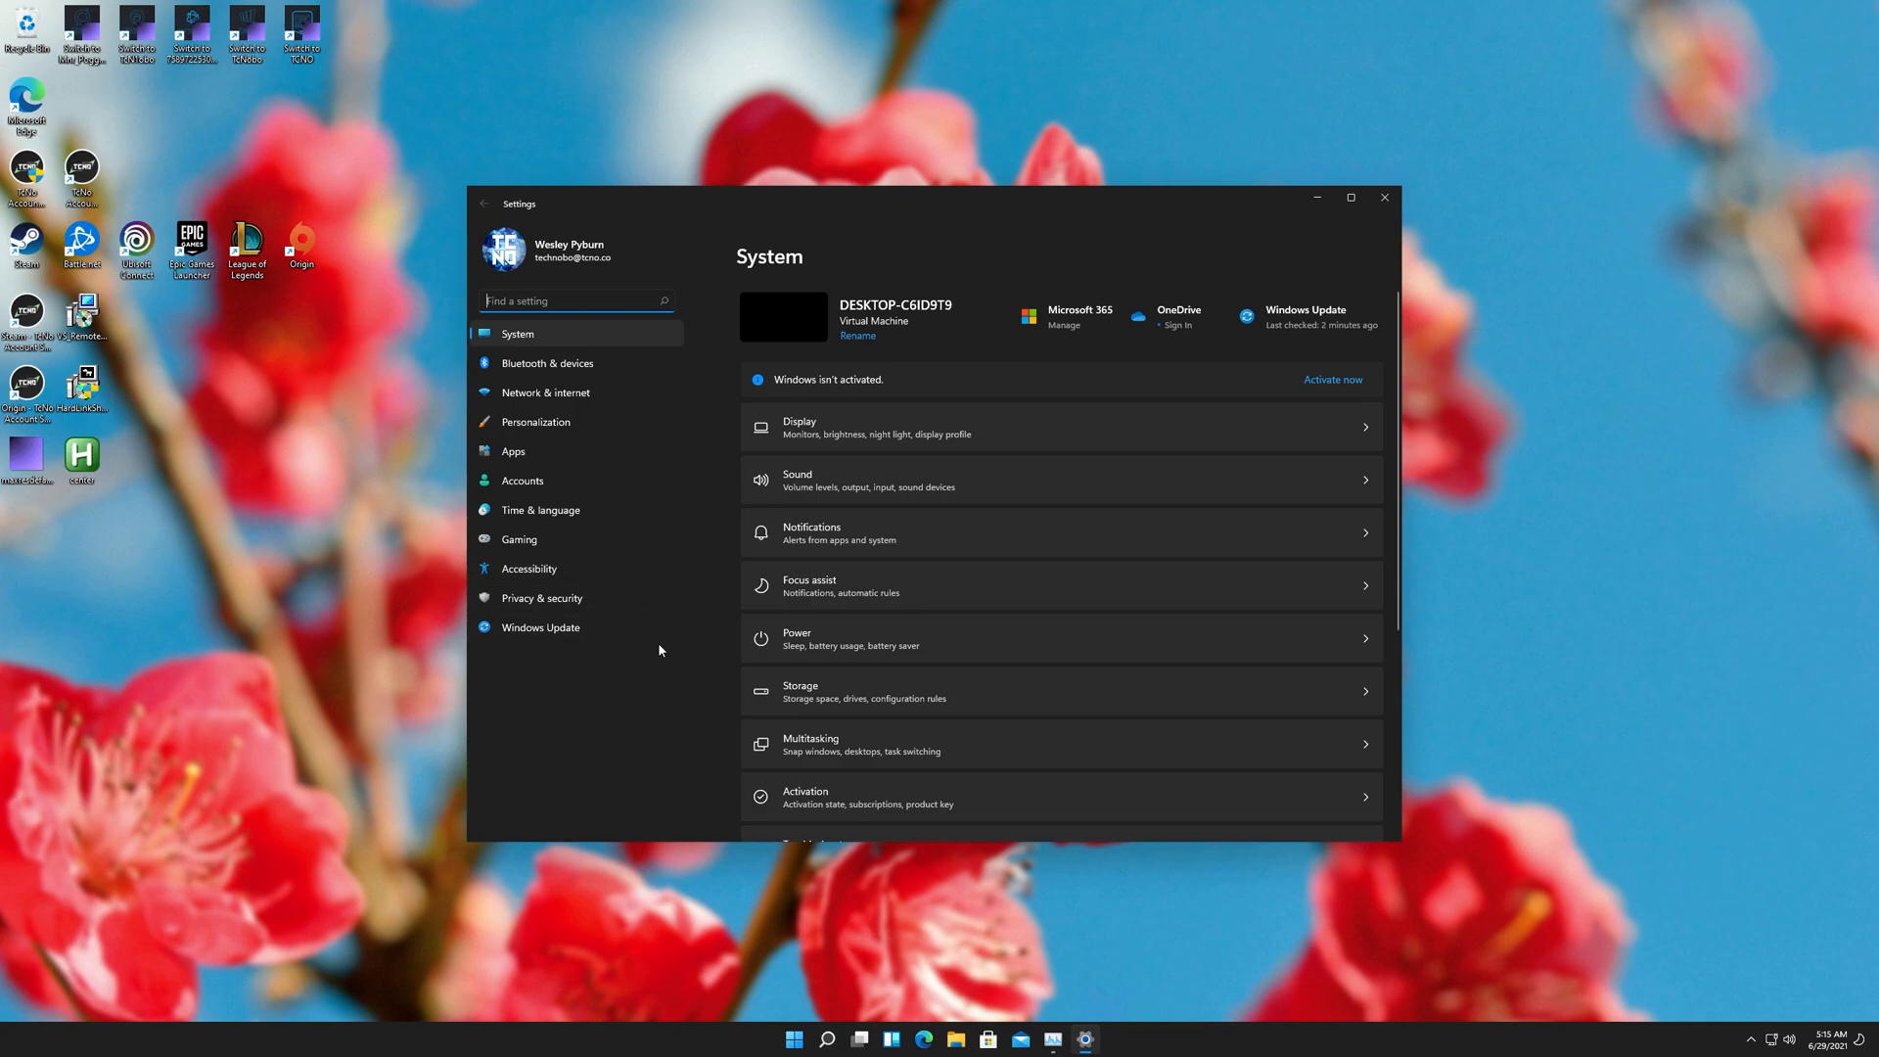
- Reveal Windows specifications on About and highlight version 21H2, build 22000.51
scroll("down", 3)
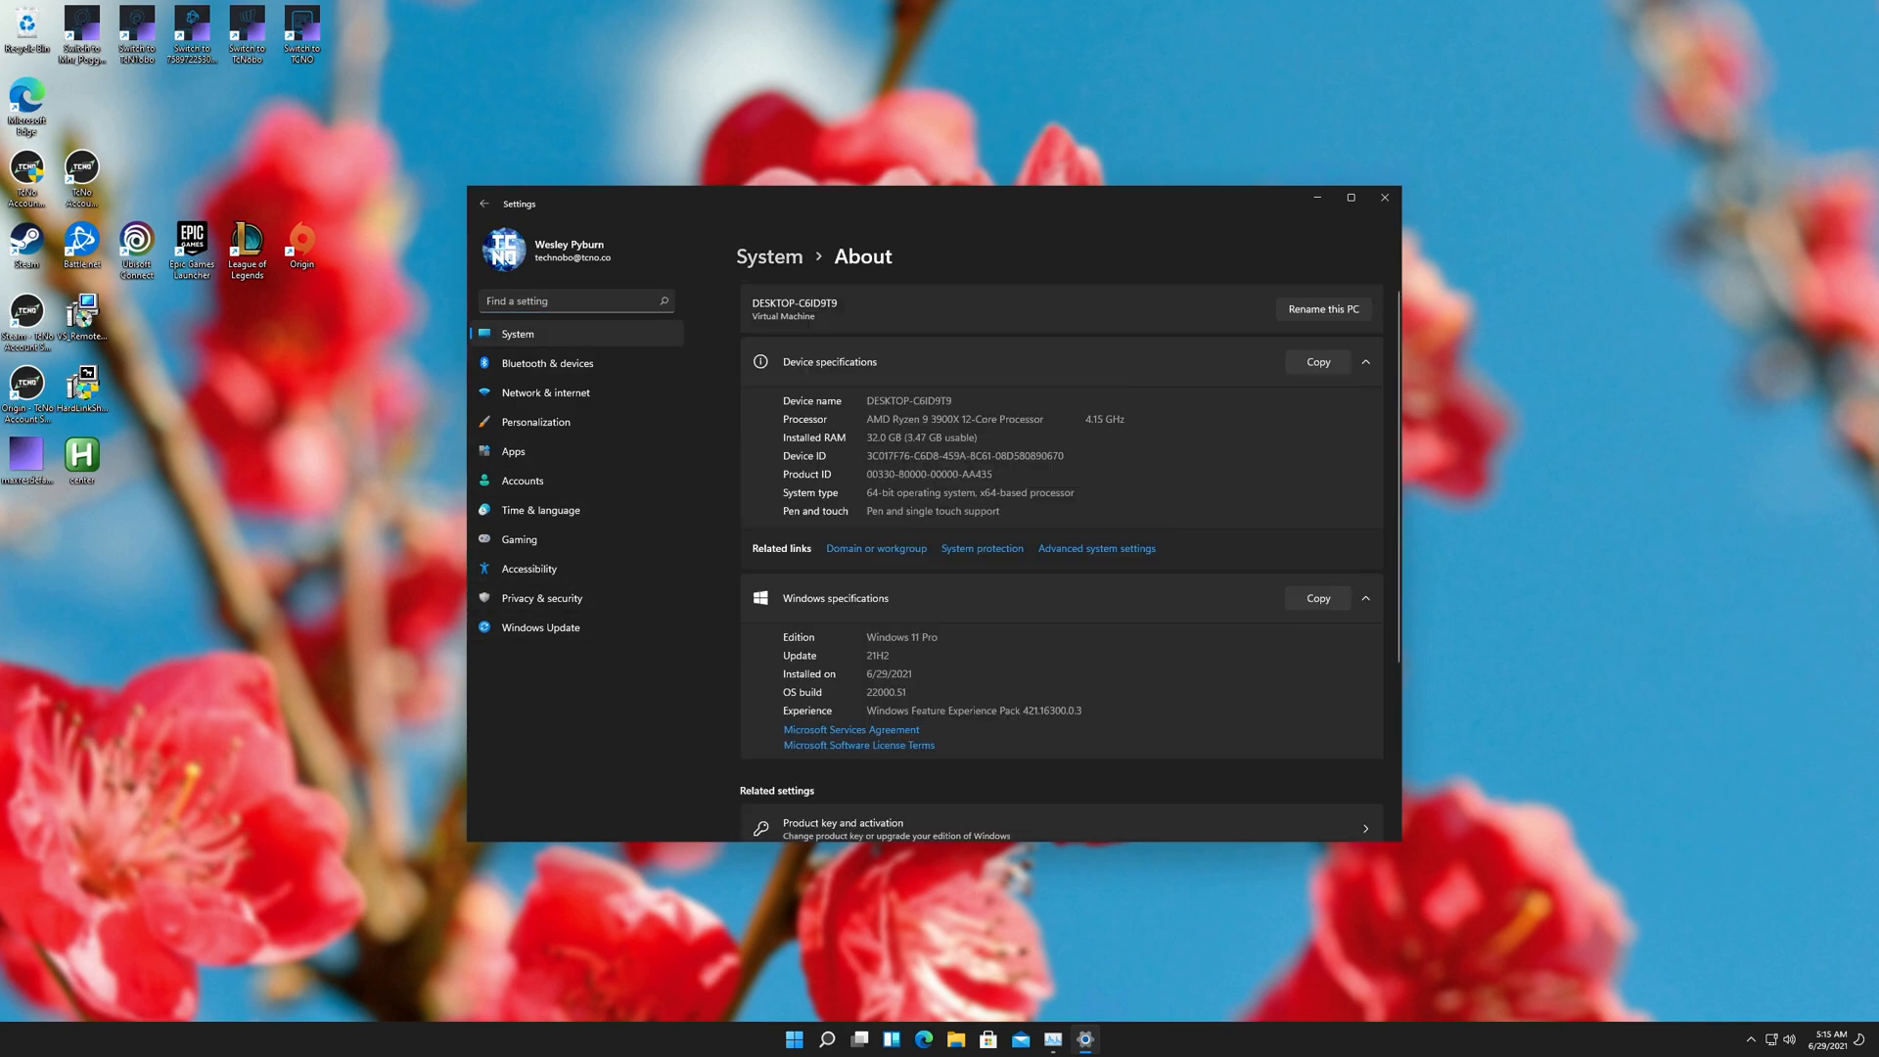
double_click(900, 636)
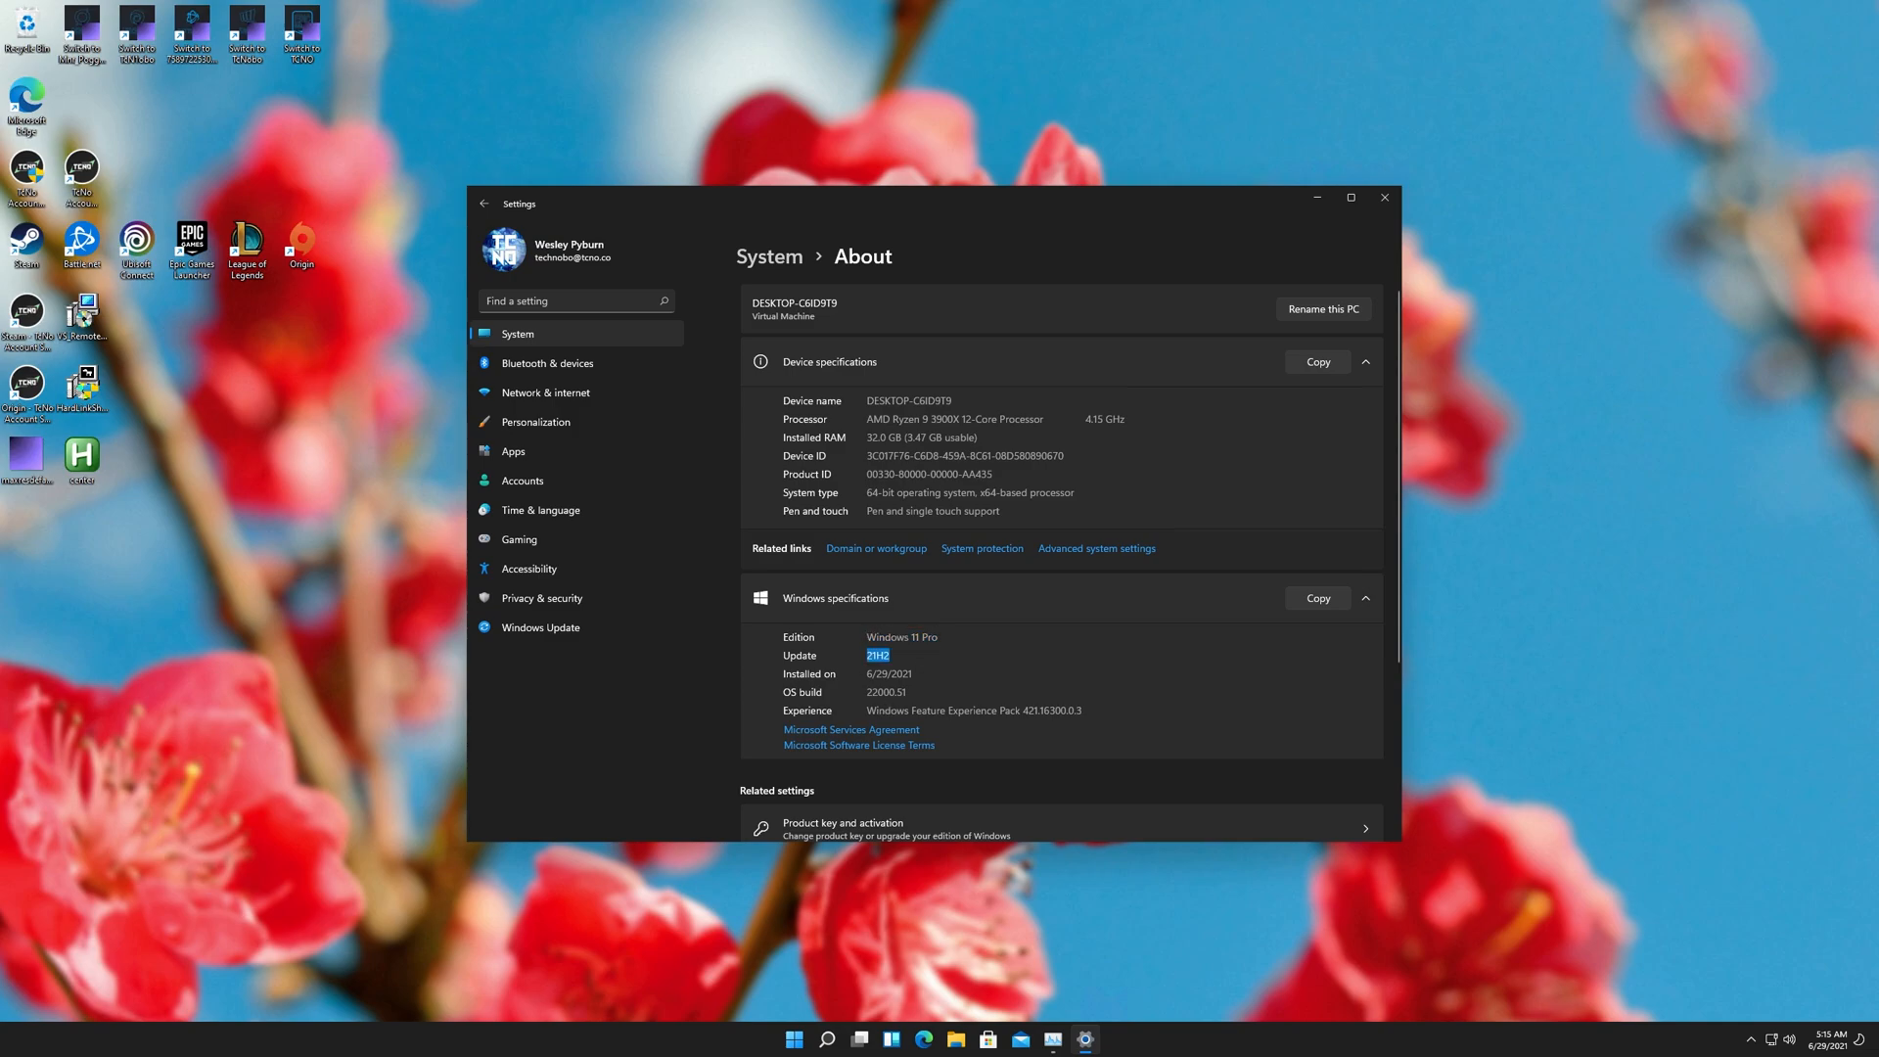
scroll("down", 3)
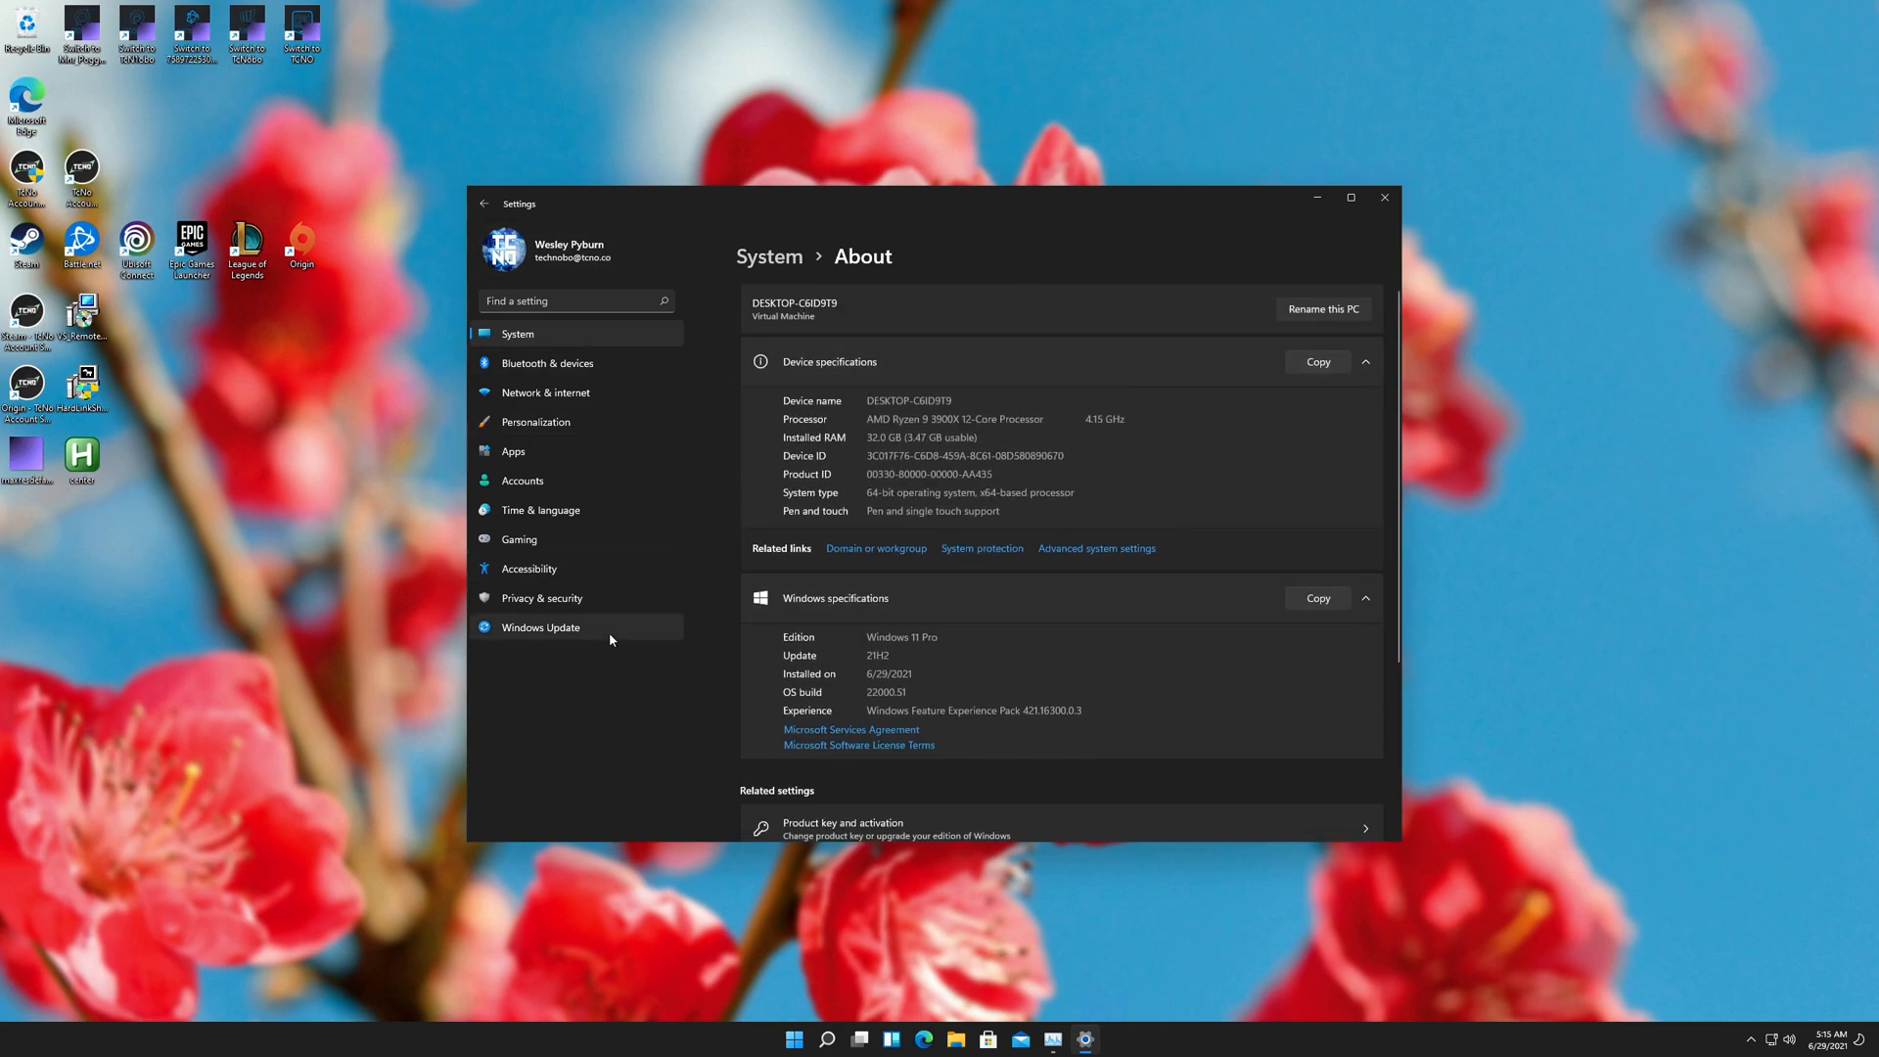
- Visit Windows Update, inspect its Windows Insider Program page, and return to Windows Update
left_click(540, 626)
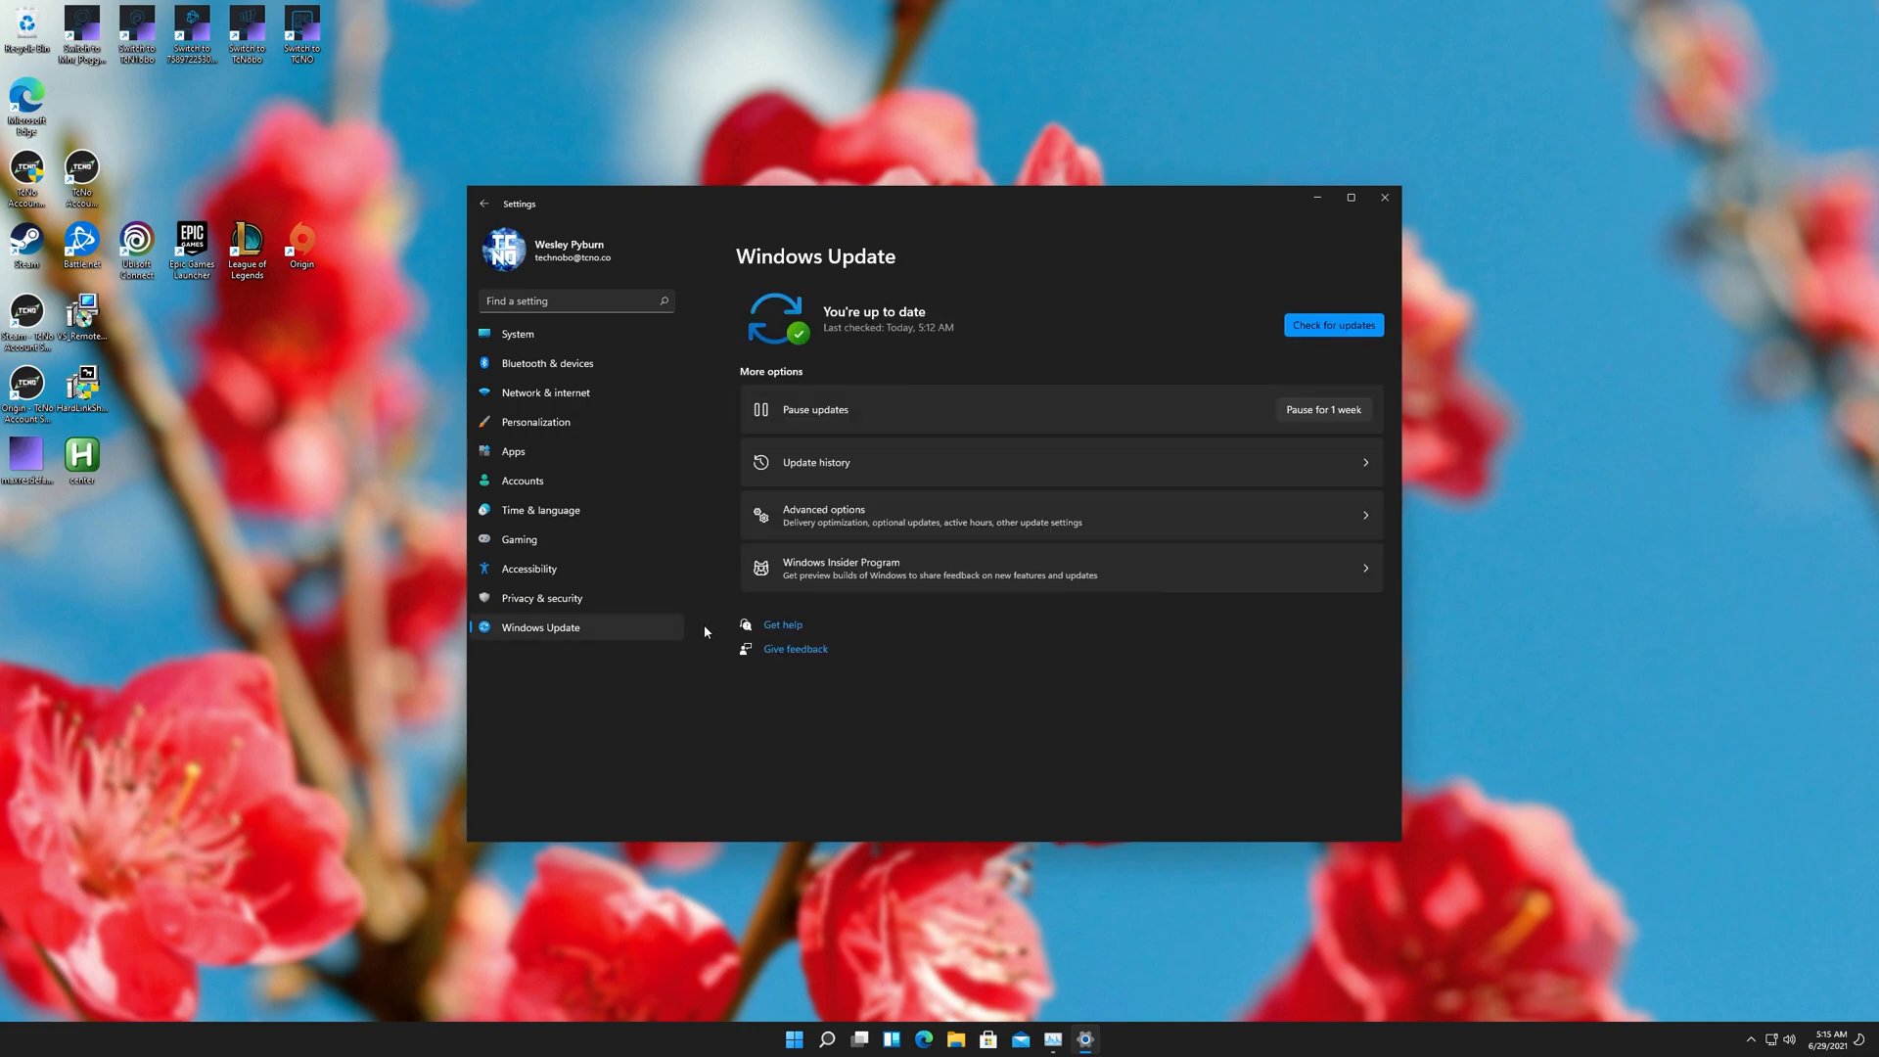
mouse_move(928, 444)
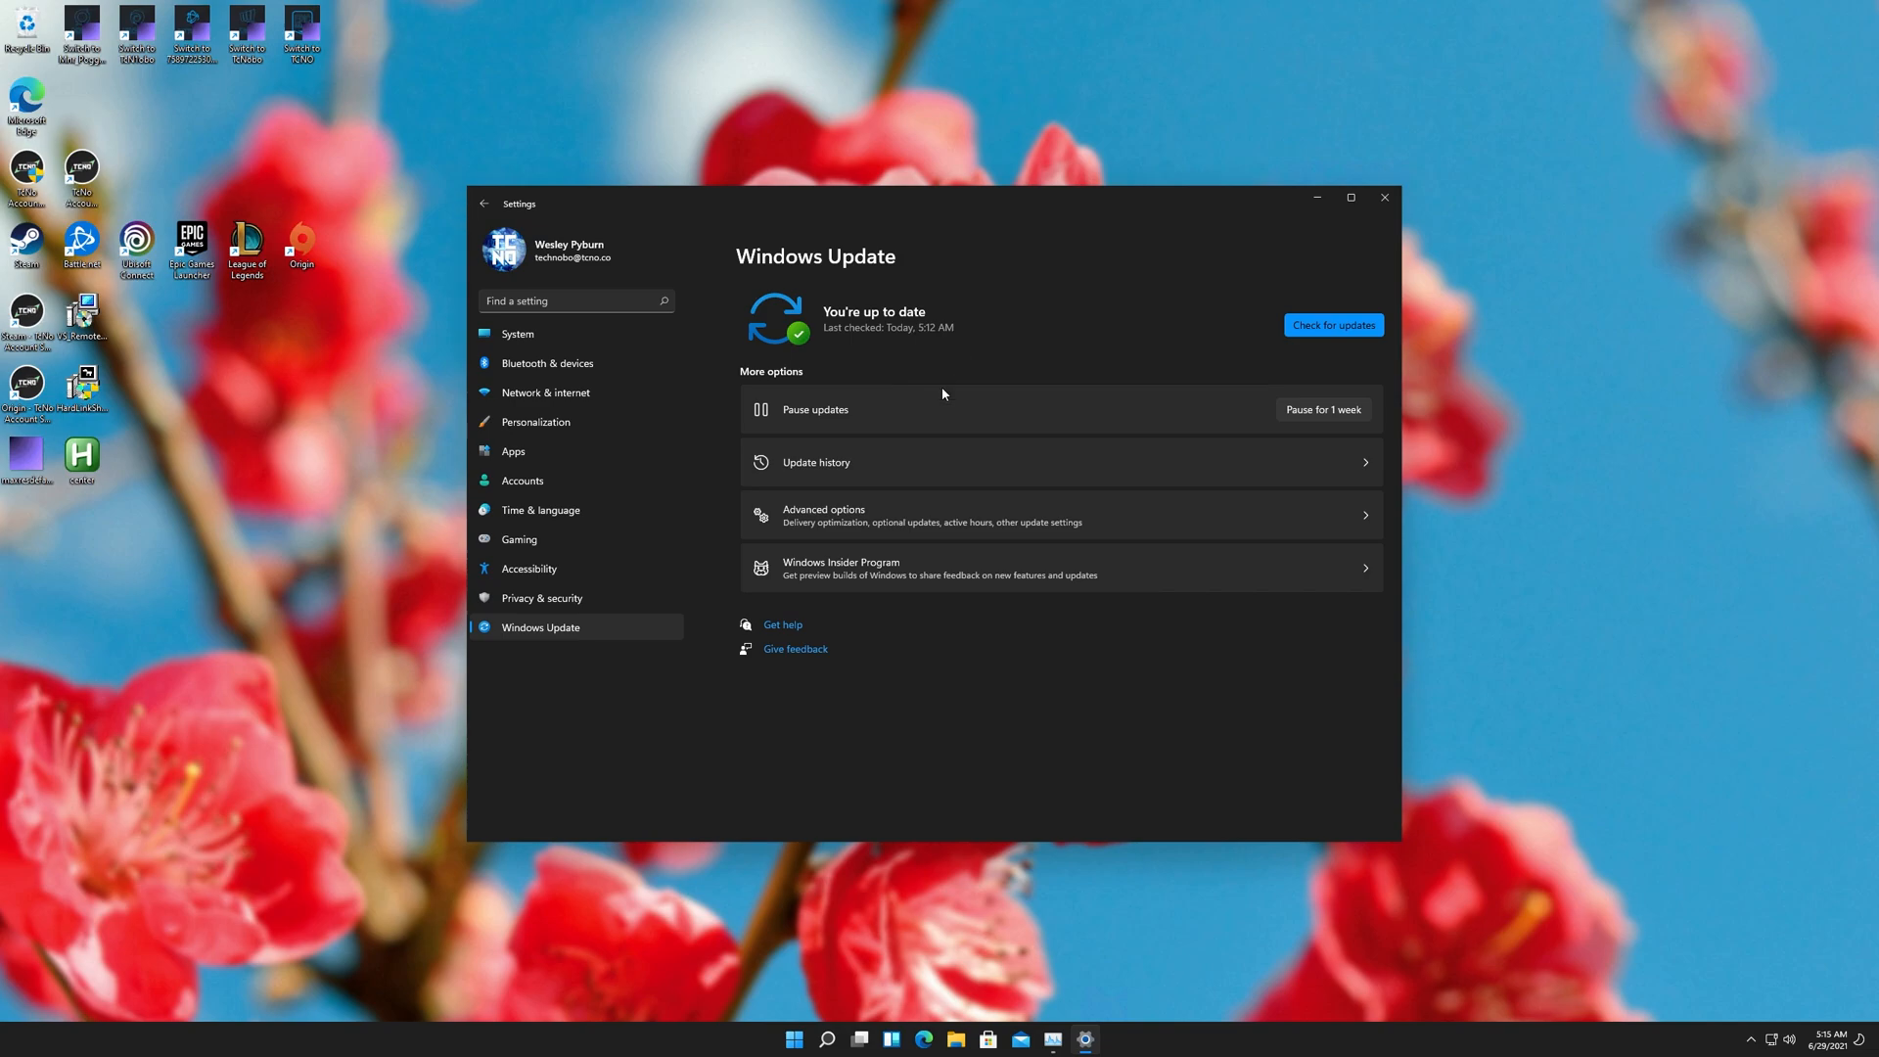
left_click(840, 568)
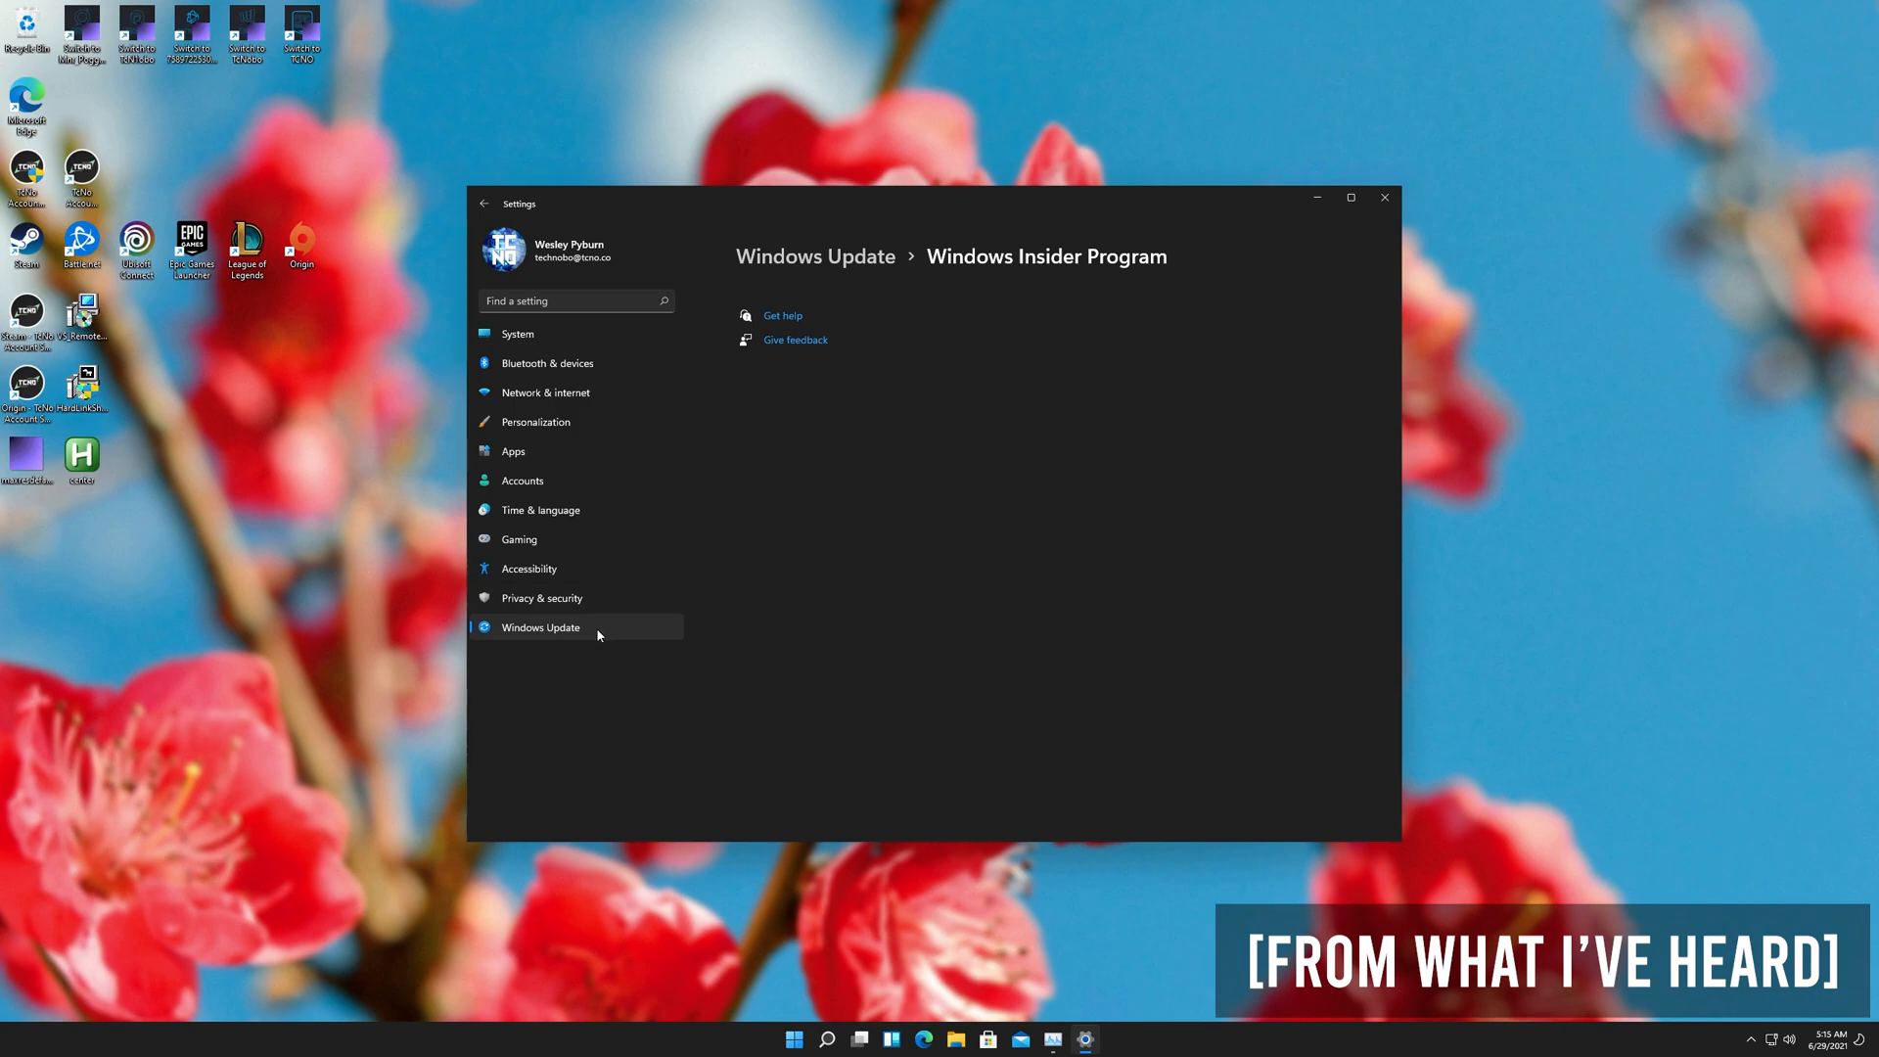
left_click(483, 202)
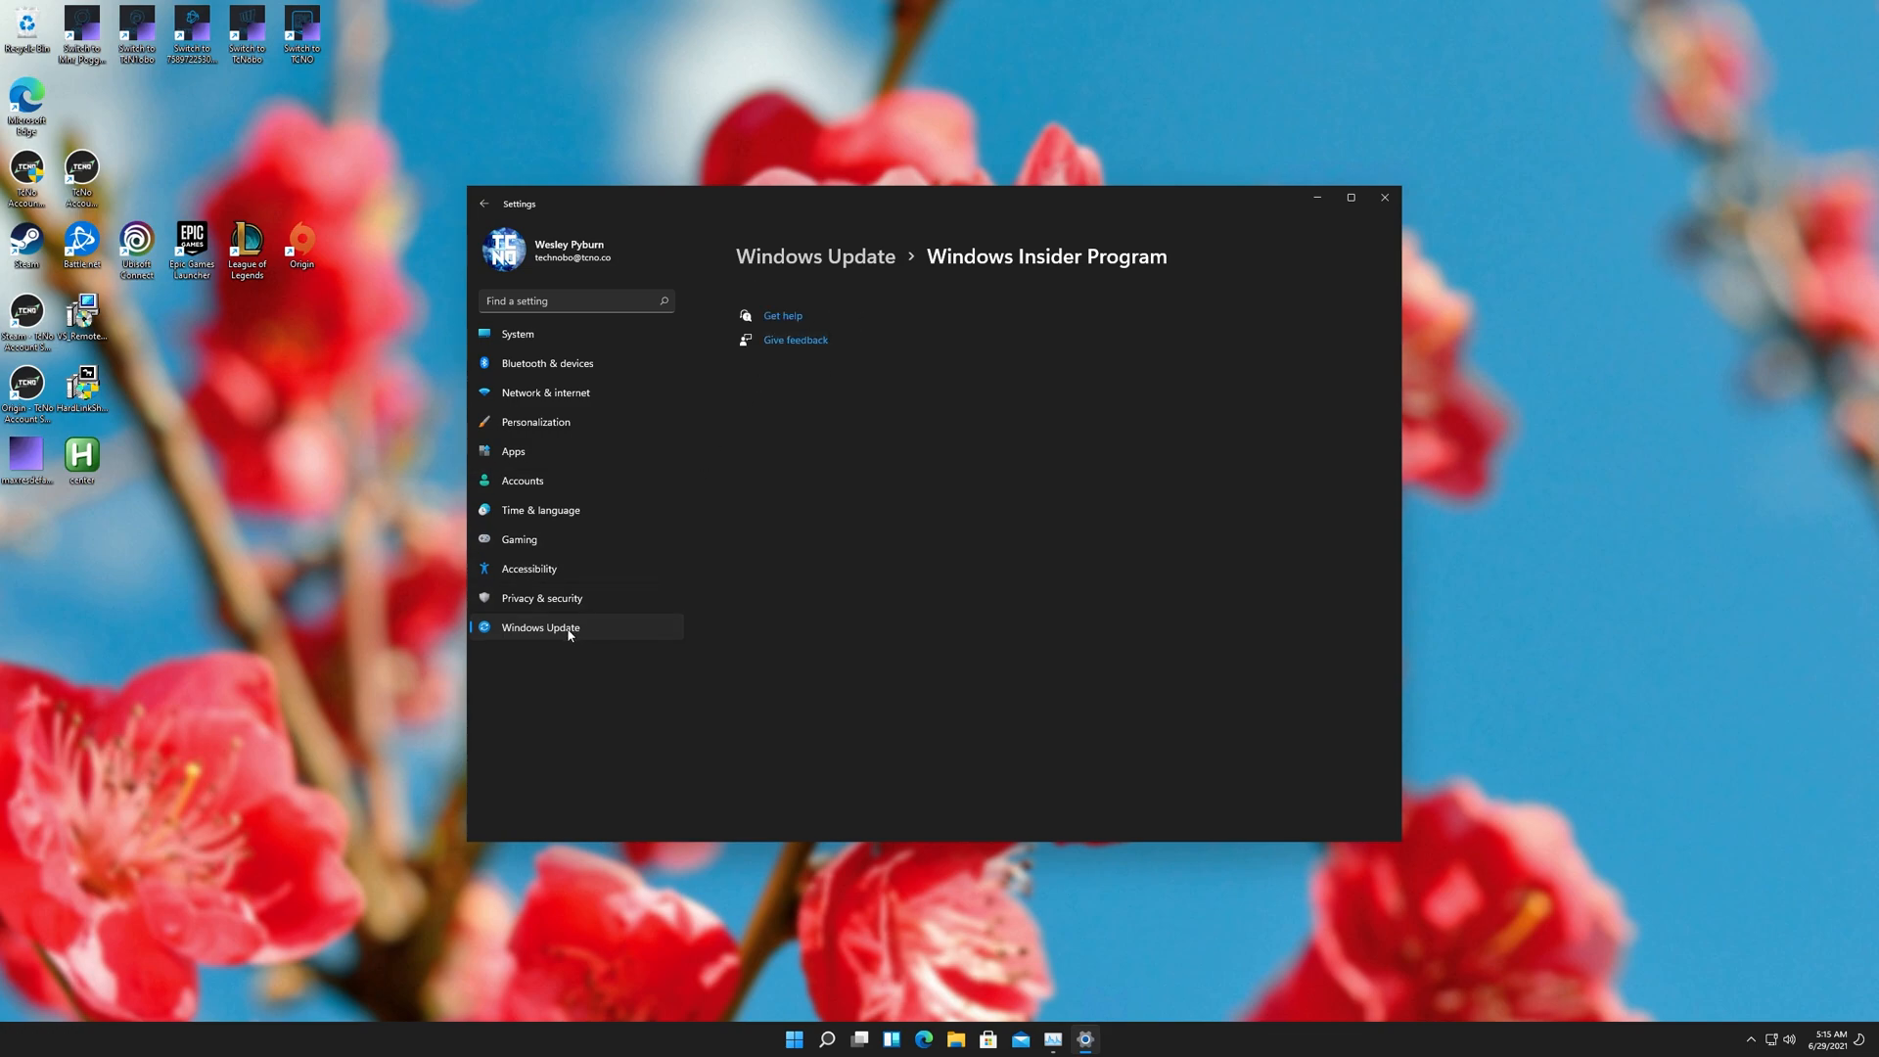
mouse_move(540, 620)
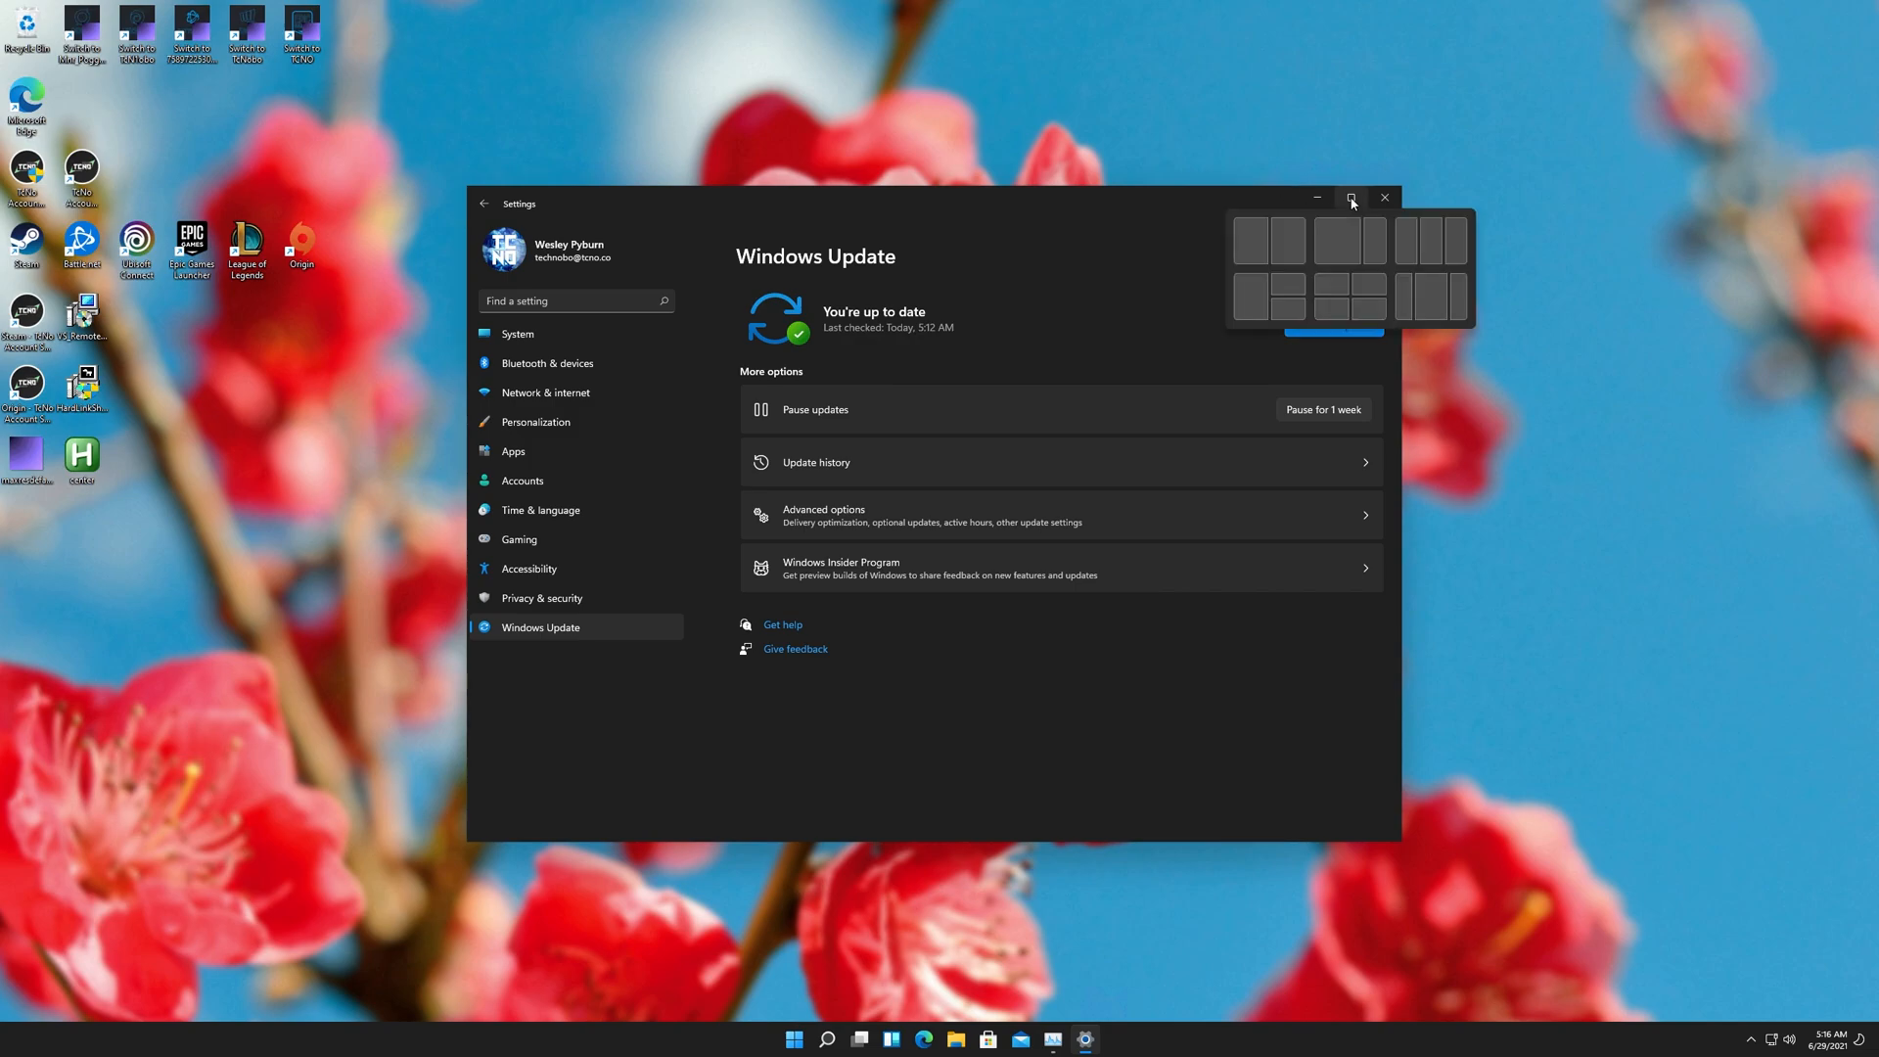
- Set the flower image as desktop background and close the Settings window
left_click(1351, 197)
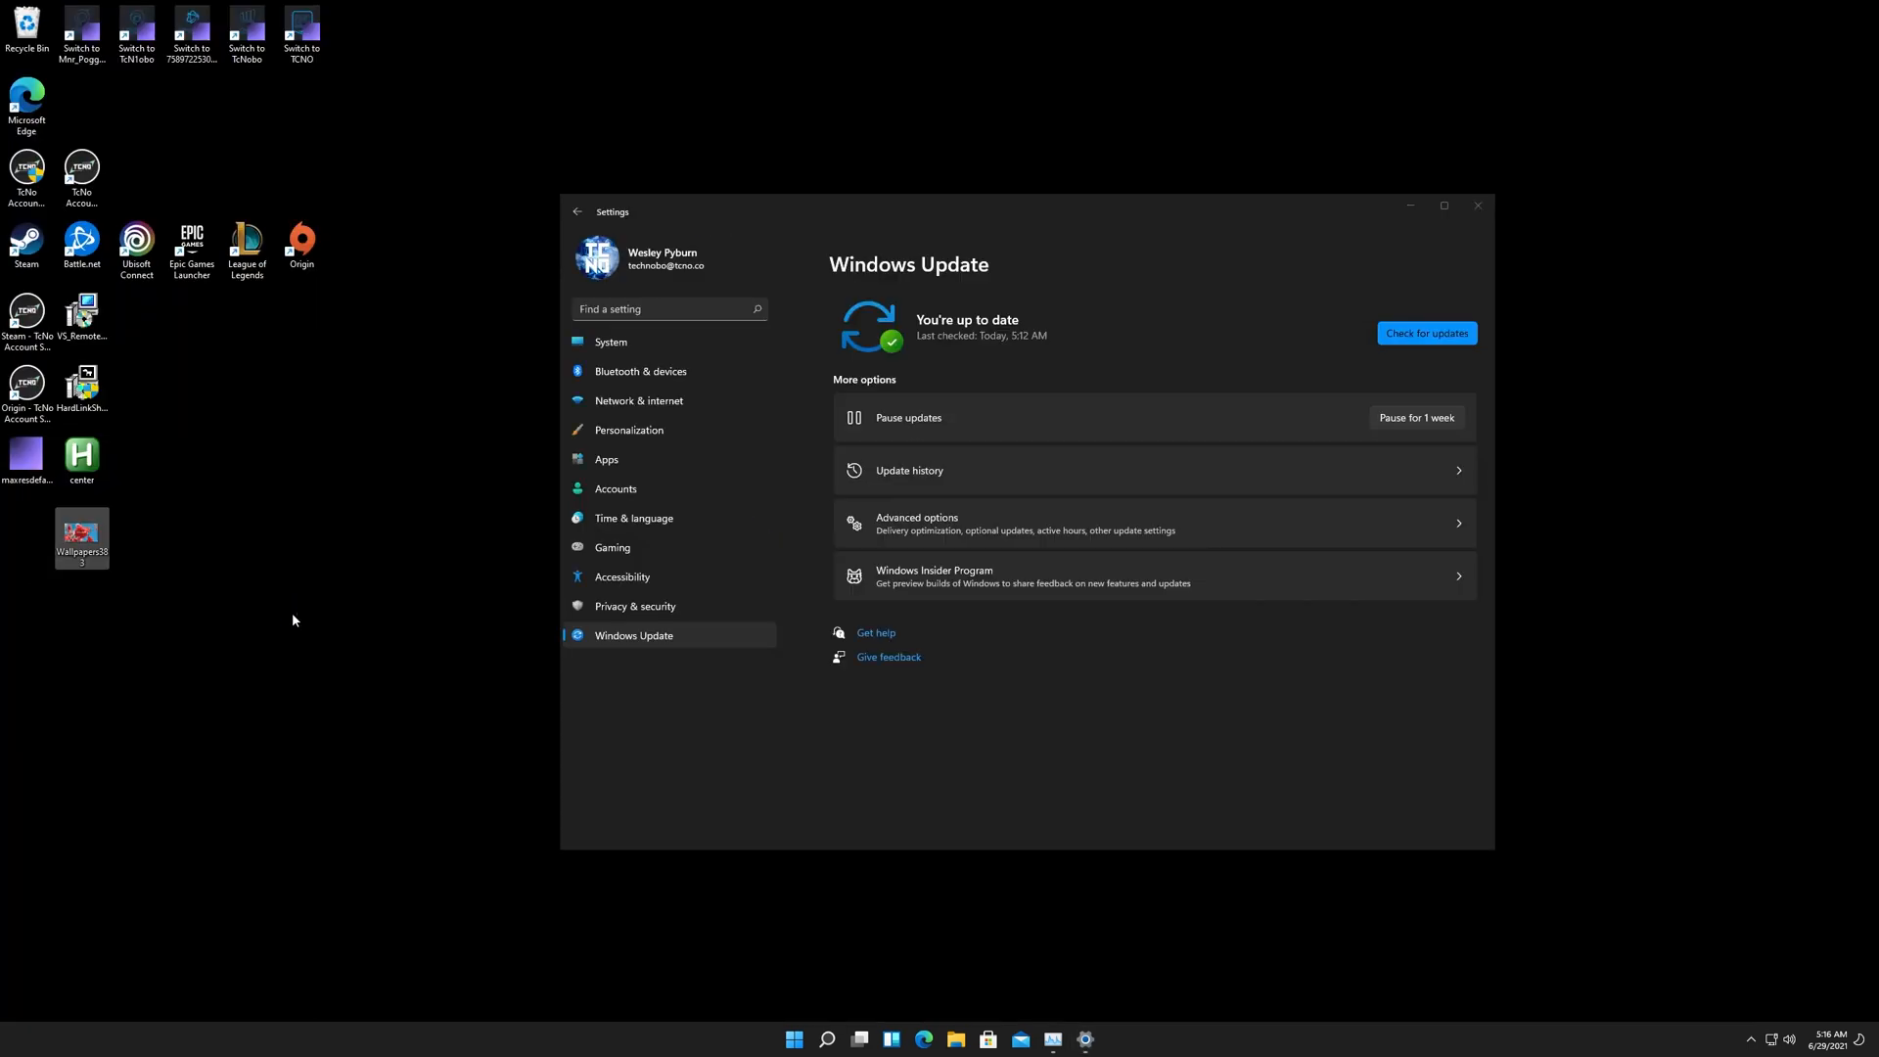
right_click(82, 536)
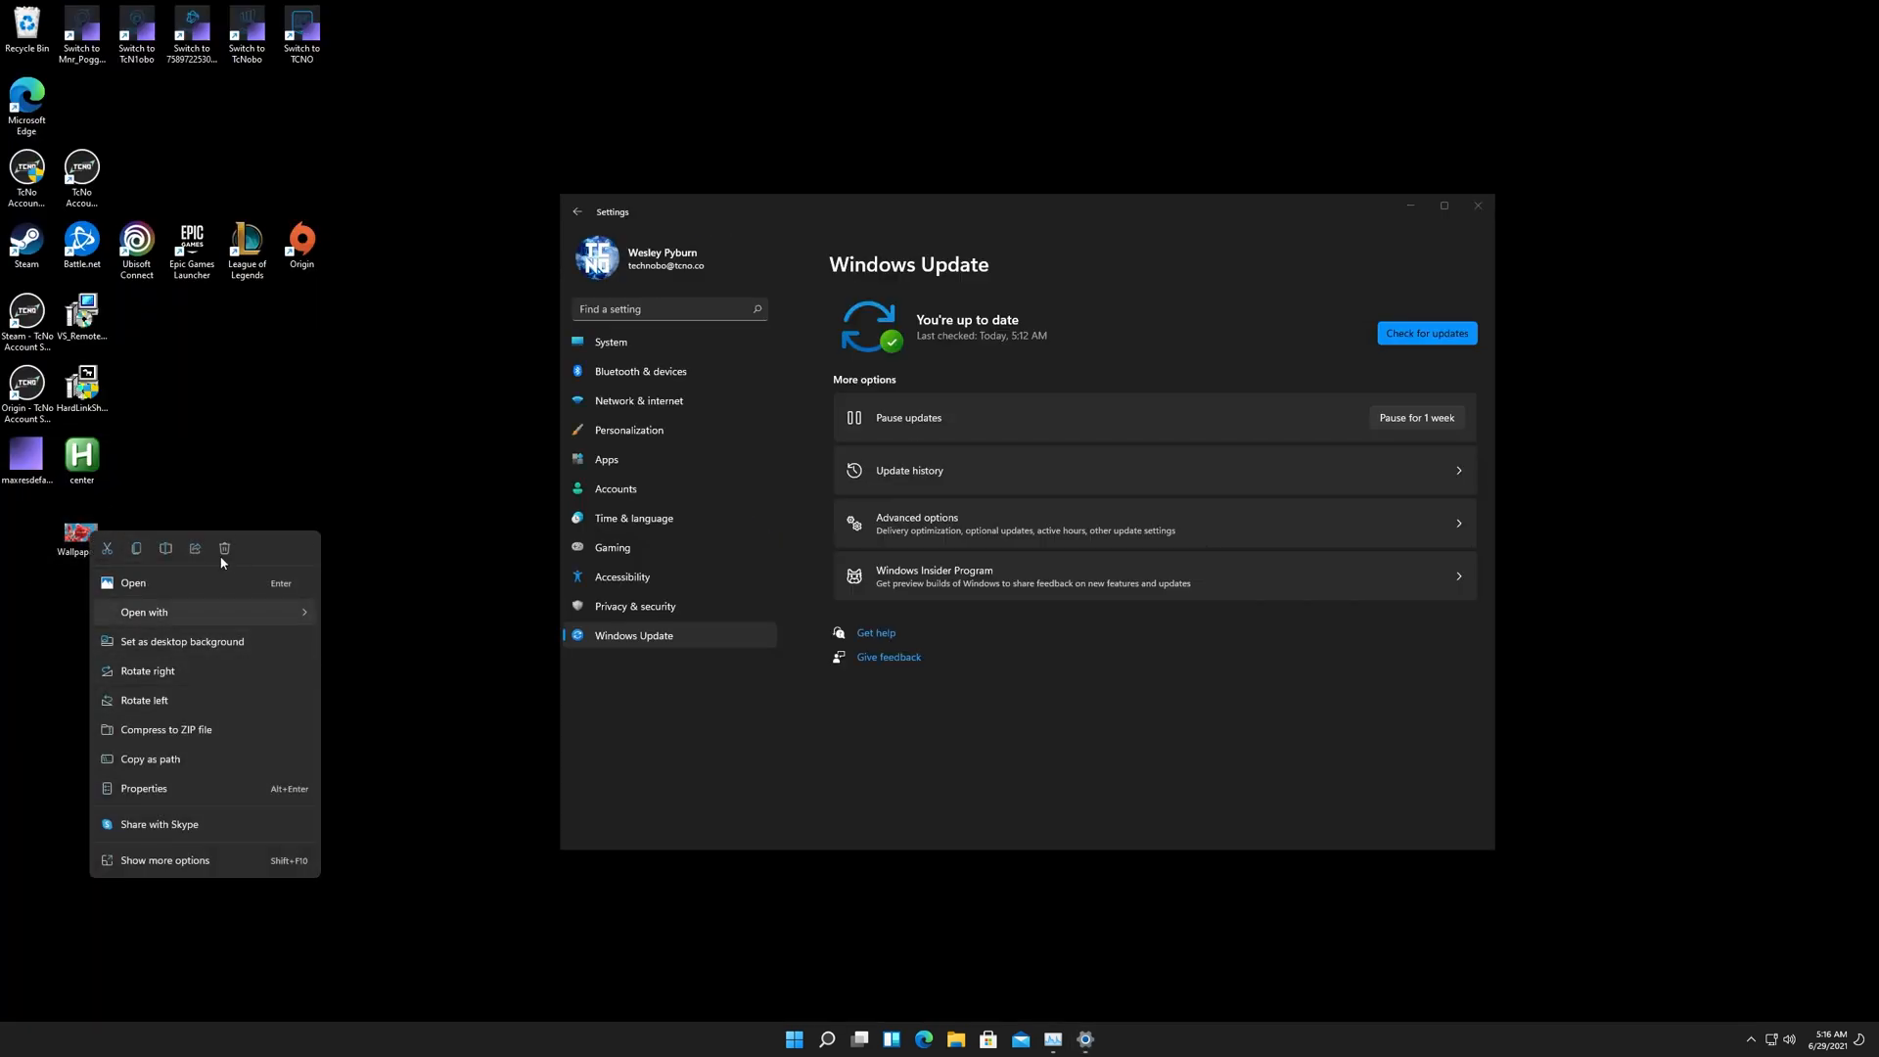
left_click(180, 642)
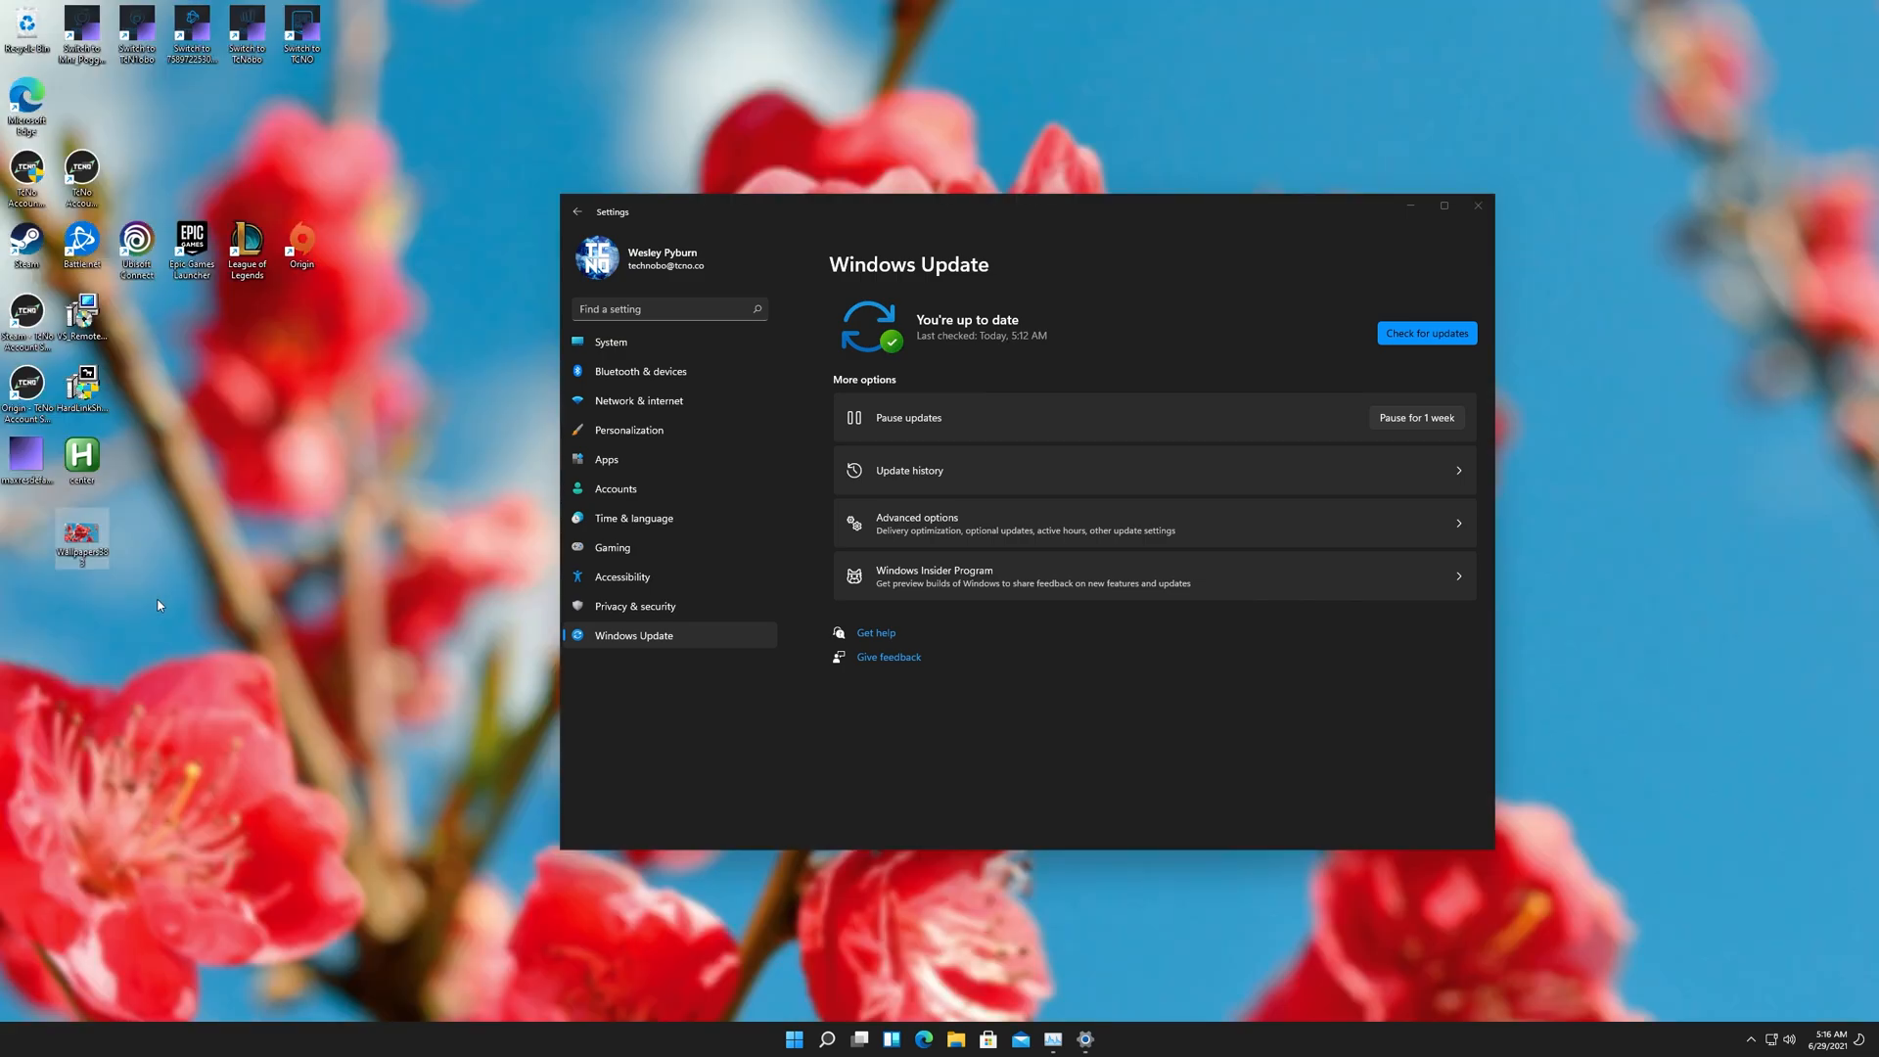
right_click(82, 532)
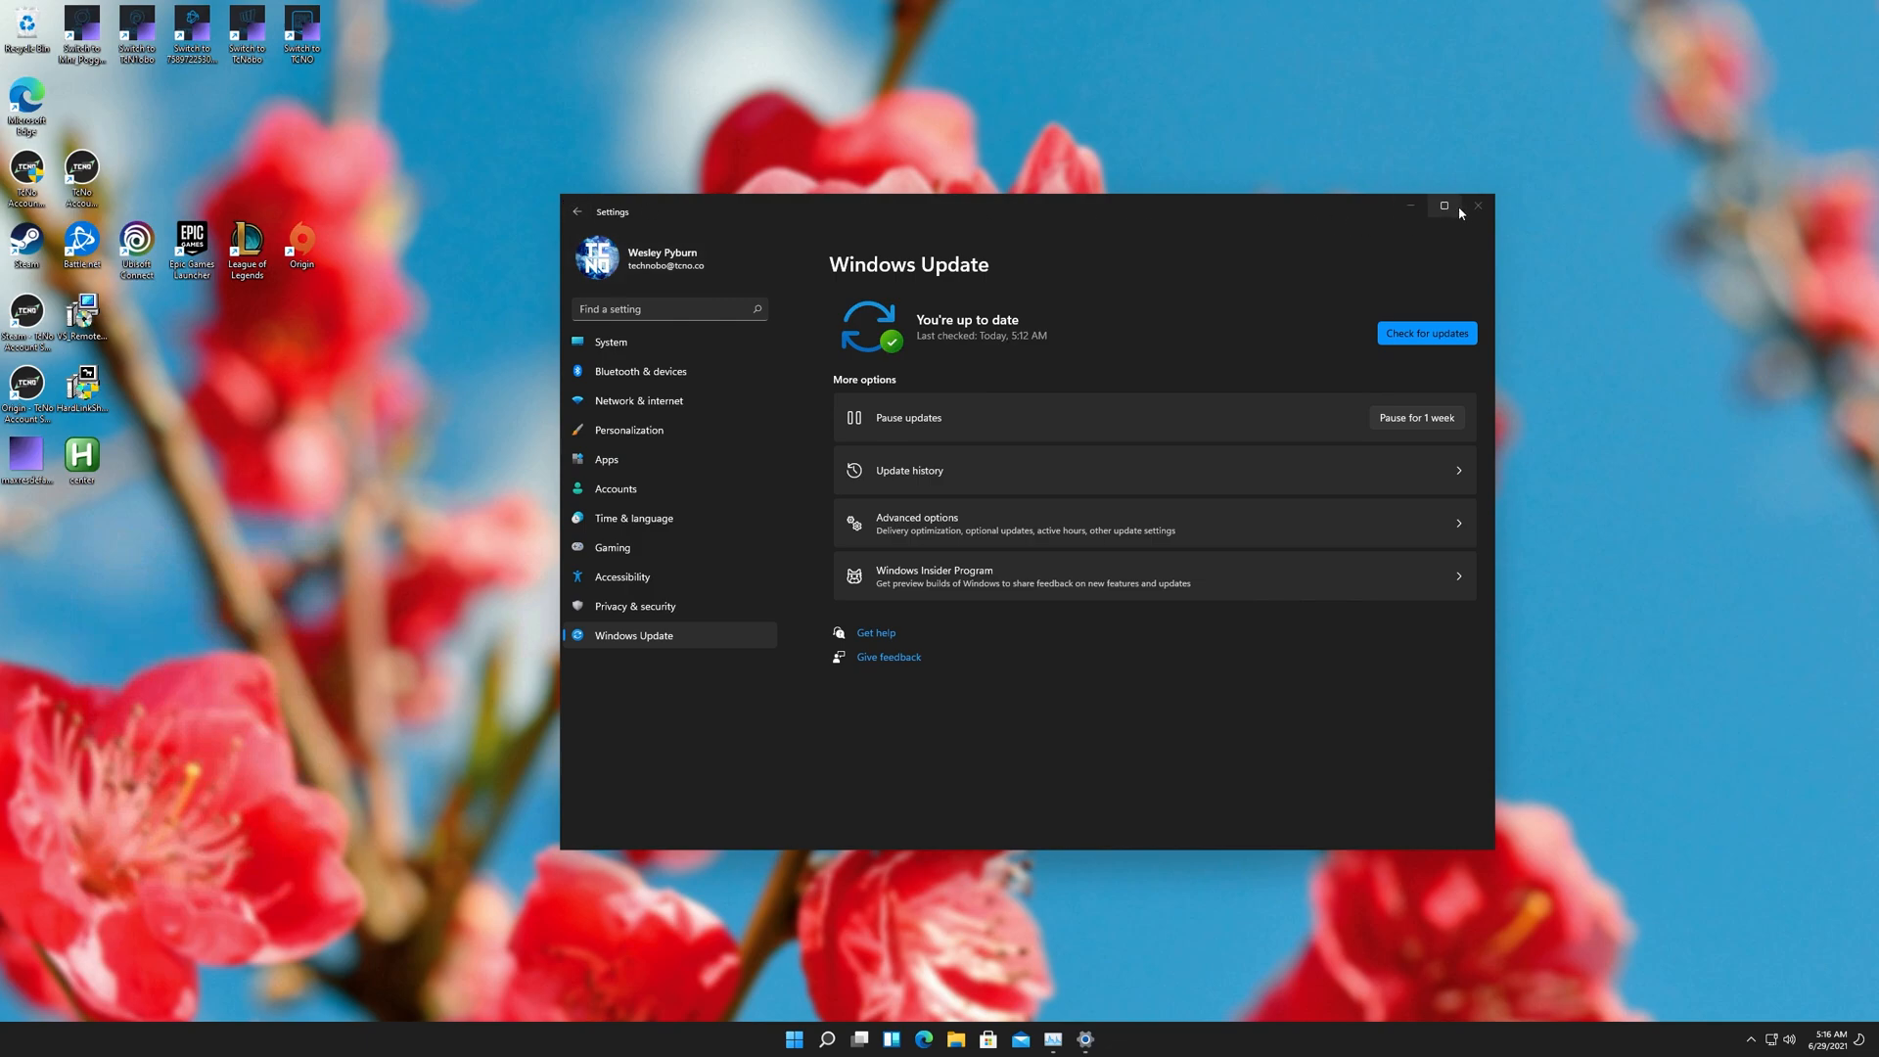
left_click(1477, 205)
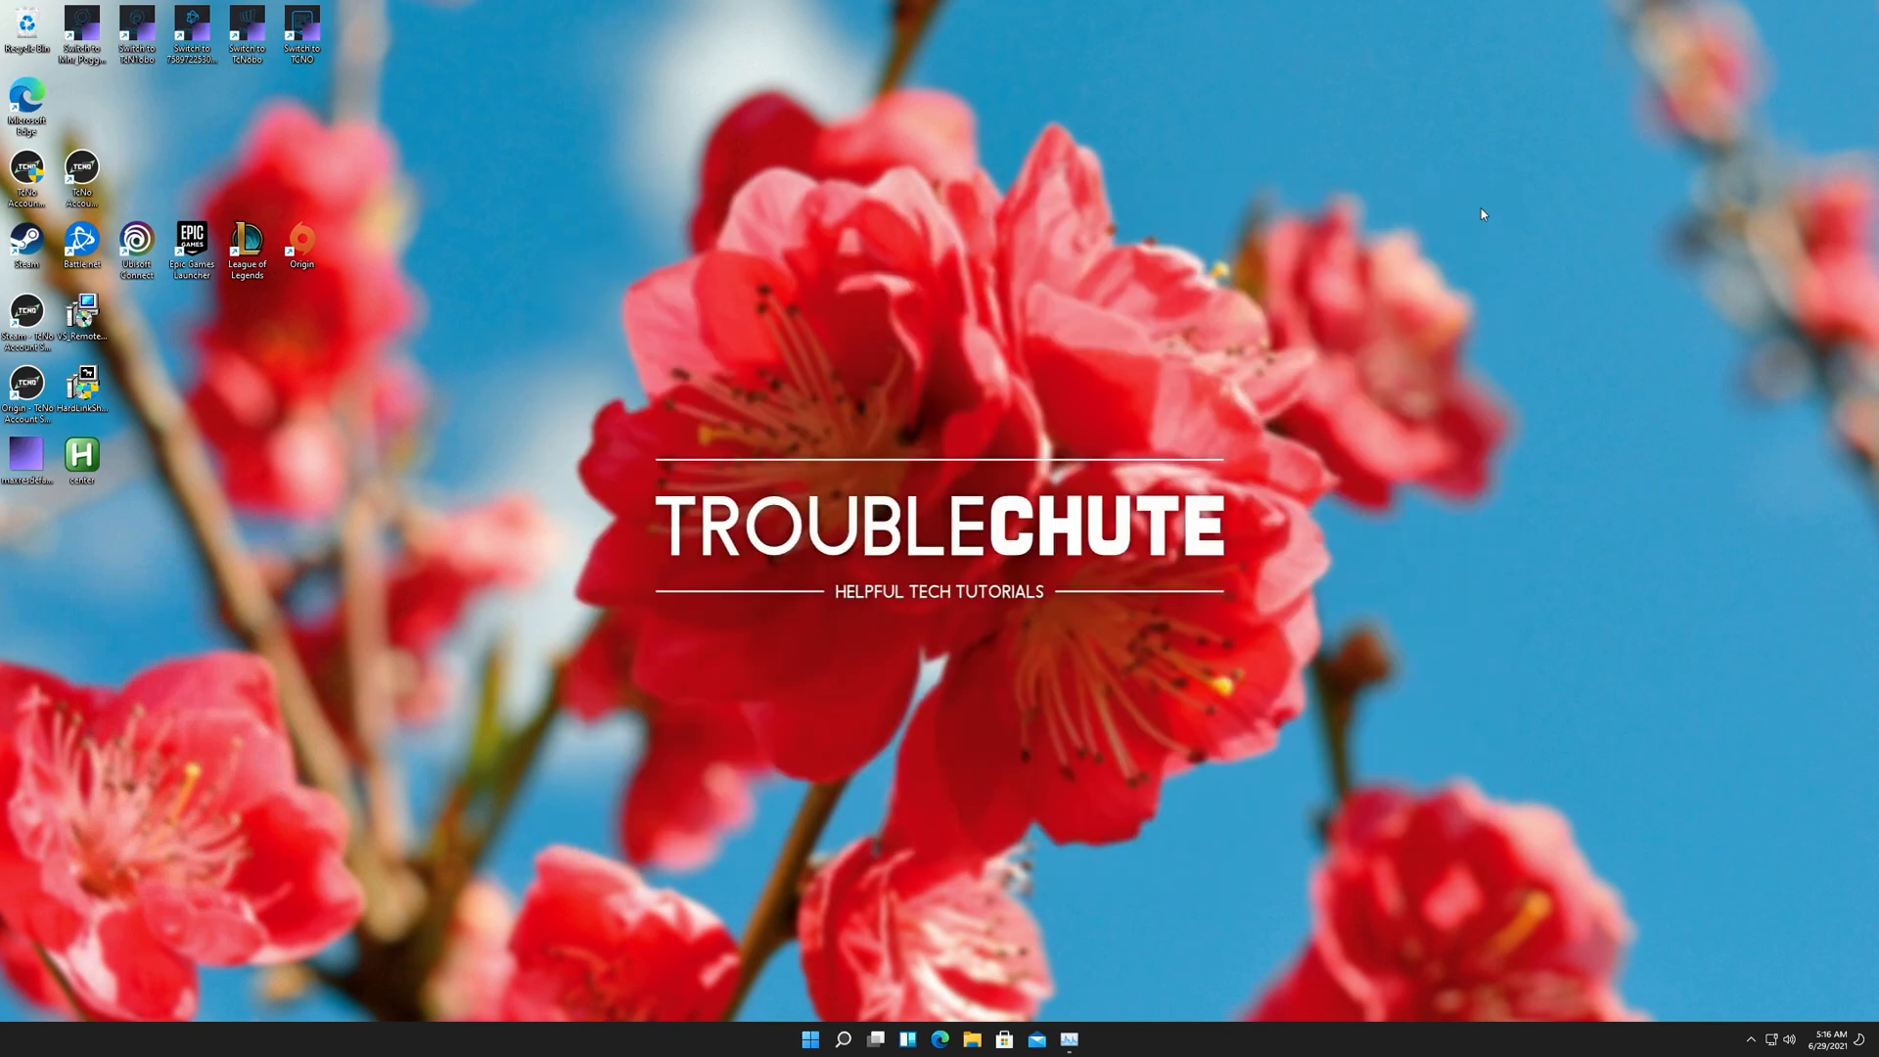